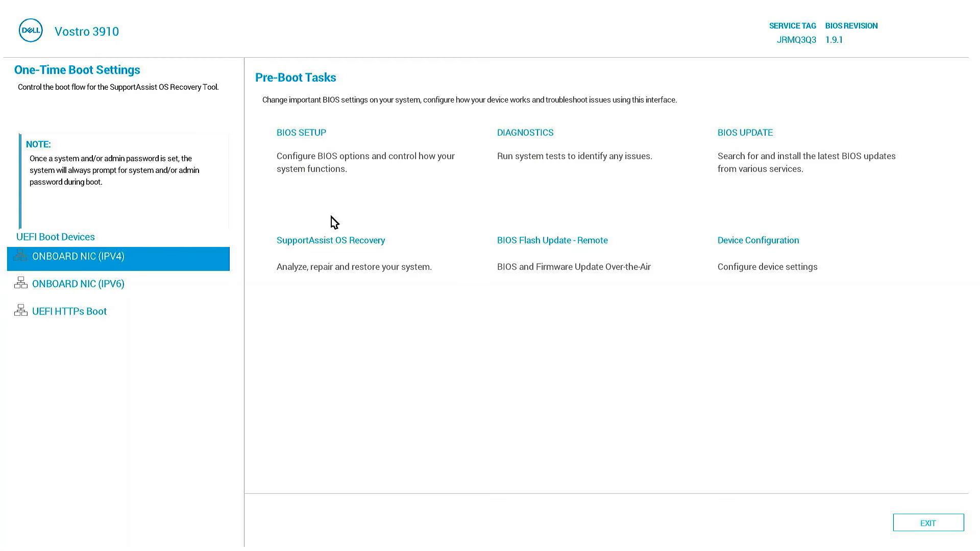
mouse_move(604, 356)
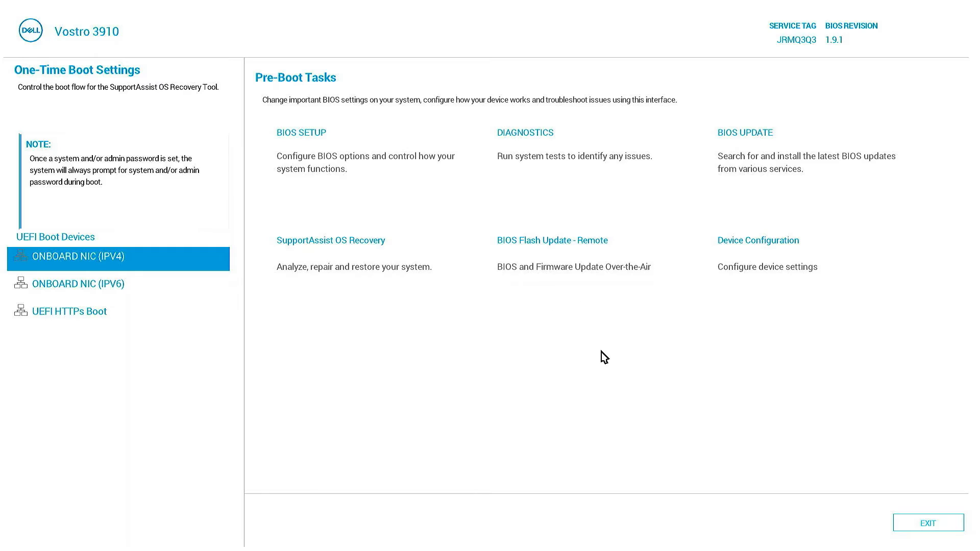
mouse_move(105, 297)
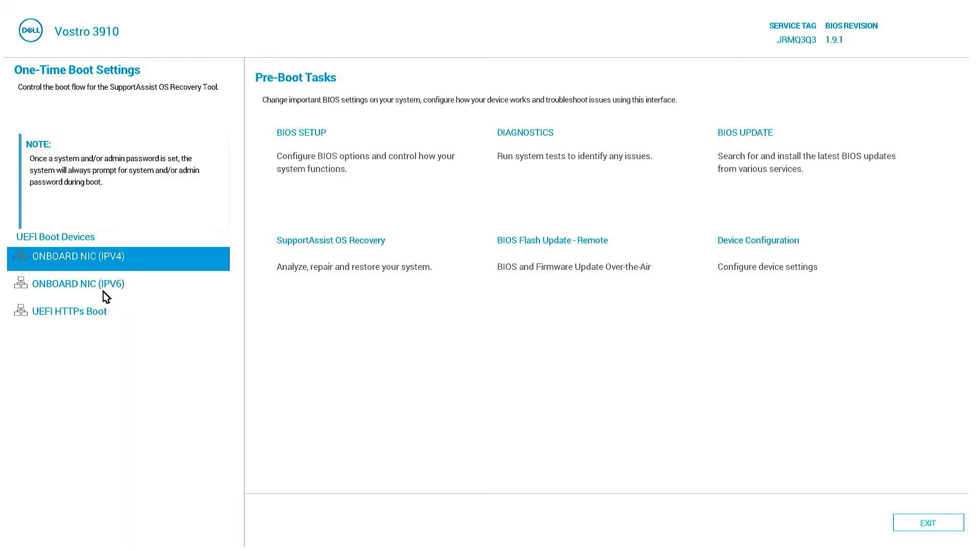
mouse_move(114, 12)
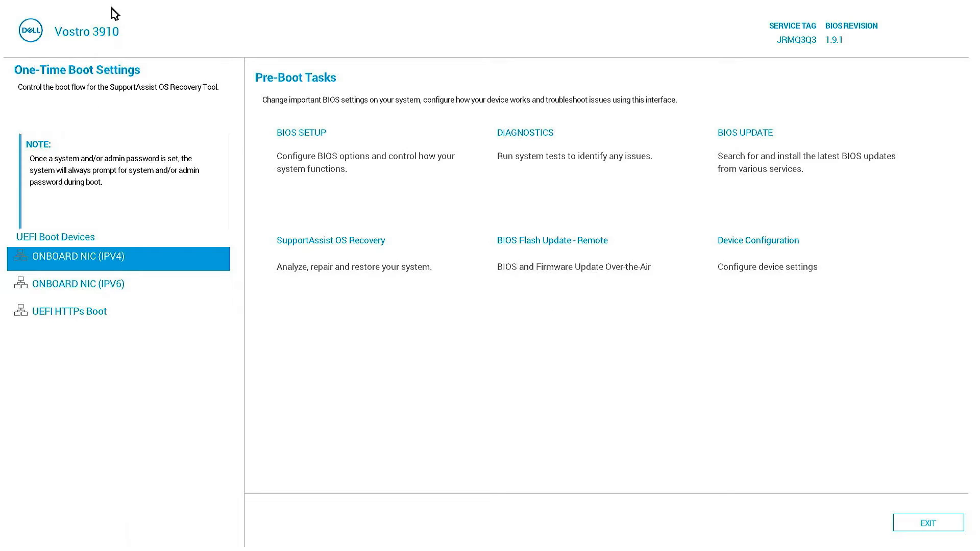
mouse_move(251, 163)
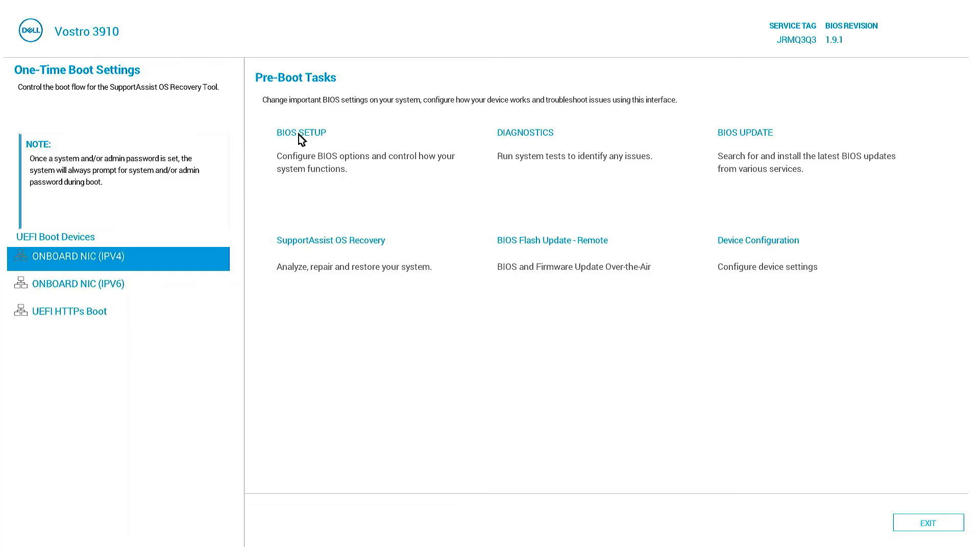
Step: Enter BIOS Setup from the boot menu and show the Storage page with AHCI/NVMe mode
click(300, 132)
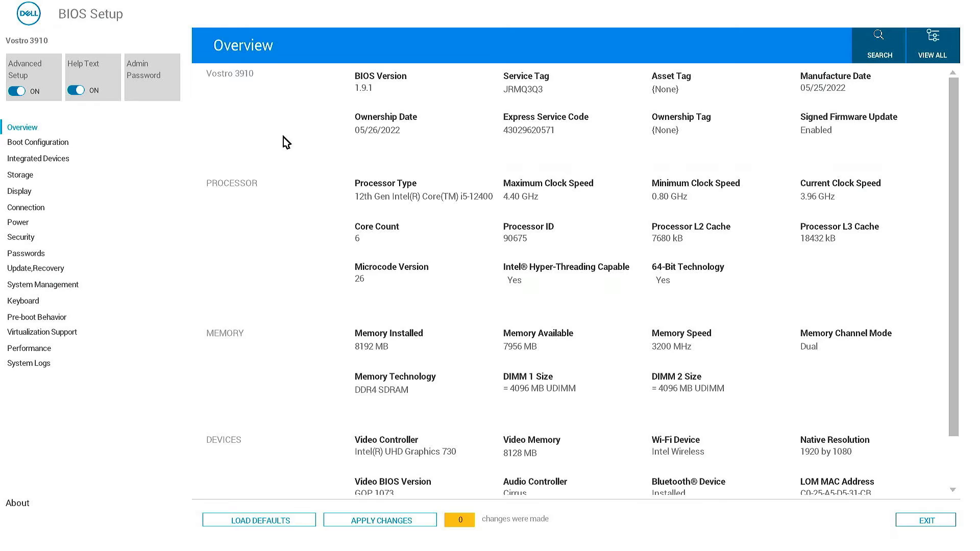
mouse_move(263, 155)
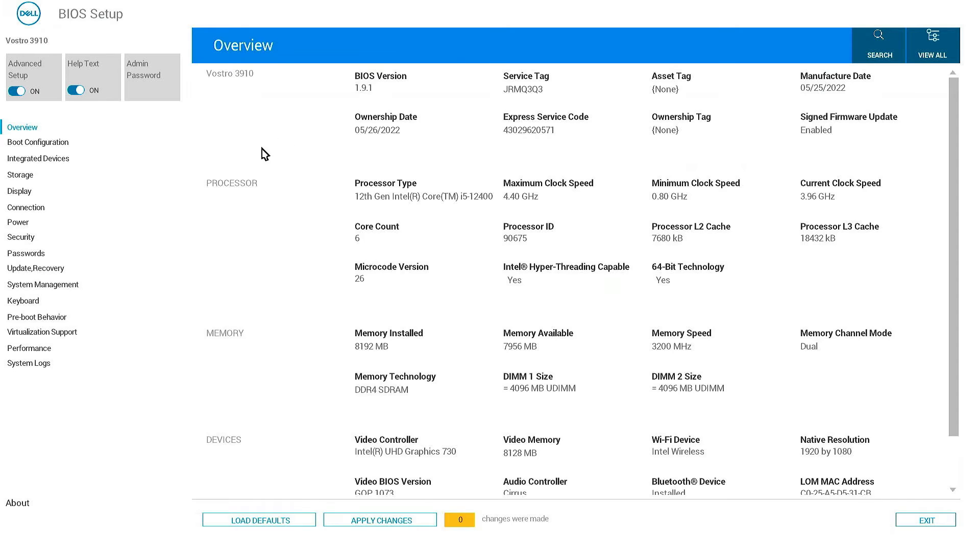
mouse_move(72, 190)
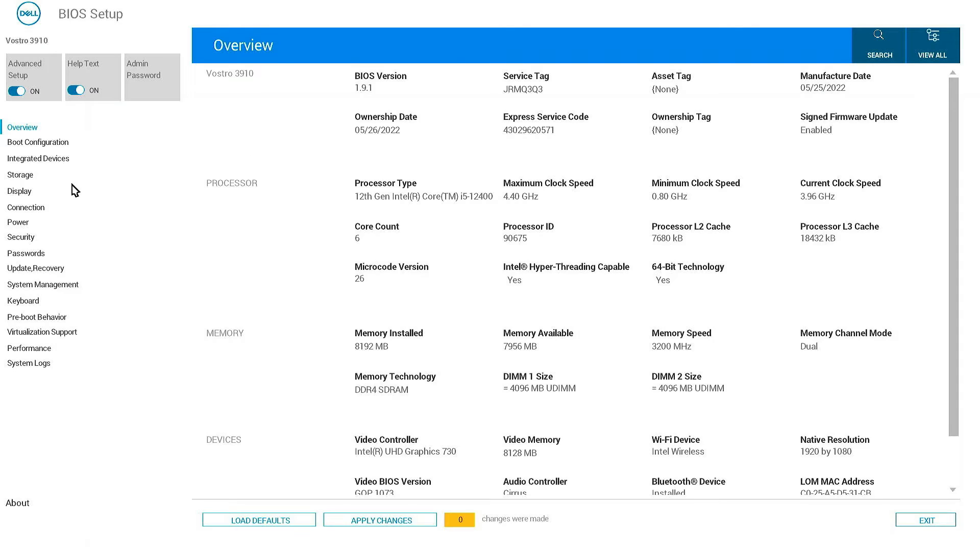
click(20, 175)
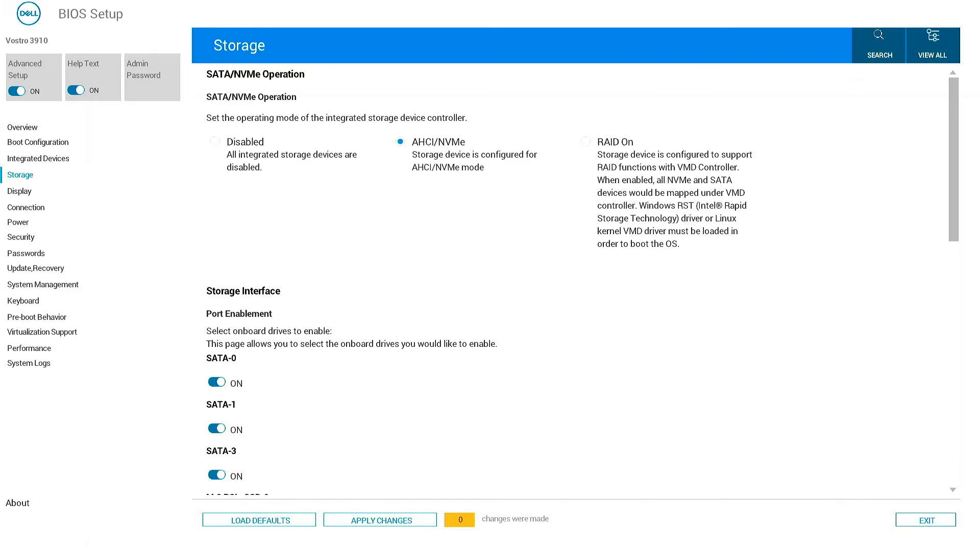
mouse_move(385, 145)
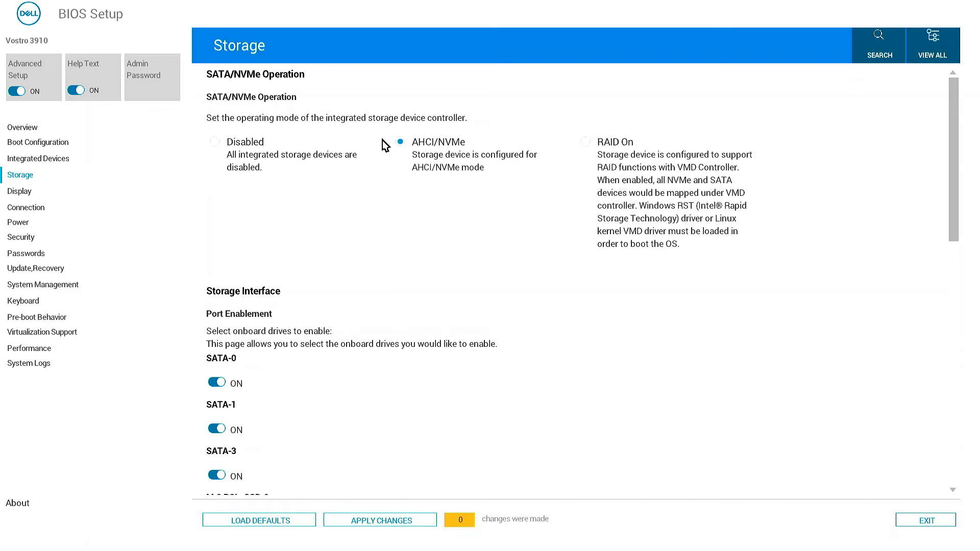
mouse_move(506, 152)
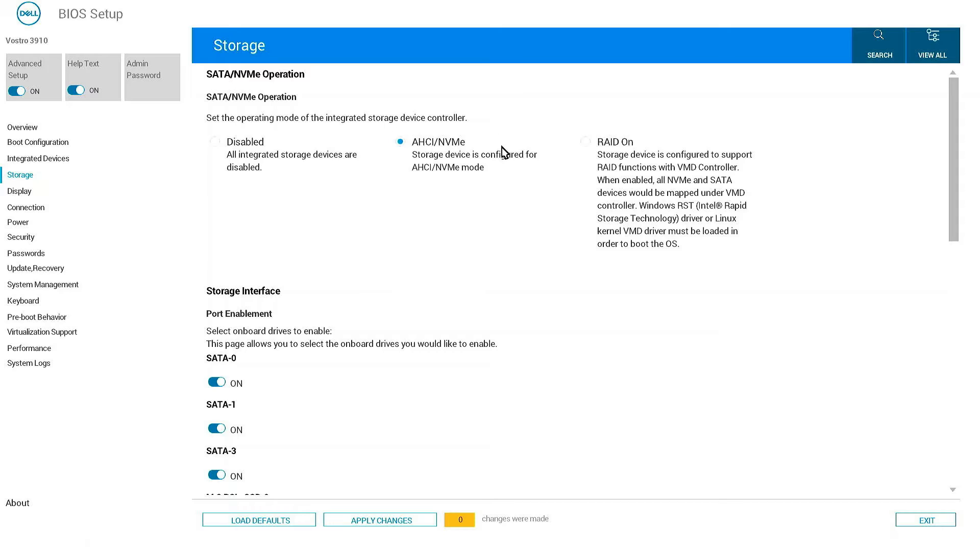
mouse_move(503, 177)
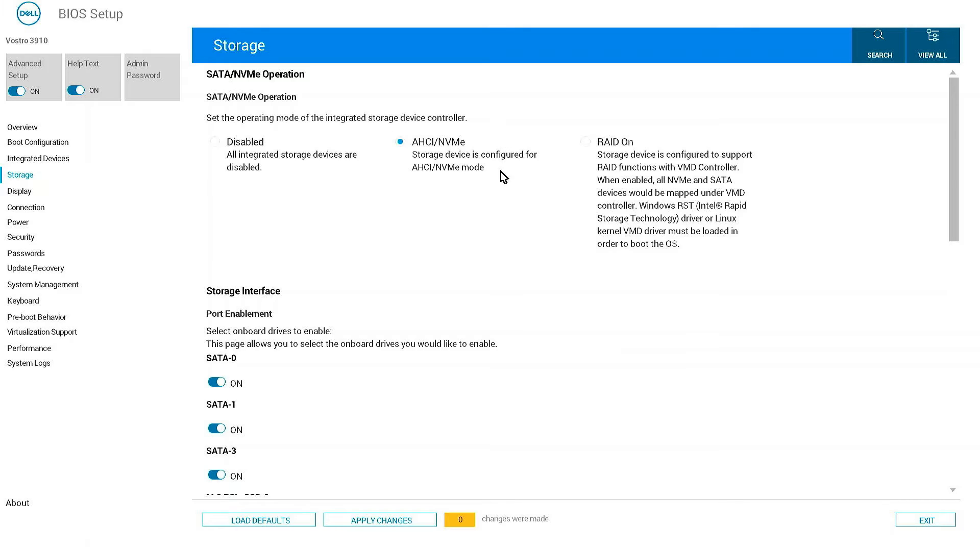
Step: Set SATA/NVMe Operation to RAID On and confirm the warning dialog
click(585, 141)
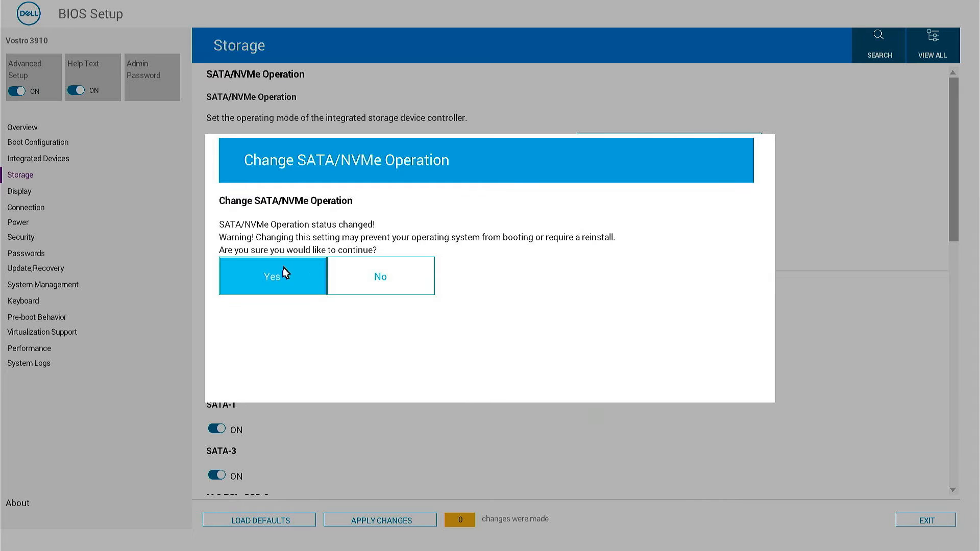
click(271, 277)
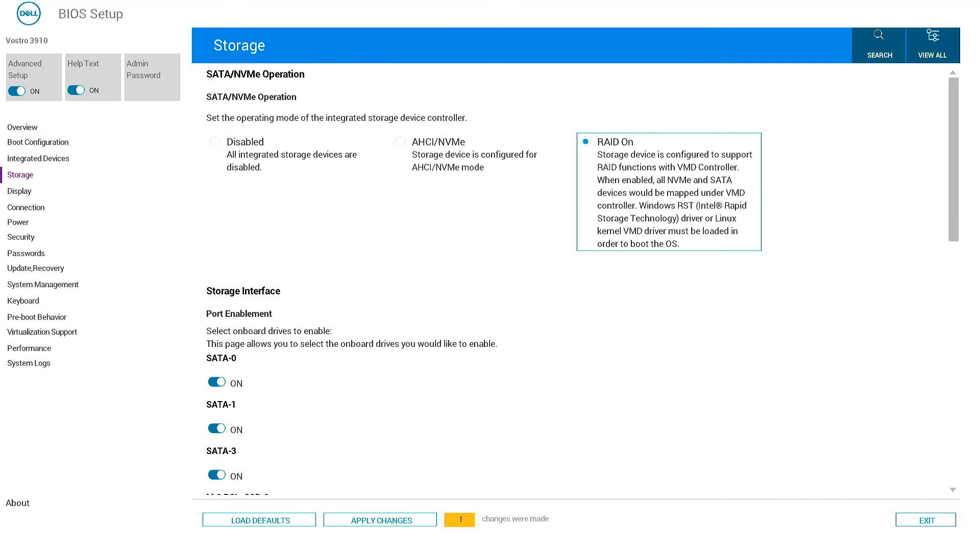
mouse_move(324, 248)
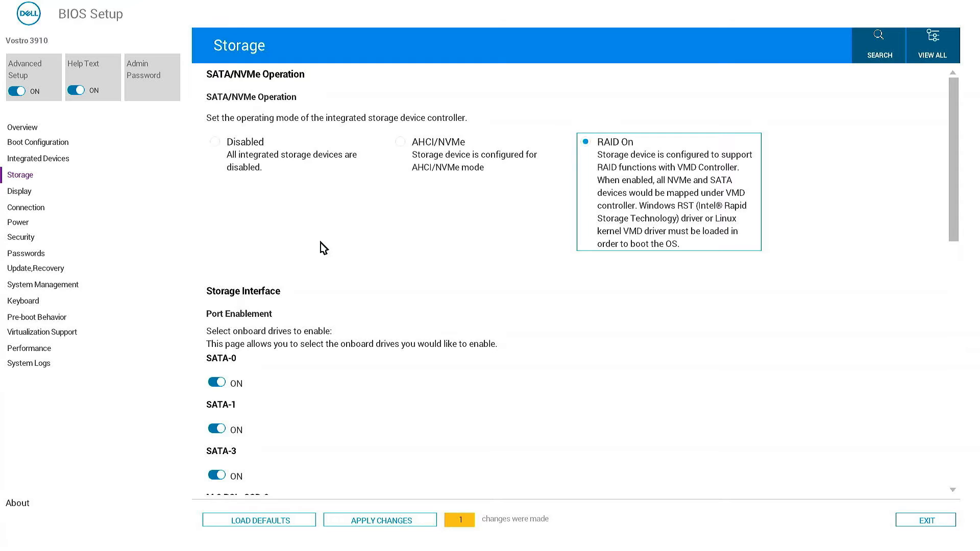
mouse_move(491, 266)
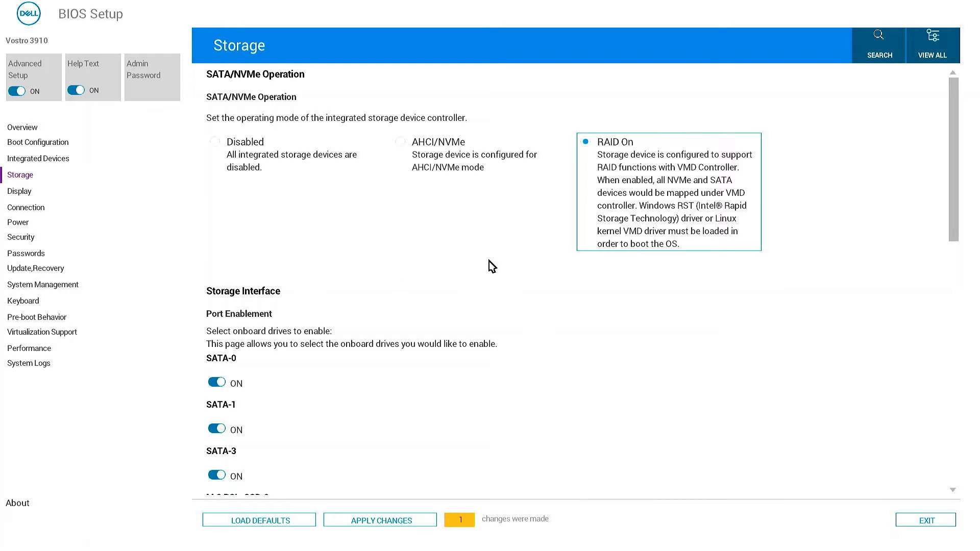
mouse_move(676, 182)
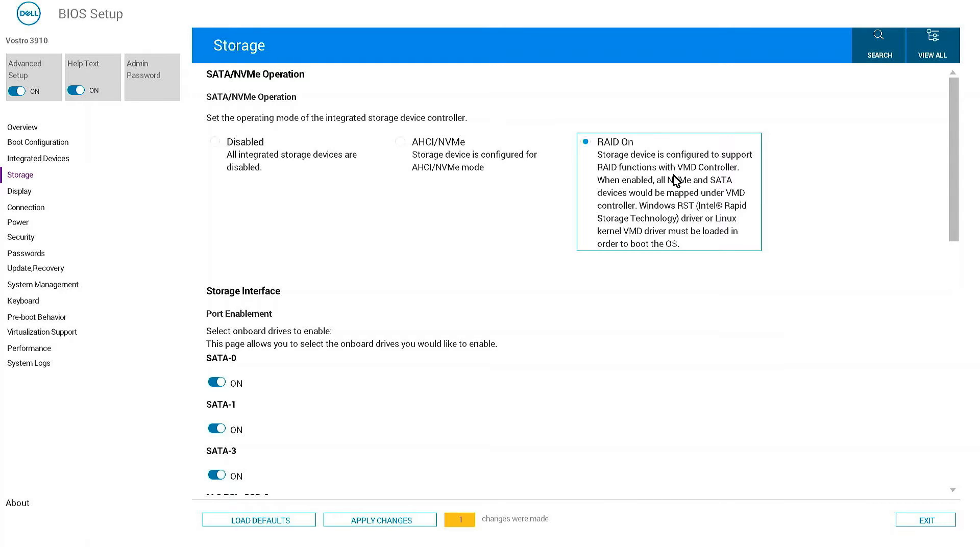
mouse_move(676, 190)
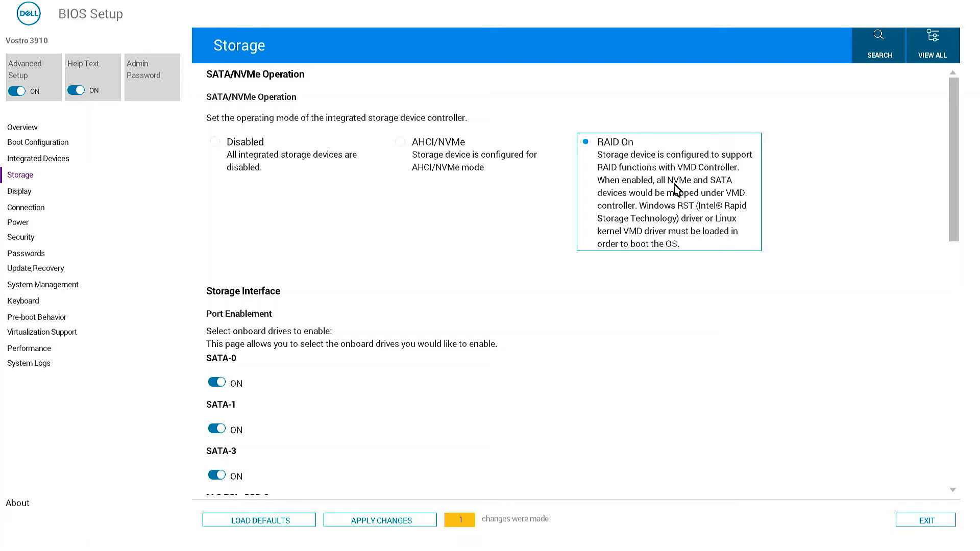
mouse_move(667, 208)
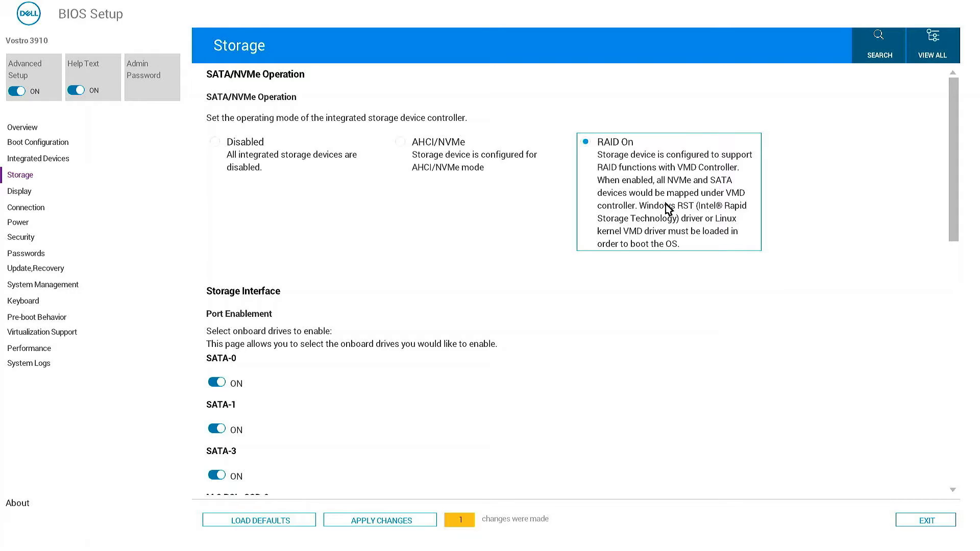
mouse_move(683, 200)
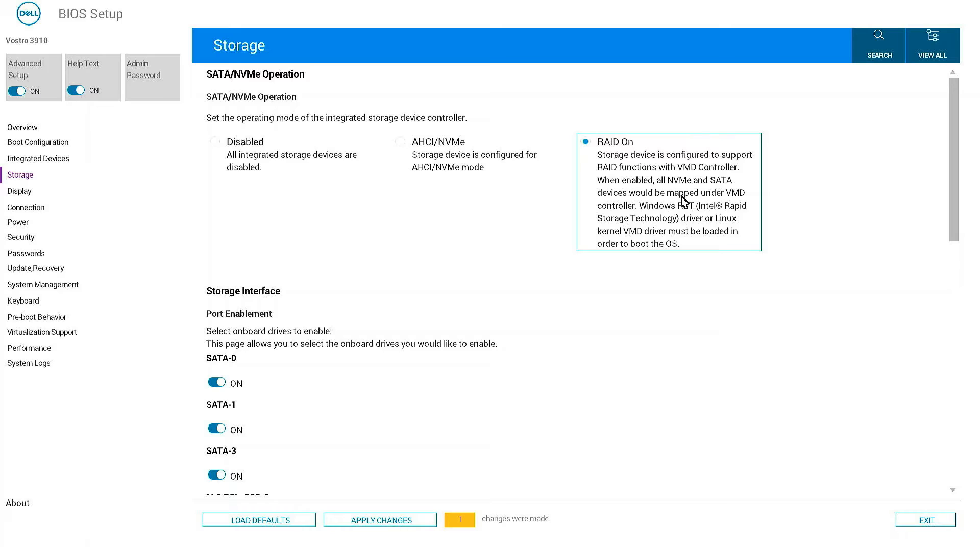
mouse_move(686, 217)
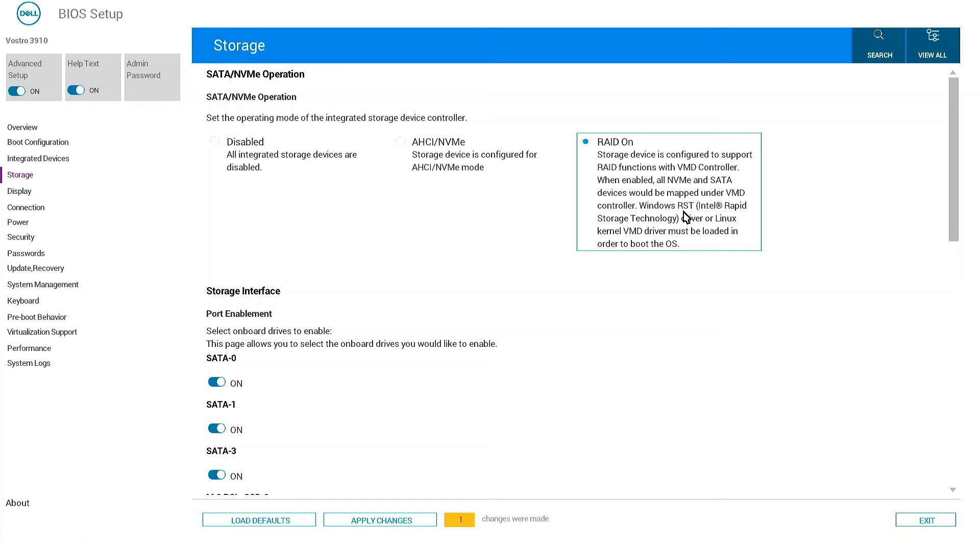
mouse_move(644, 231)
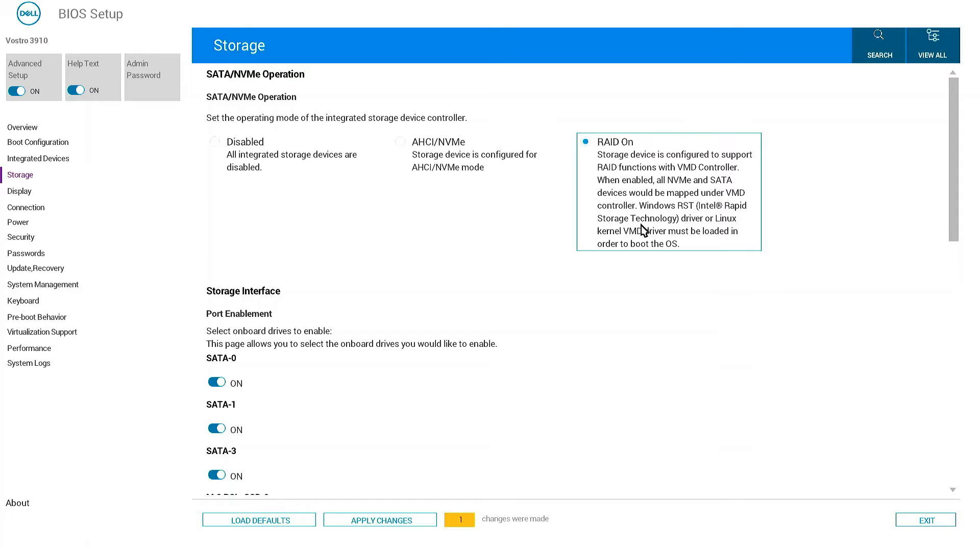
mouse_move(719, 228)
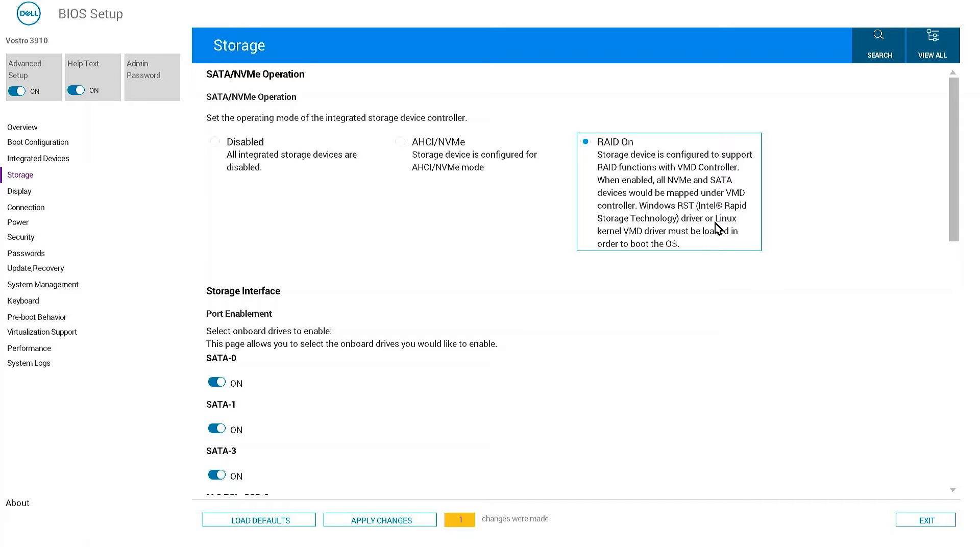
mouse_move(748, 236)
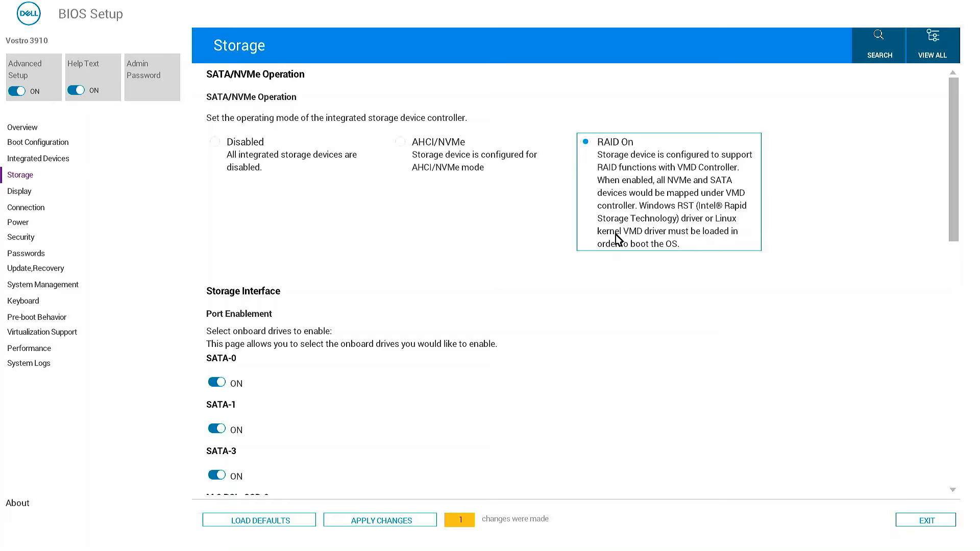
mouse_move(487, 494)
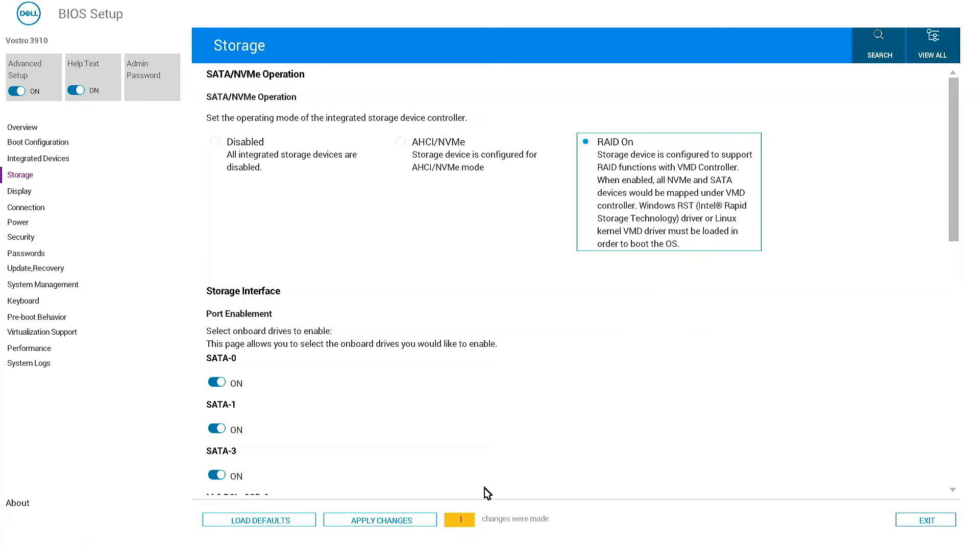
Step: Apply the pending RAID On change and confirm it, leaving zero pending changes
click(379, 519)
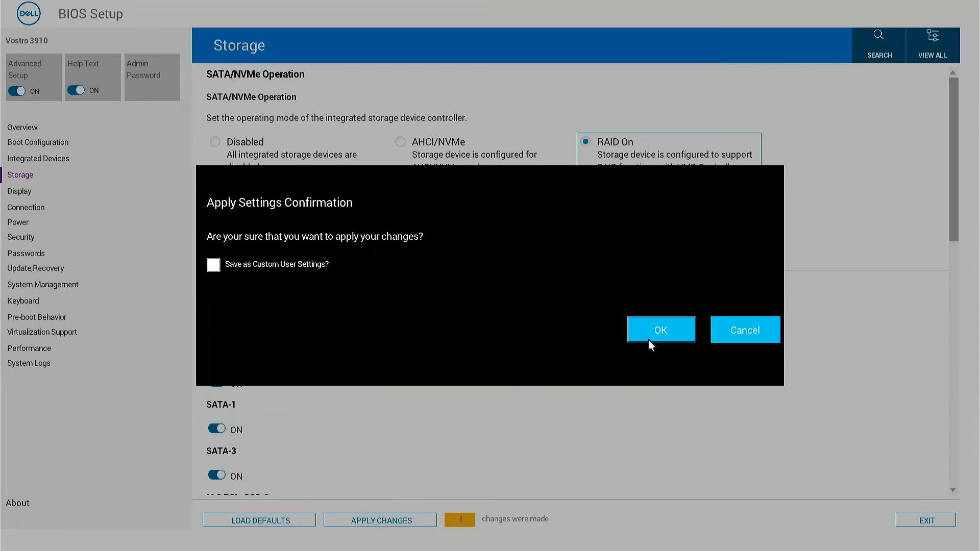
click(661, 330)
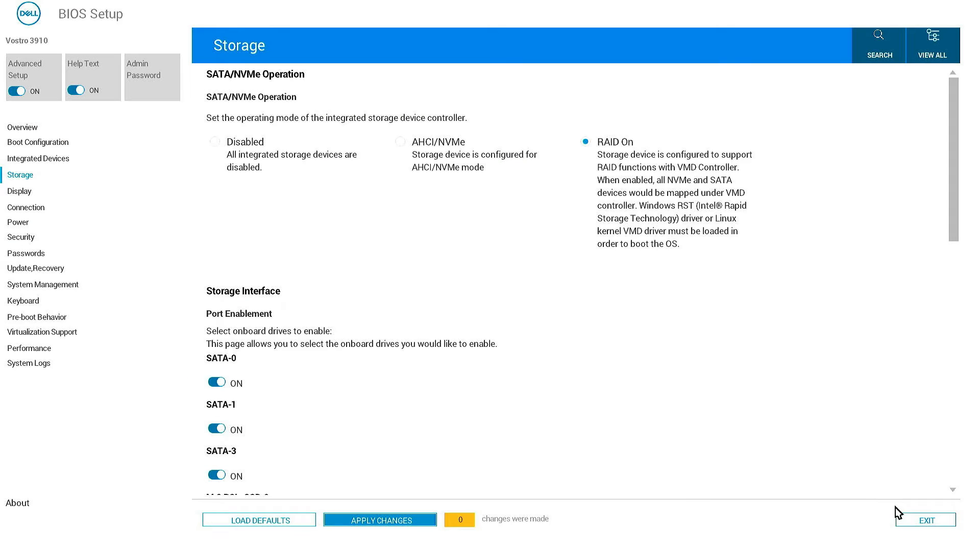
mouse_move(909, 519)
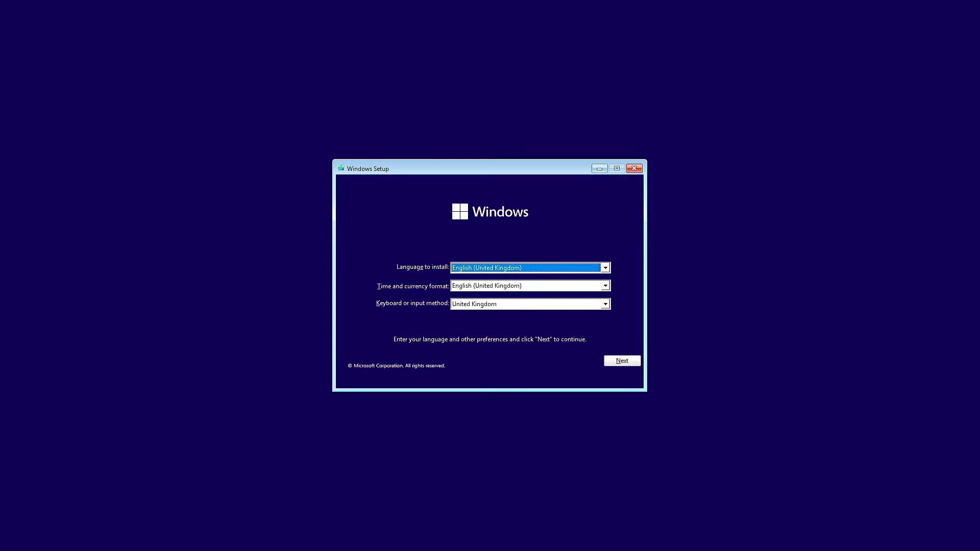
mouse_move(616, 371)
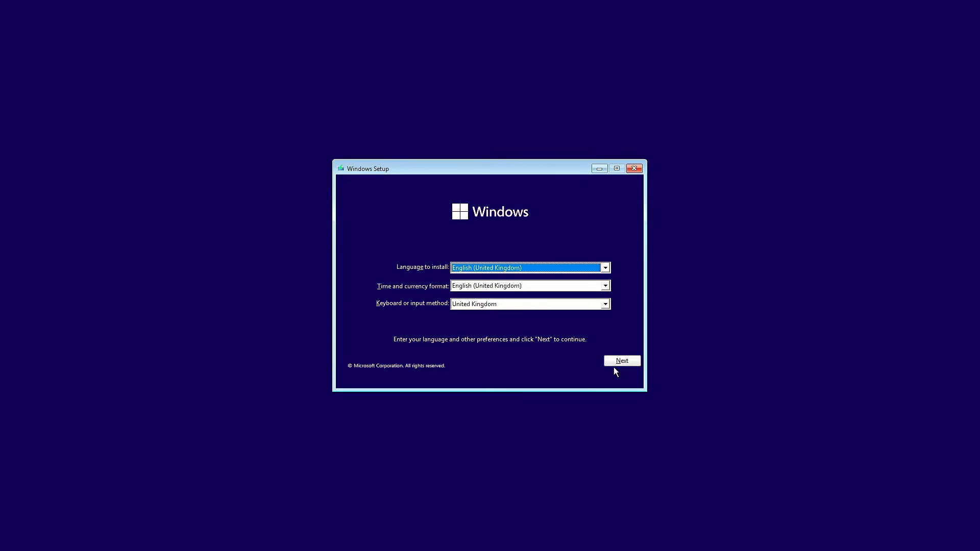
Step: Continue past language settings, choose Windows 11 Pro, accept the licence and pick the custom install
click(622, 360)
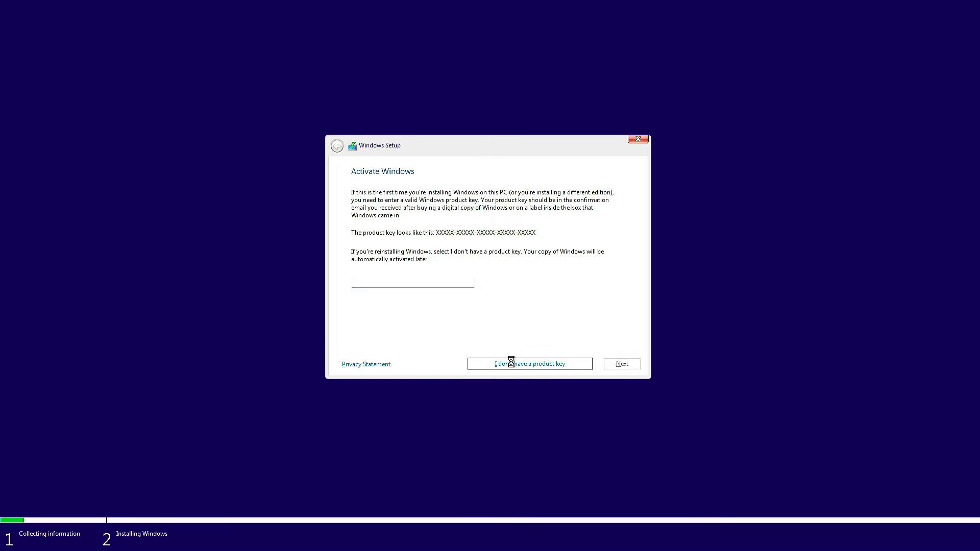
click(530, 363)
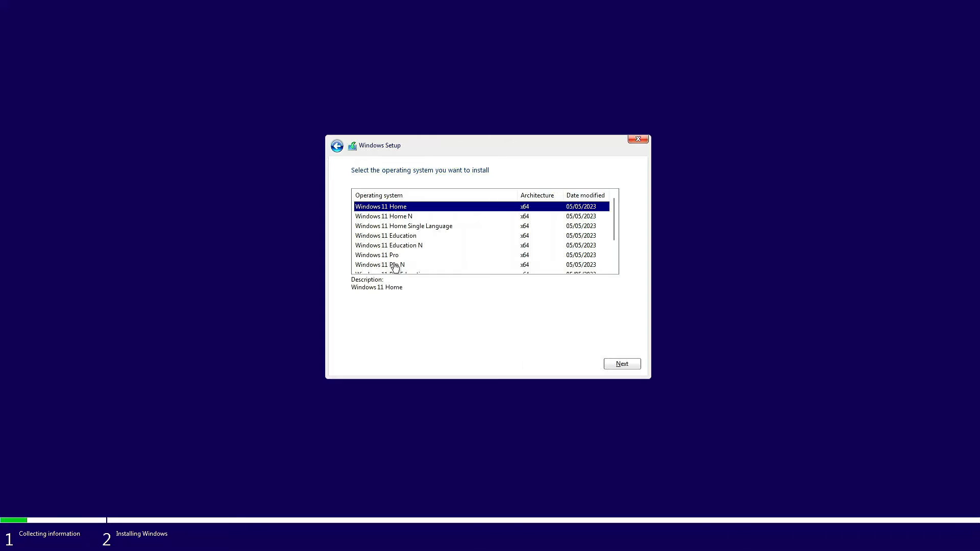
click(376, 254)
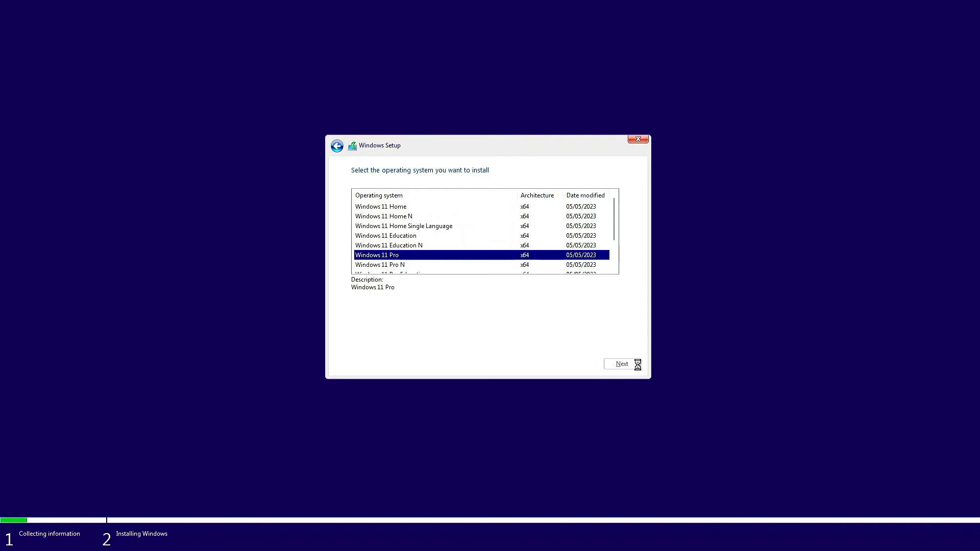
click(621, 363)
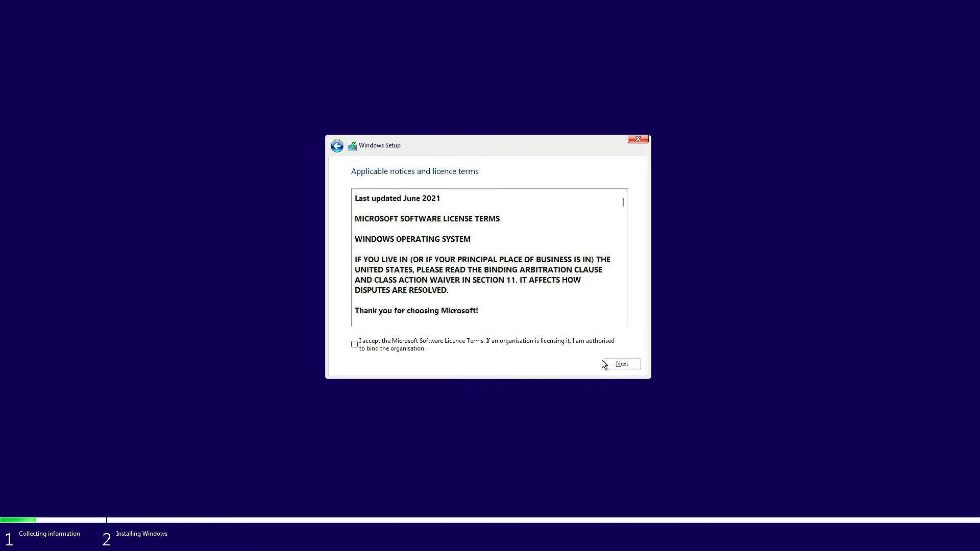
click(622, 363)
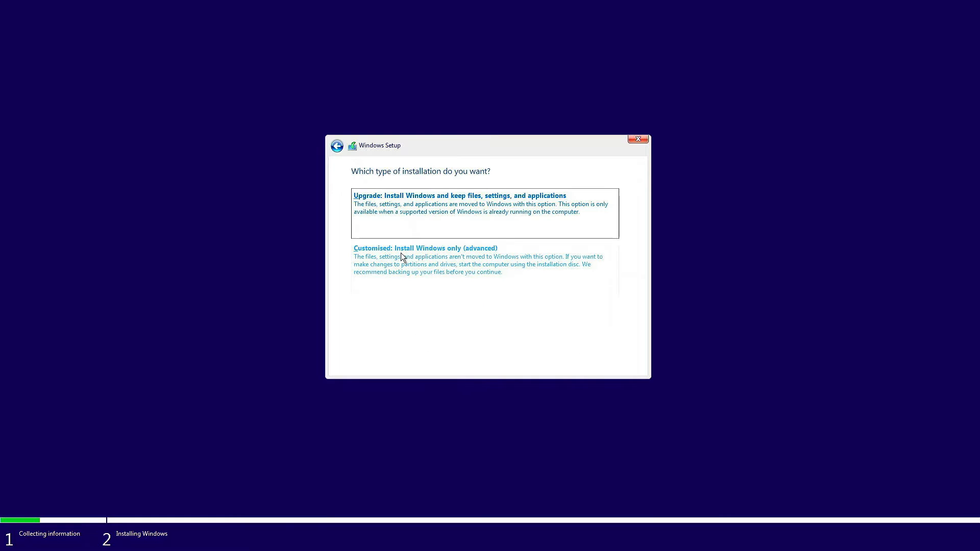
click(425, 248)
text(in)
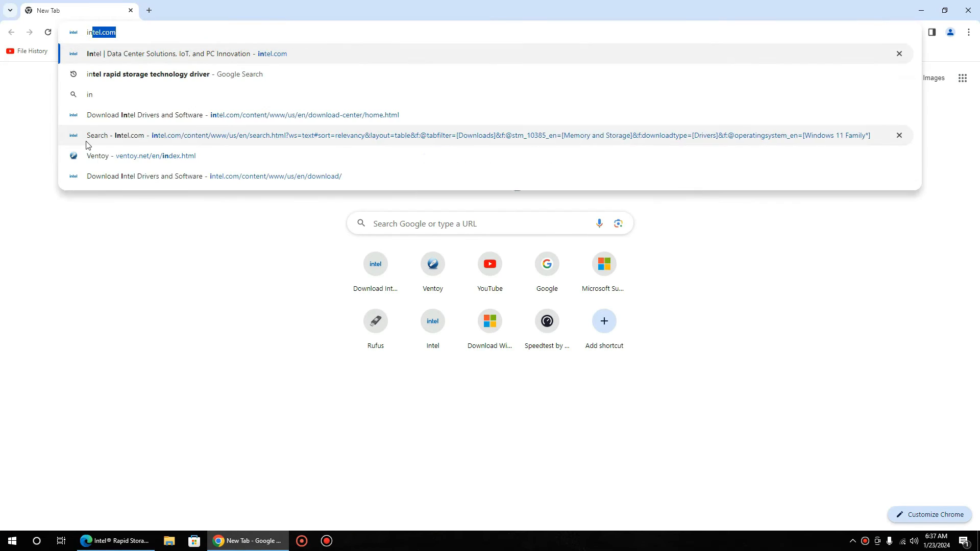
Step: From intel.com reach the Download Center and browse Memory and Storage downloads
click(168, 53)
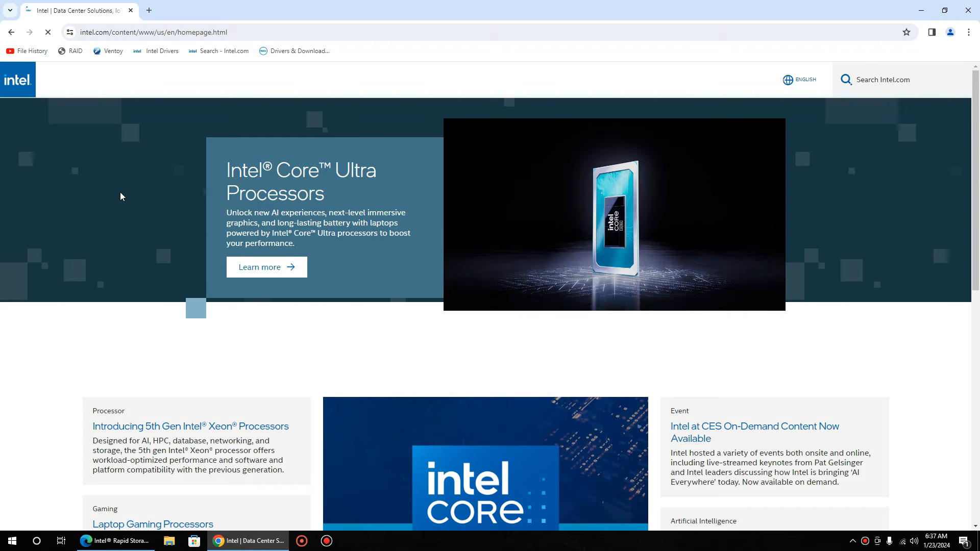
scroll(down, 3)
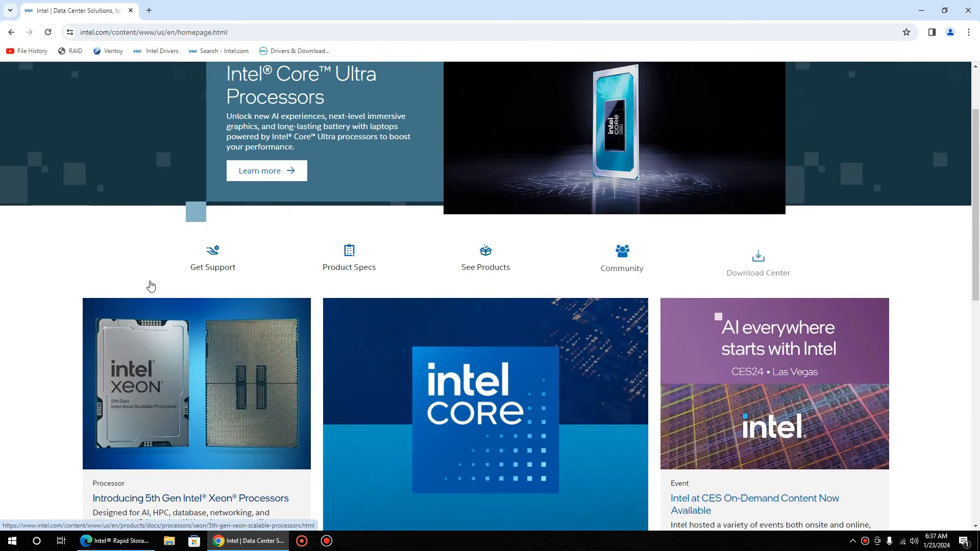
scroll(up, 3)
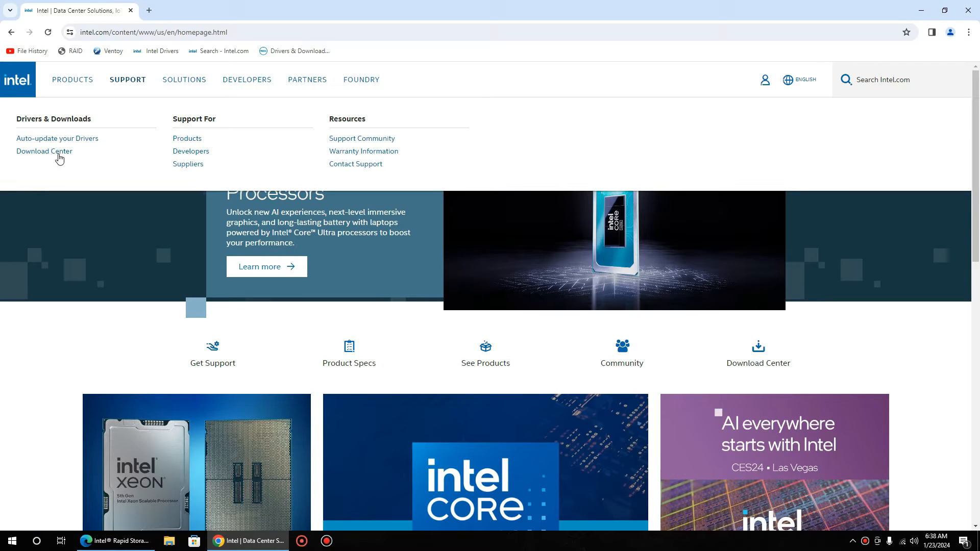
click(44, 151)
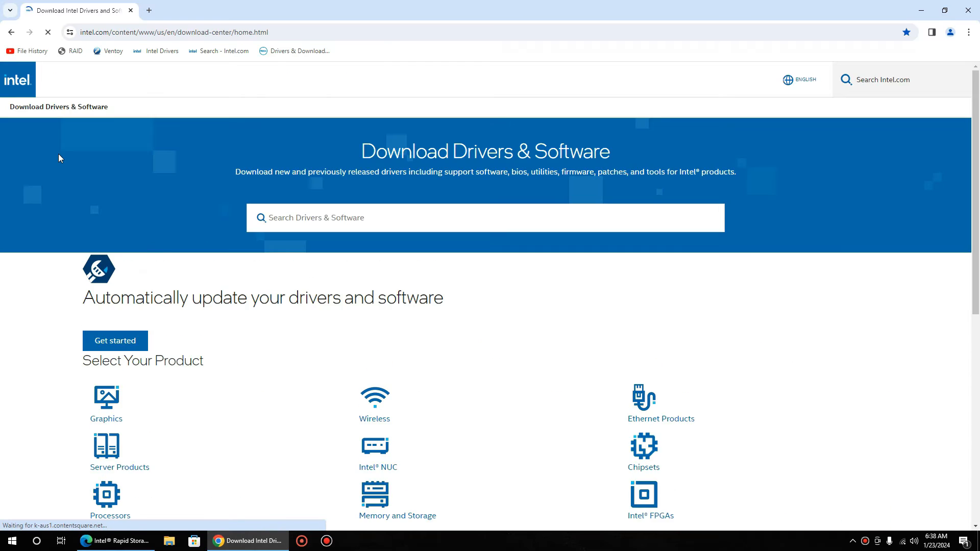
scroll(down, 3)
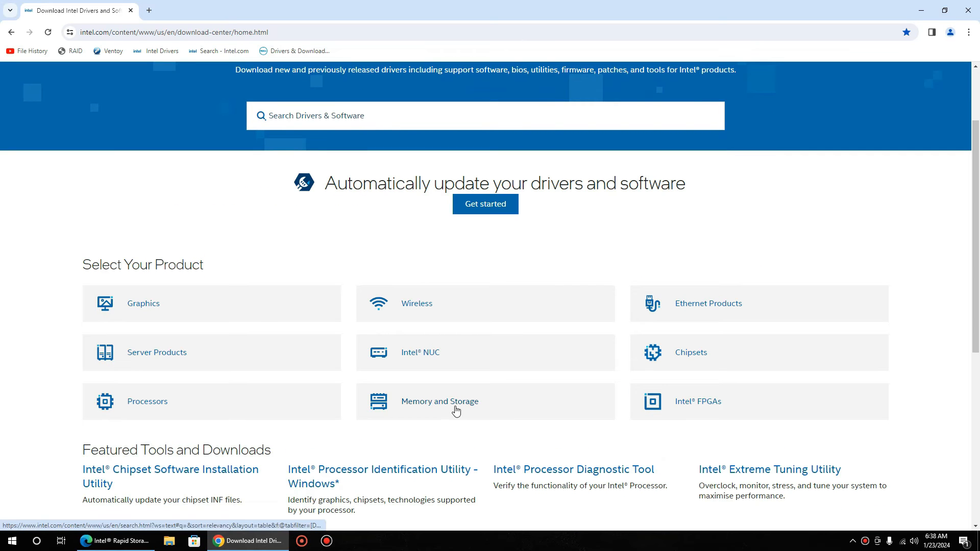
click(439, 401)
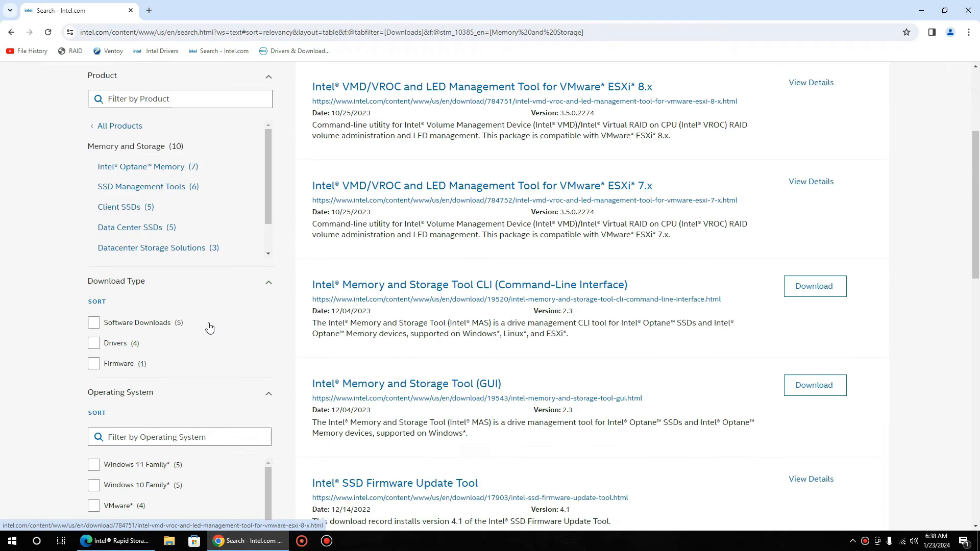
Step: Filter the results to Drivers for the Windows 11 Family, listing the RST driver entries
click(94, 343)
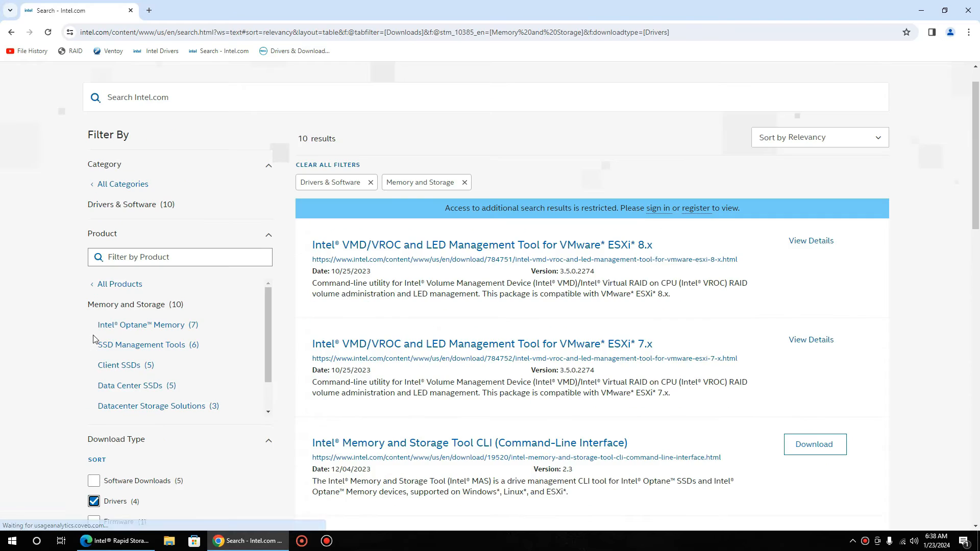
scroll(down, 3)
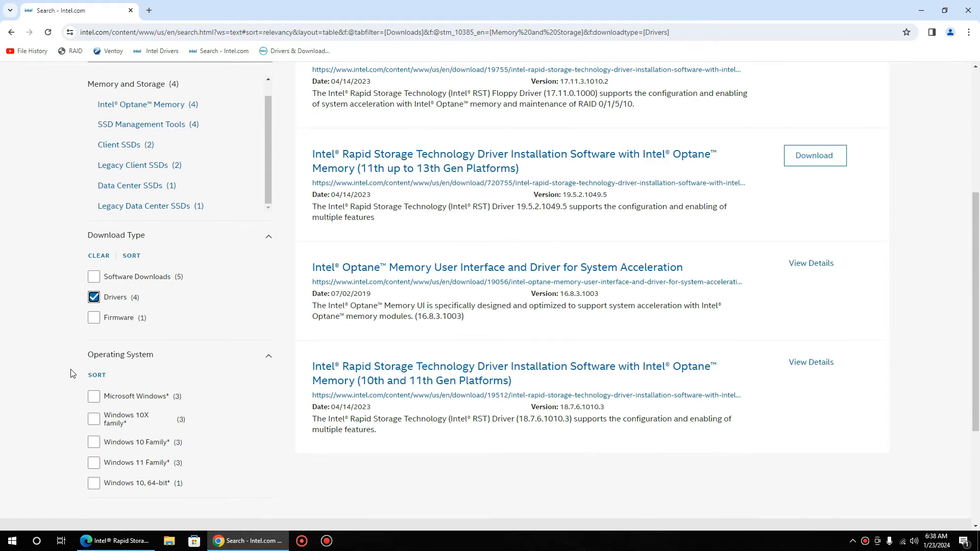
scroll(down, 3)
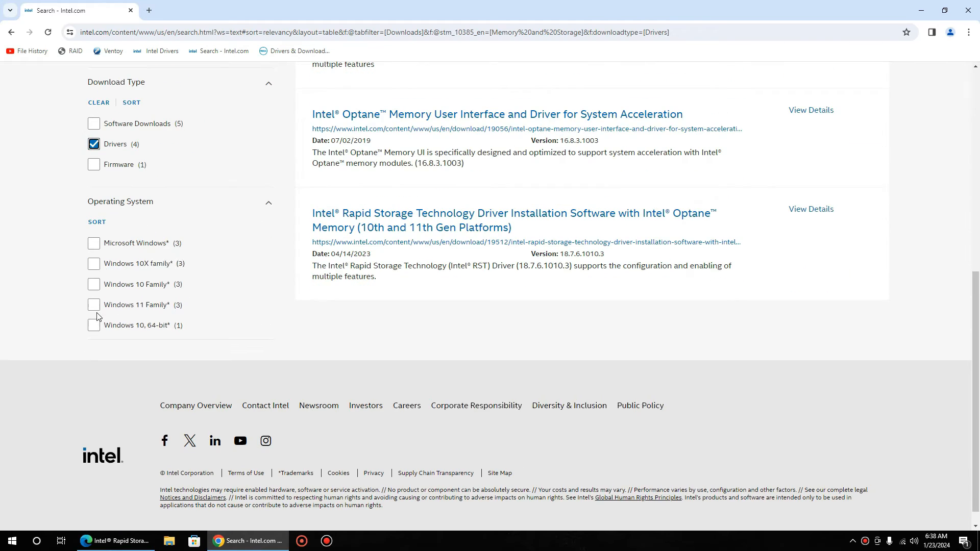
mouse_move(98, 311)
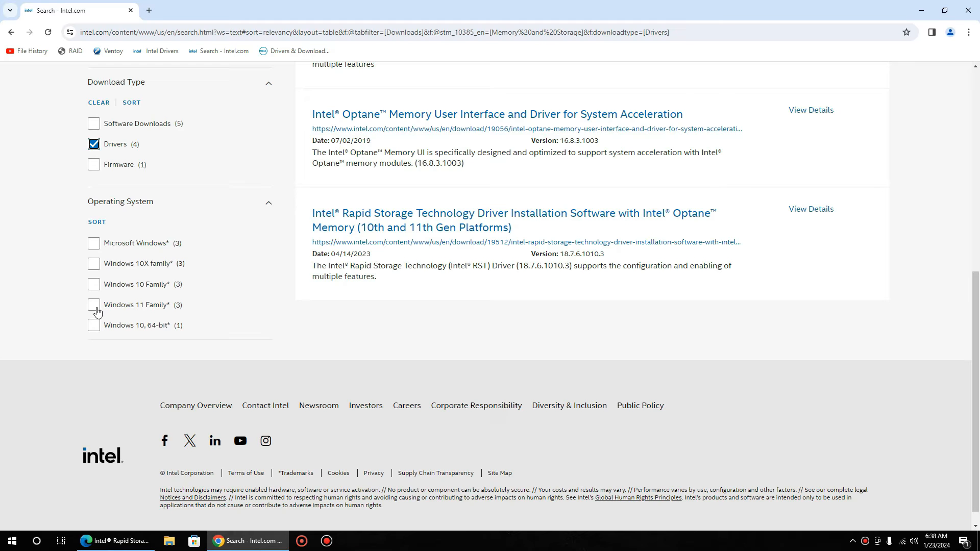
click(93, 305)
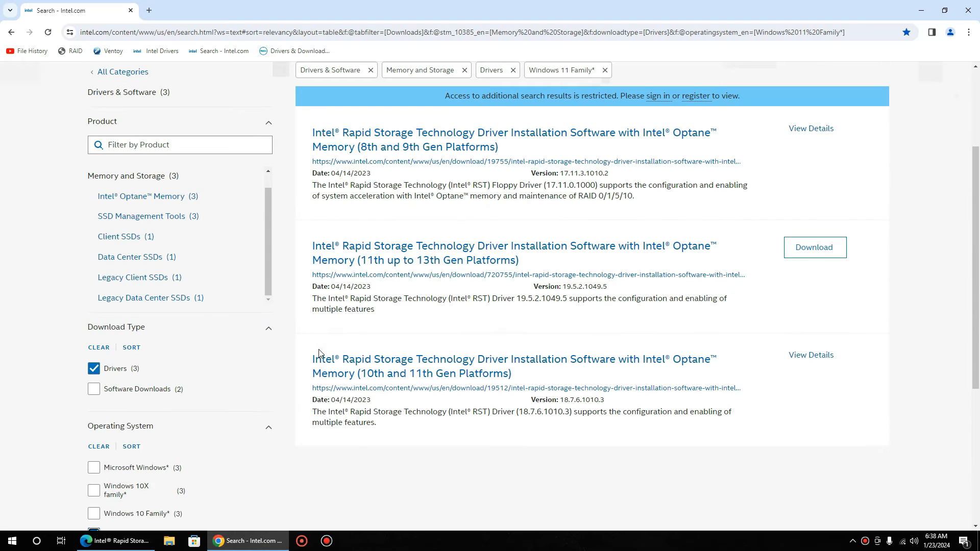
scroll(up, 3)
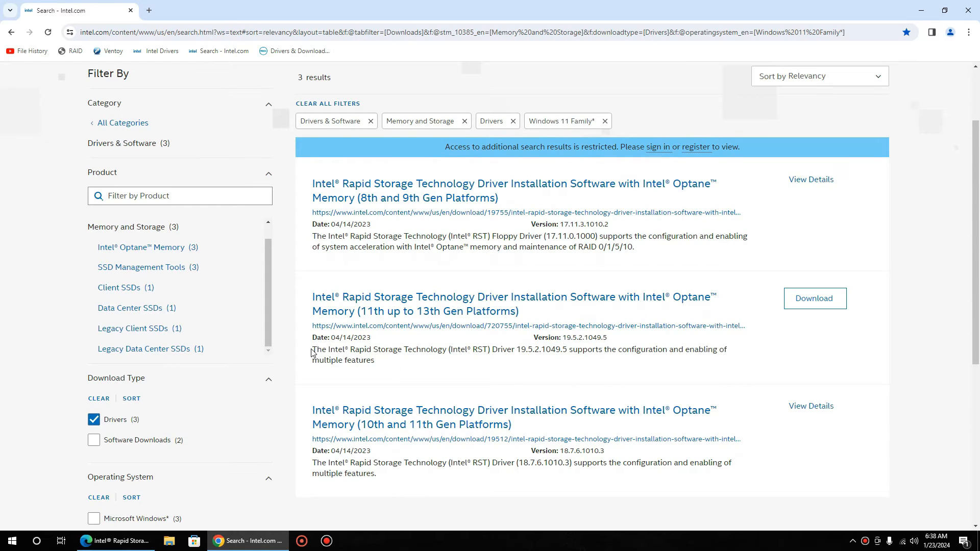
mouse_move(366, 422)
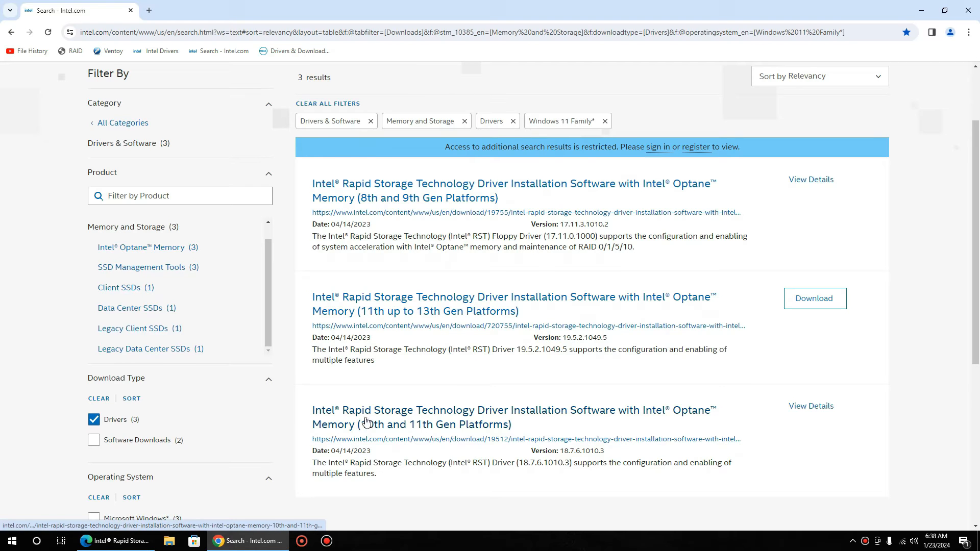
mouse_move(450, 416)
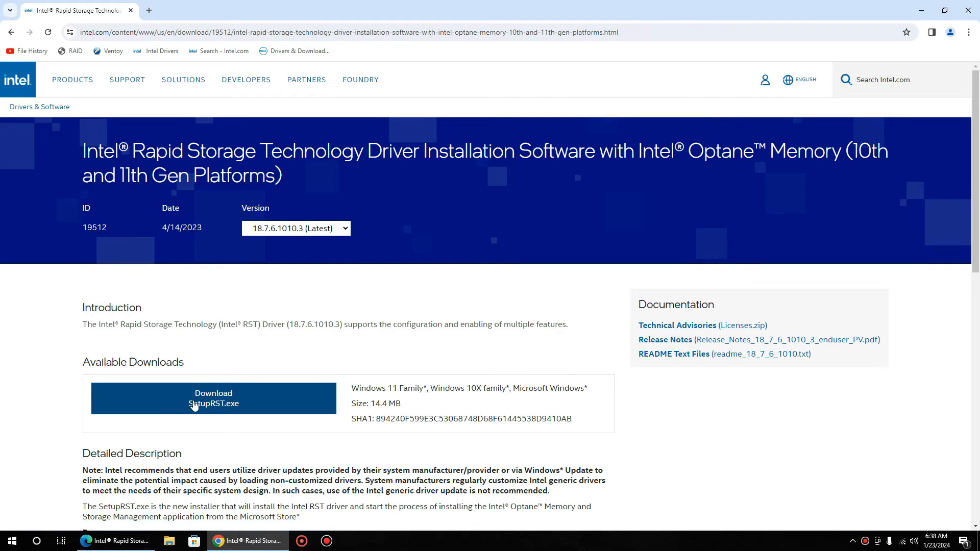
mouse_move(227, 404)
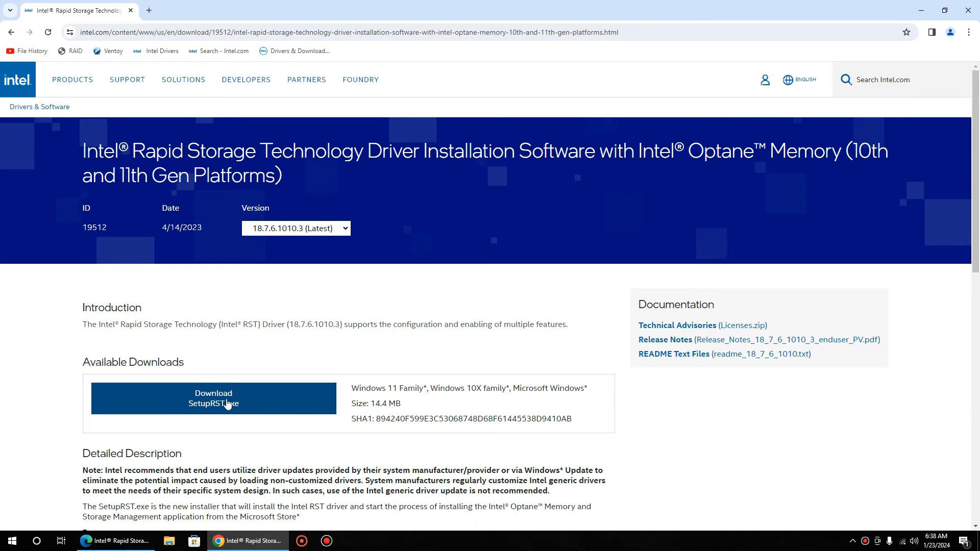
Step: Download SetupRST.exe and show the finished file in its Downloads folder
click(214, 398)
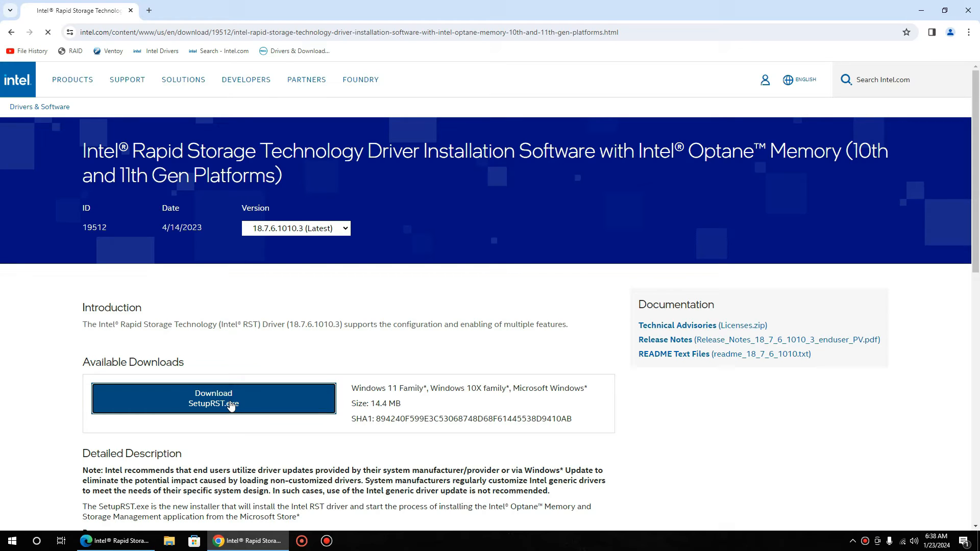
click(213, 398)
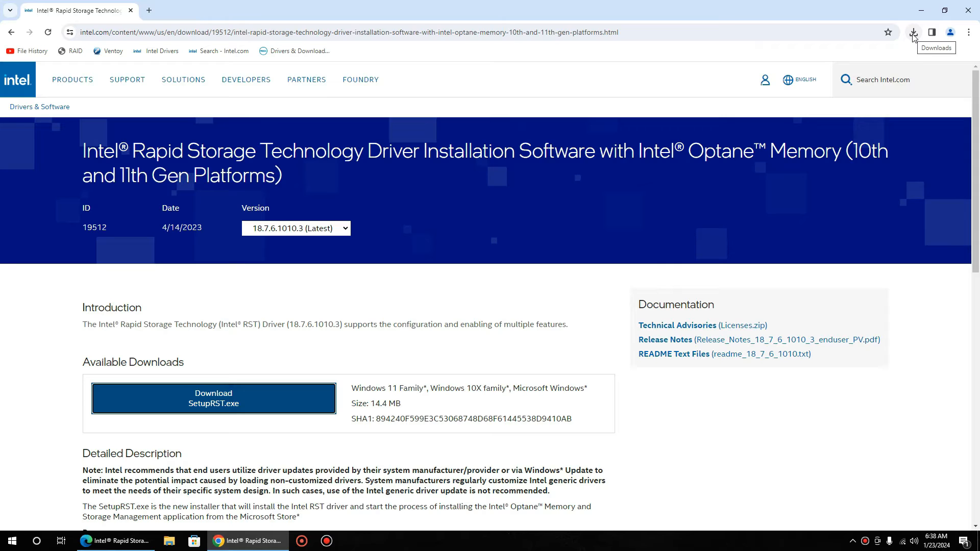
click(912, 32)
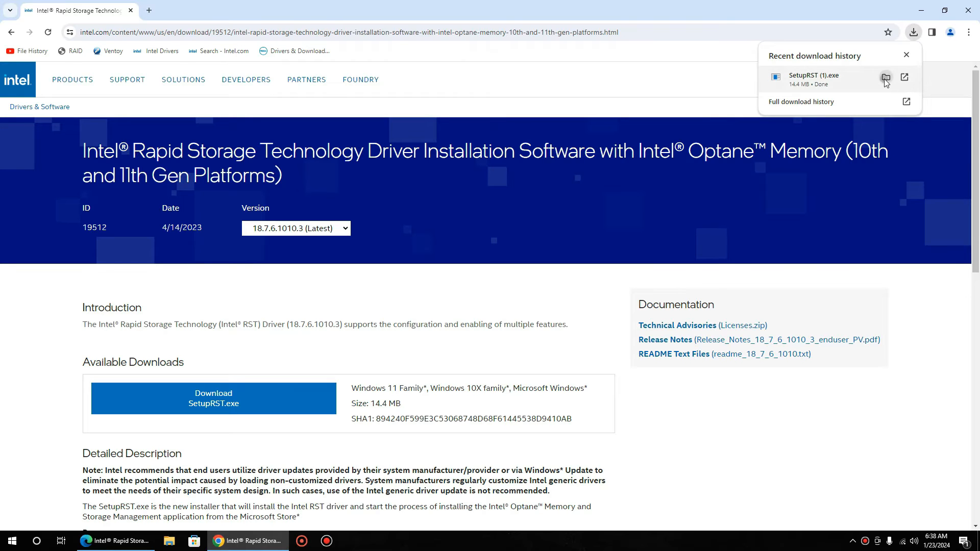
click(886, 80)
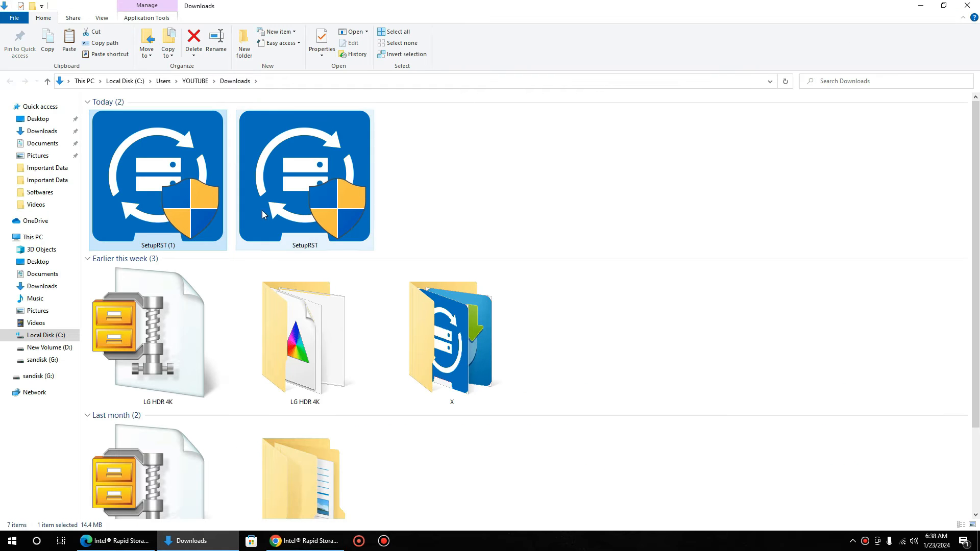
Step: Copy SetupRST, create a desktop folder named irst and place the installer inside it
right_click(305, 182)
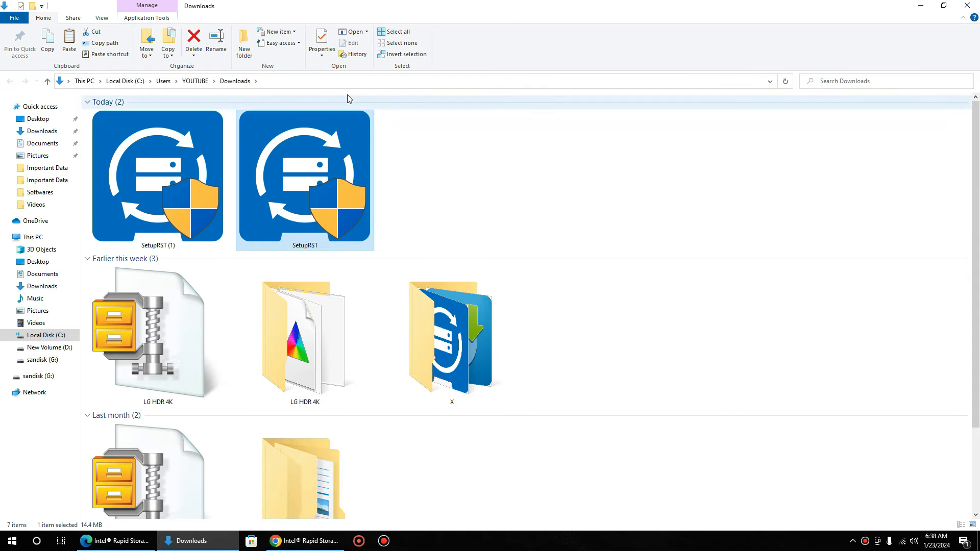
click(305, 541)
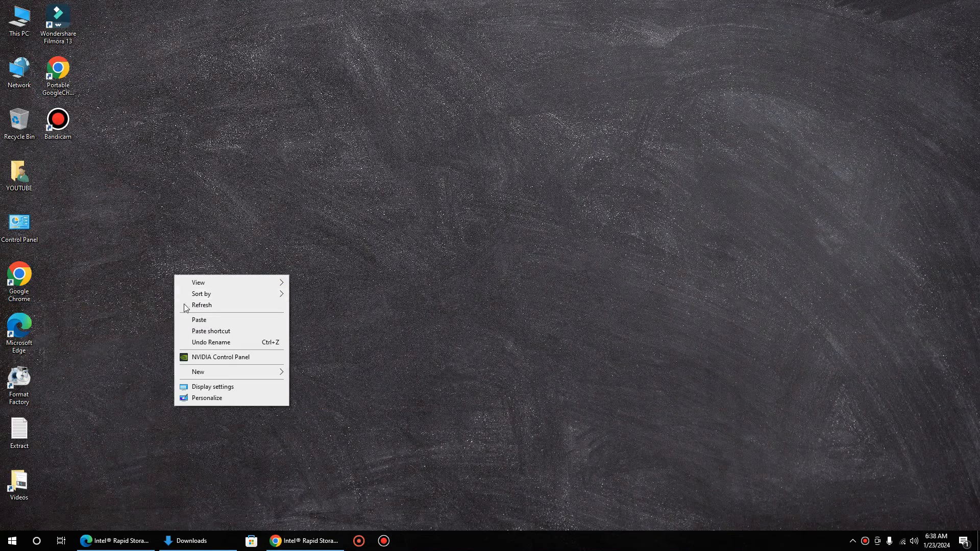
click(197, 372)
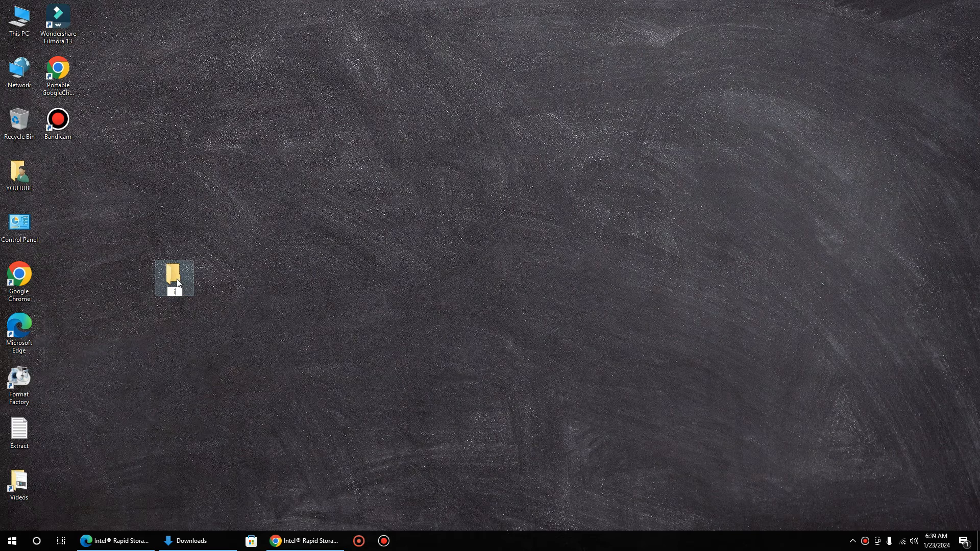
double_click(173, 278)
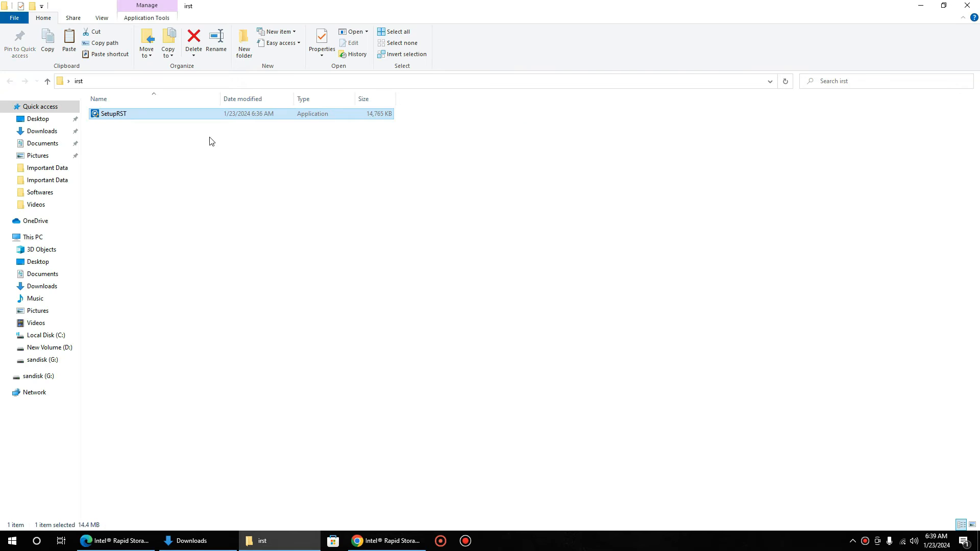
mouse_move(138, 270)
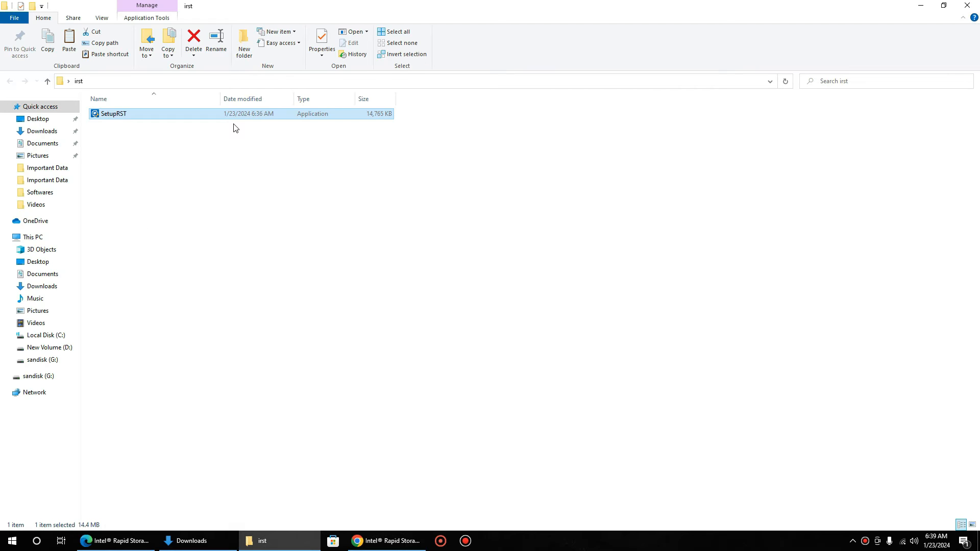
mouse_move(258, 147)
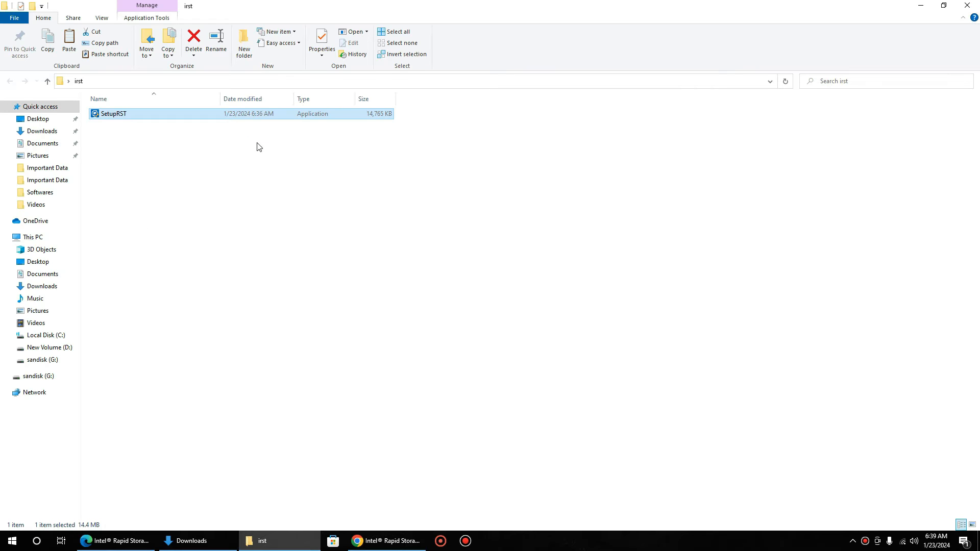
mouse_move(662, 4)
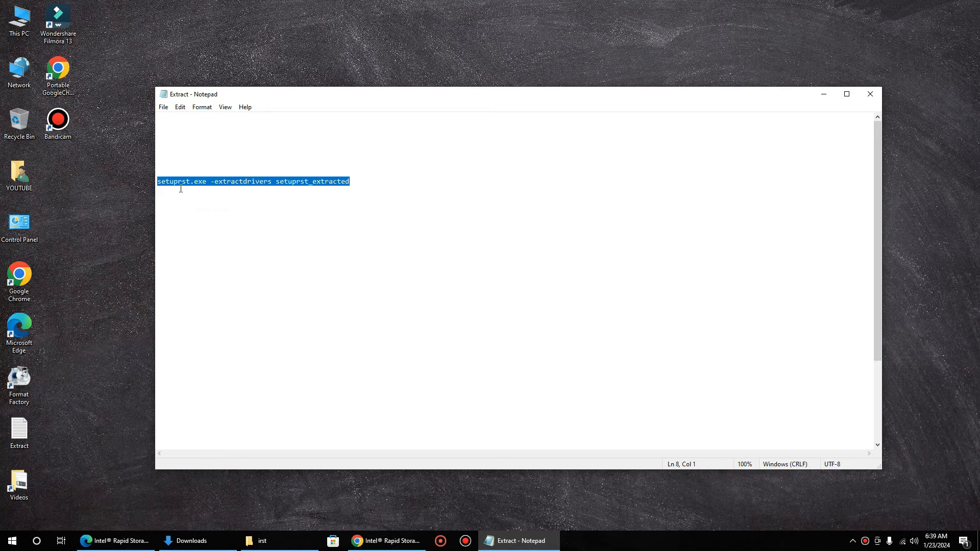
mouse_move(291, 184)
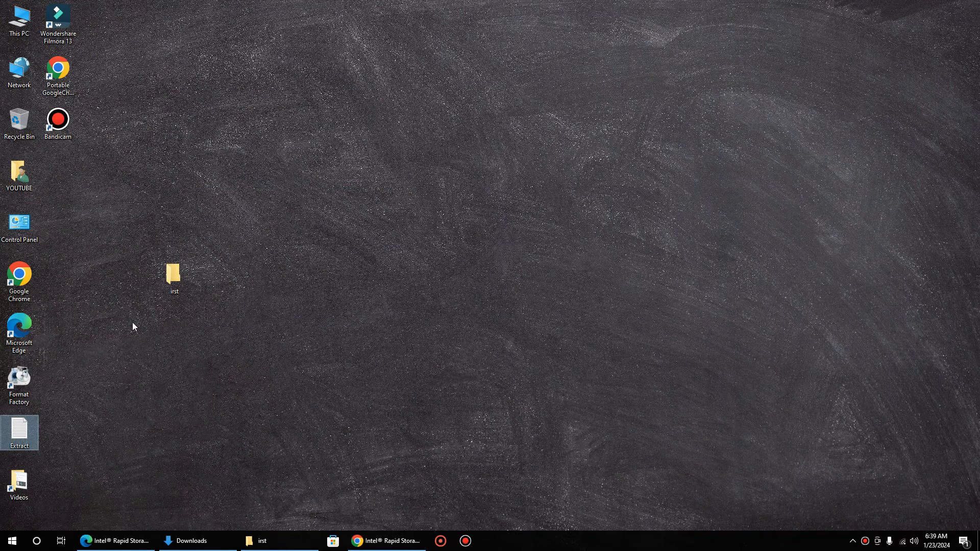
Step: Paste the Extract note into the irst folder beside SetupRST and reopen it
double_click(173, 275)
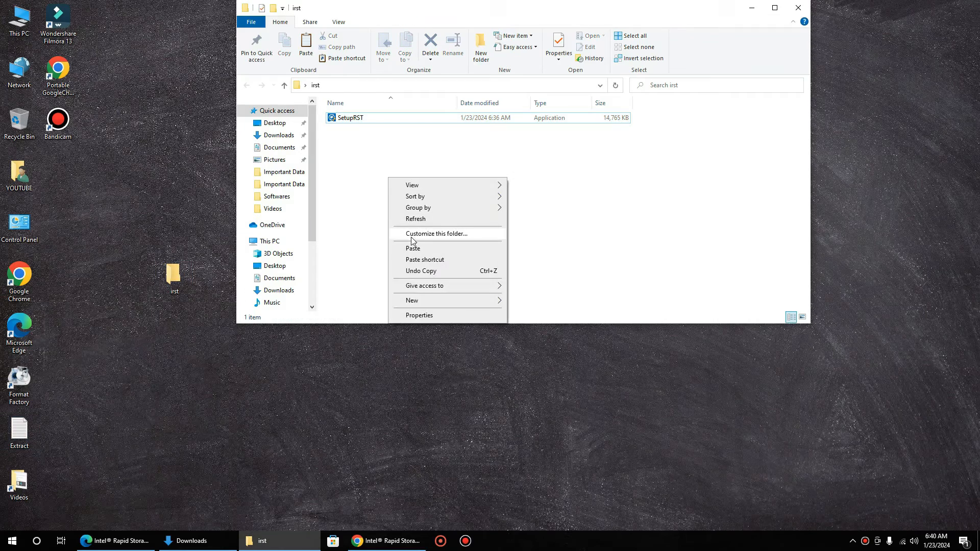
click(412, 248)
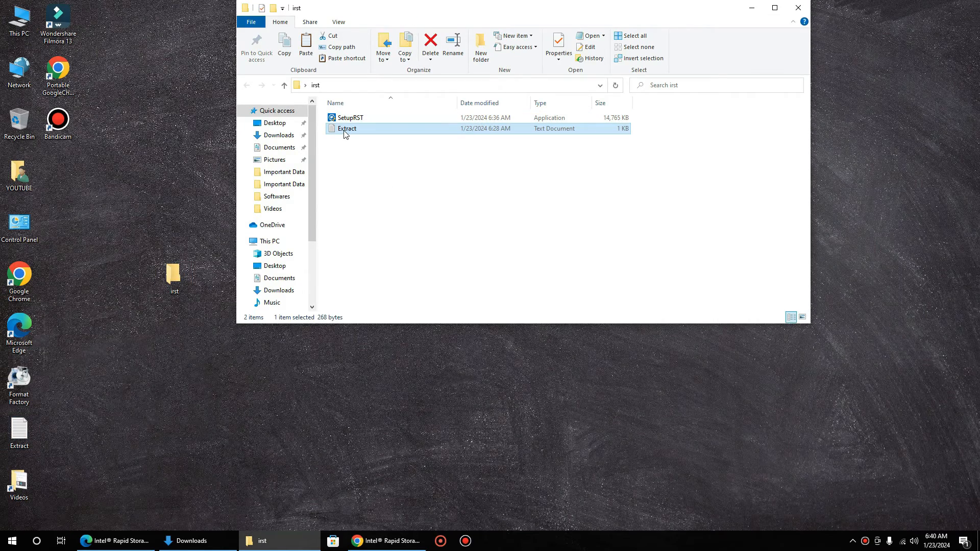
double_click(346, 128)
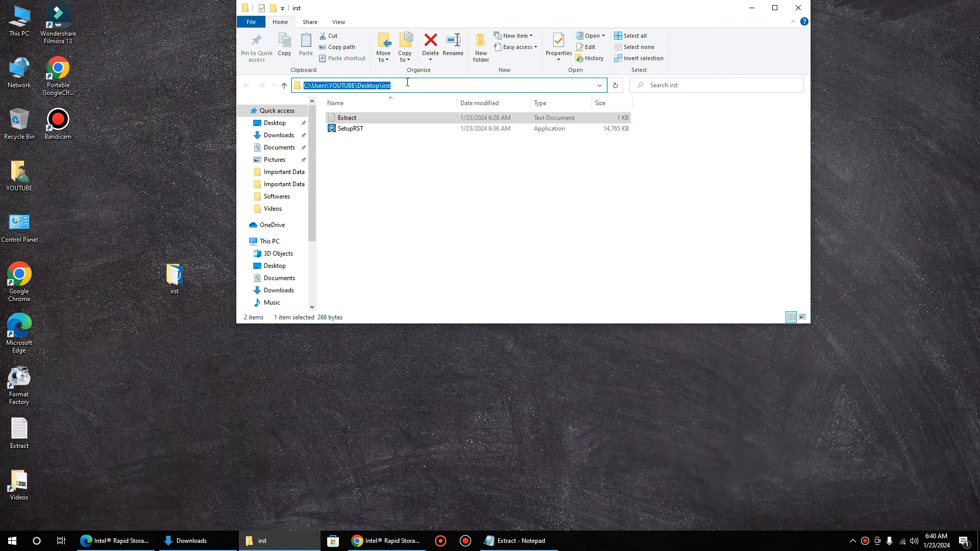
Step: Launch cmd in the irst folder and run setuprst.exe -extractdrivers setuprst_extracted
text(cmd)
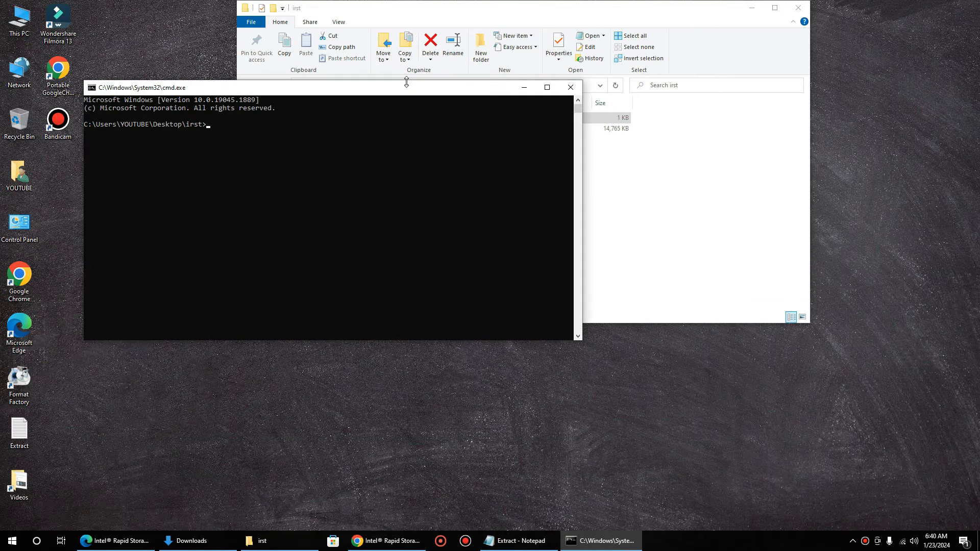
mouse_move(94, 94)
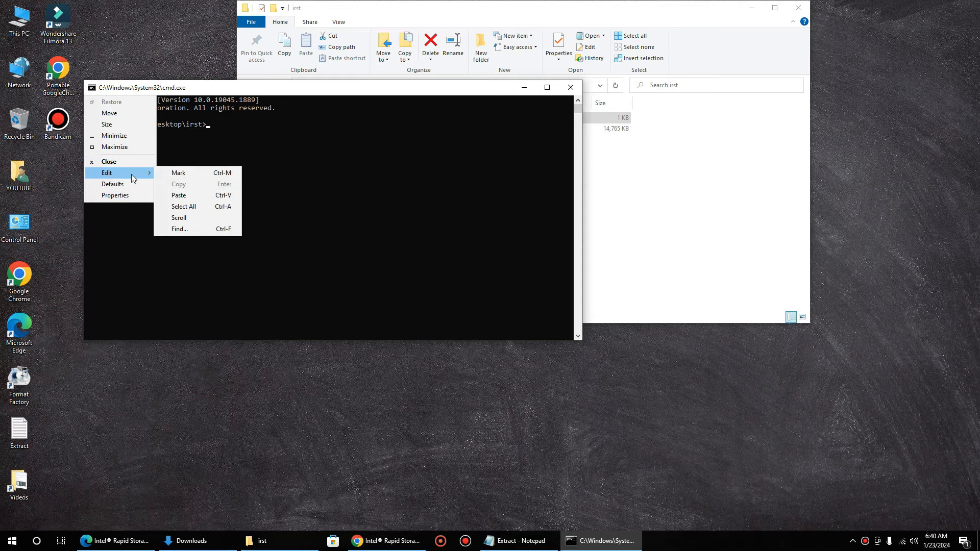
click(177, 195)
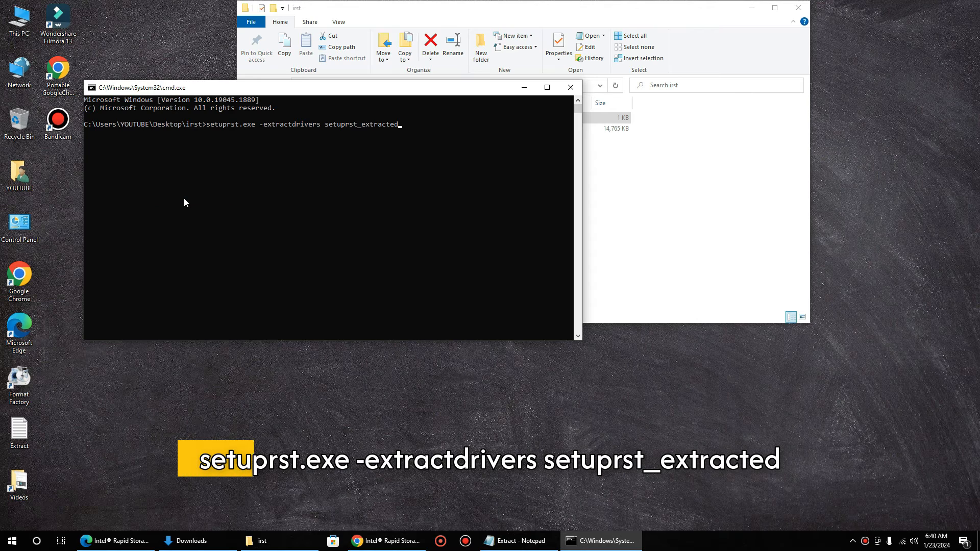
key(Return)
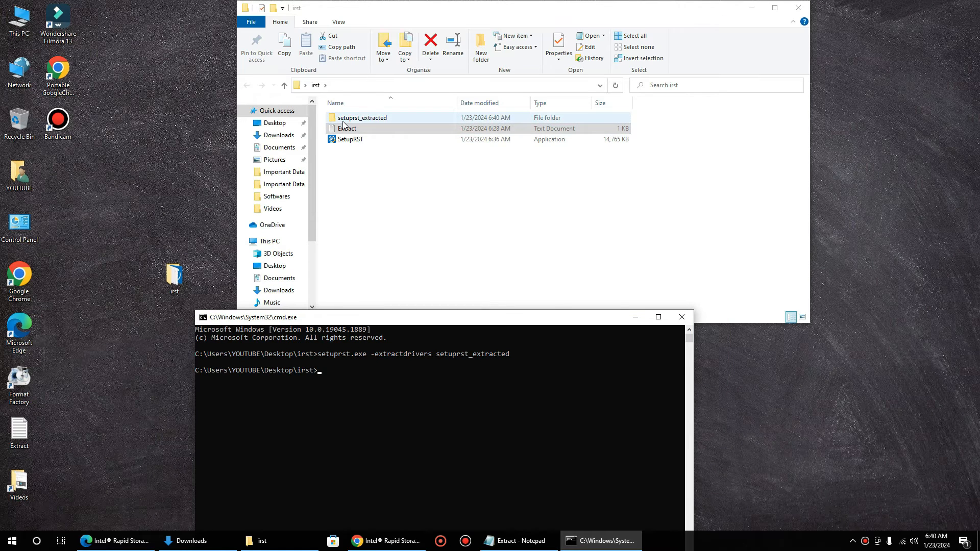
Step: Browse setuprst_extracted\production\Windows10-x64\15063\Drivers and select the VMD driver folder
double_click(362, 118)
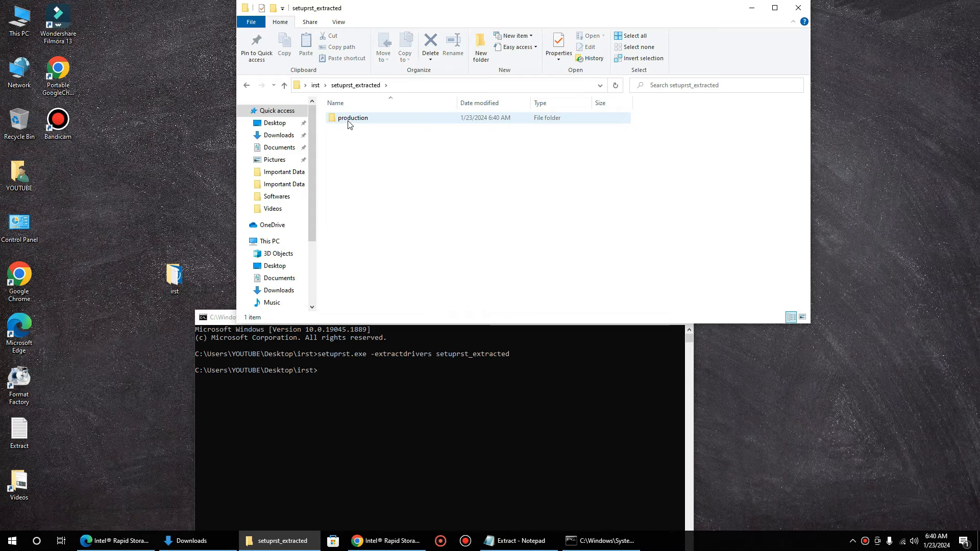
double_click(352, 117)
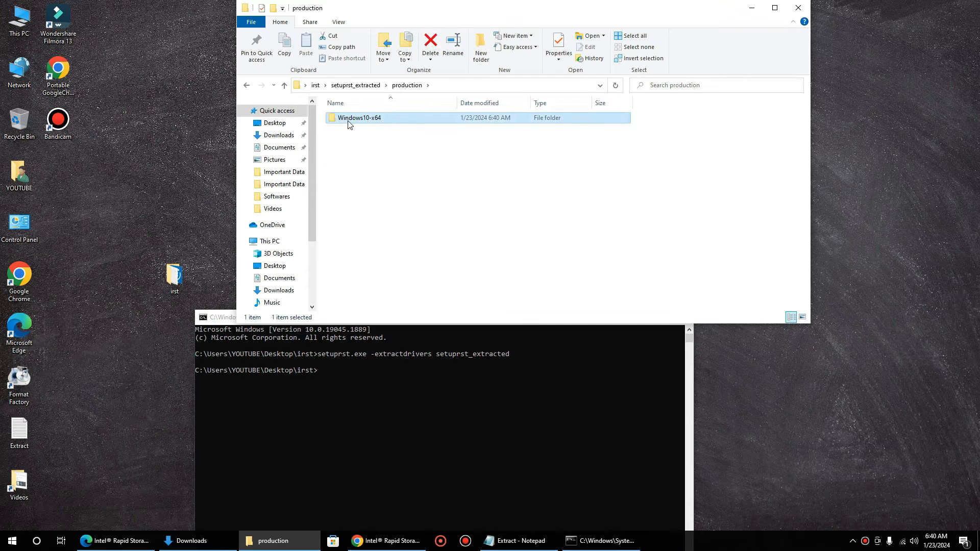
double_click(359, 117)
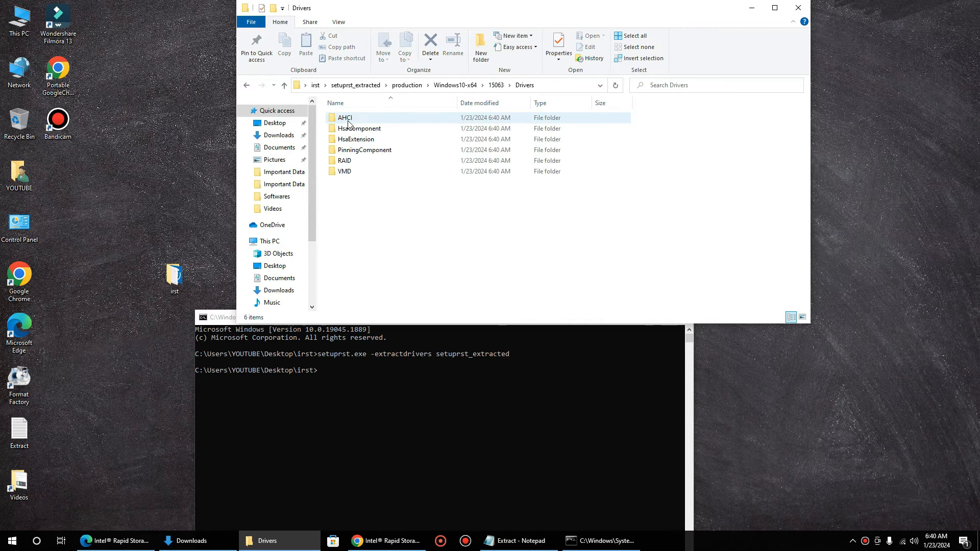
click(344, 171)
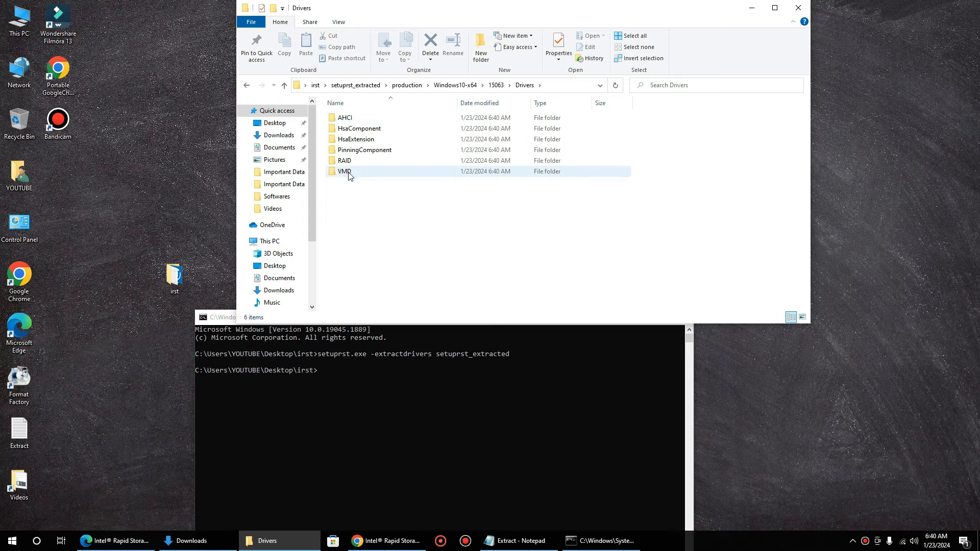
click(344, 171)
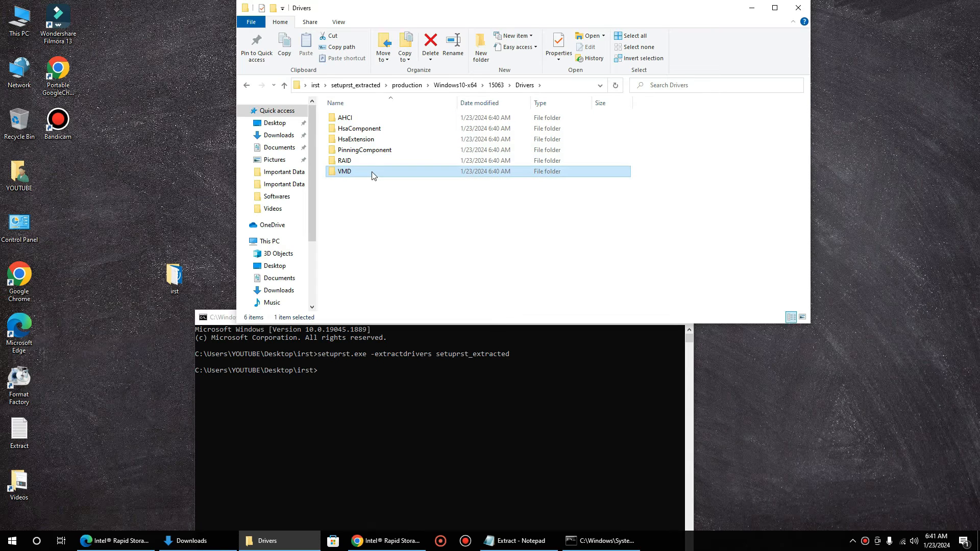
mouse_move(375, 174)
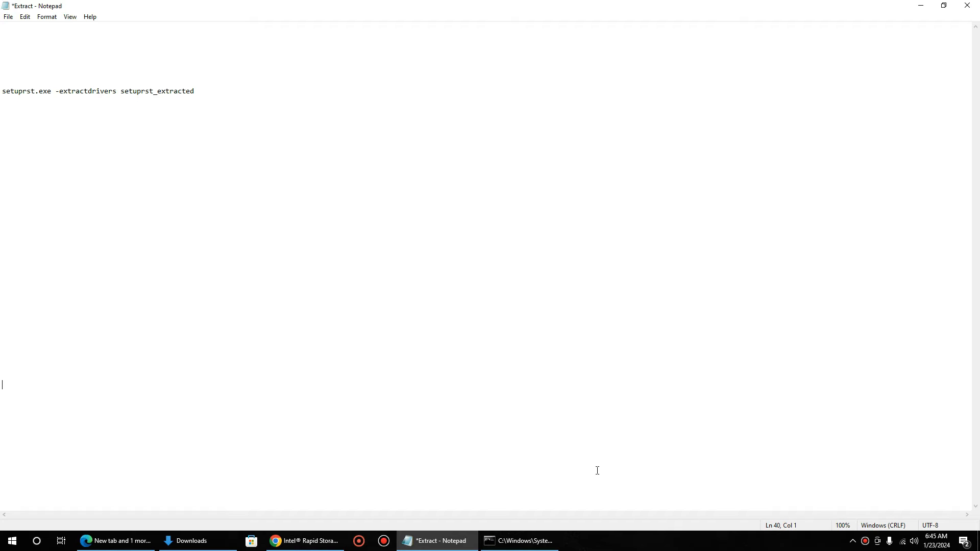
mouse_move(766, 430)
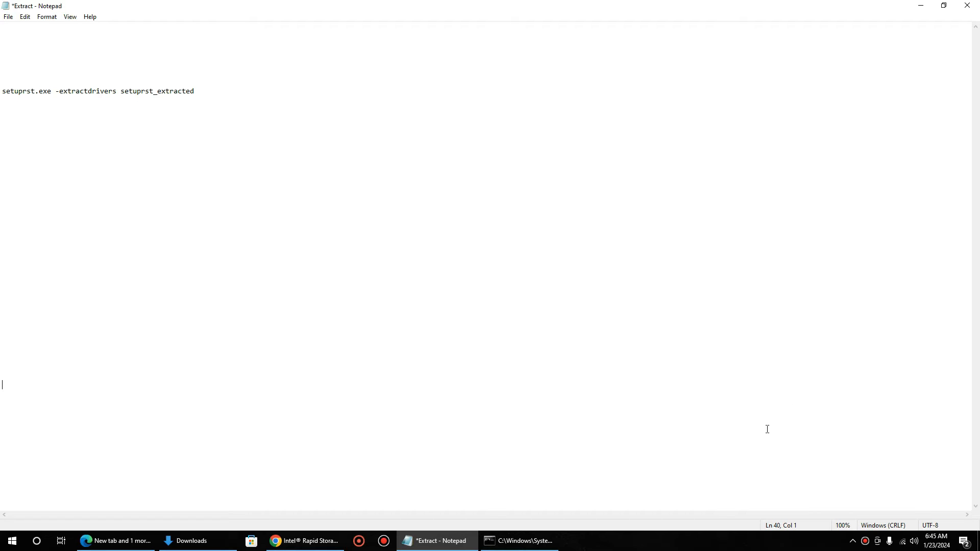
Step: Switch from Notepad to Google Chrome from the taskbar
click(304, 541)
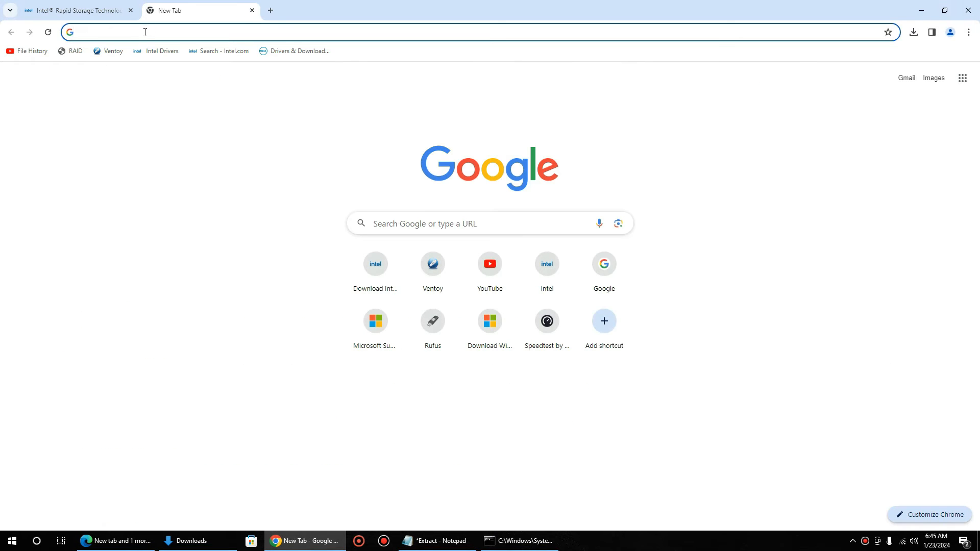
Step: Go to dell.com and reach the Drivers & Downloads page via Desktops and the Support menu
text(dell.com/en-us)
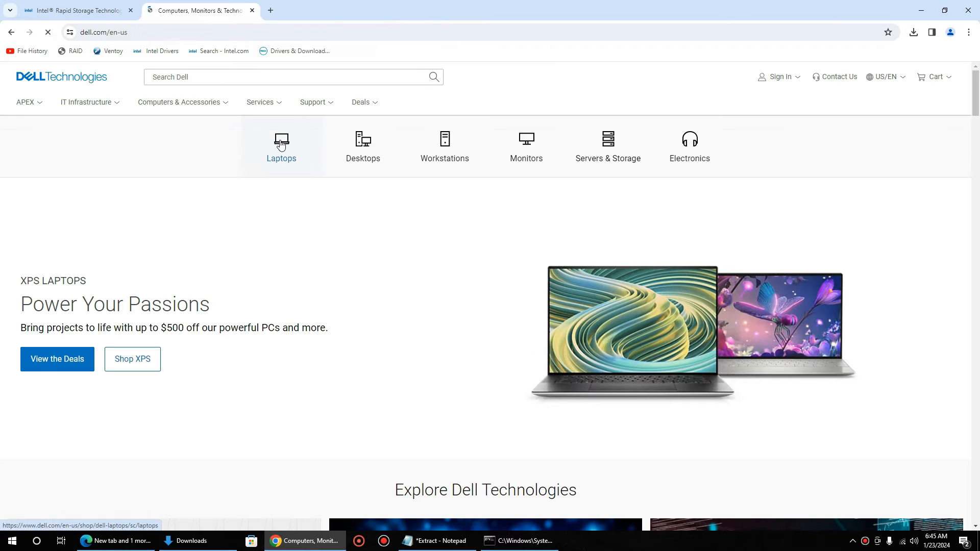
mouse_move(364, 147)
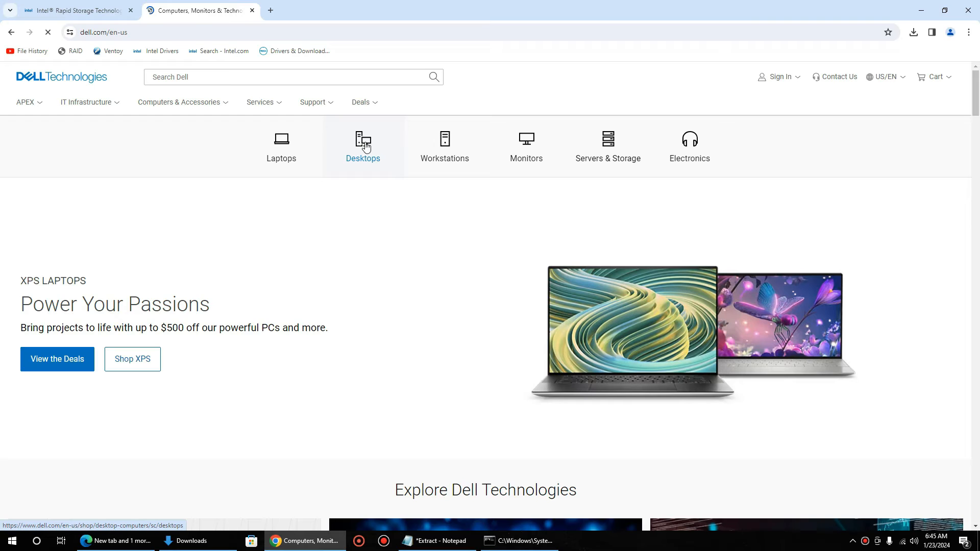
click(362, 147)
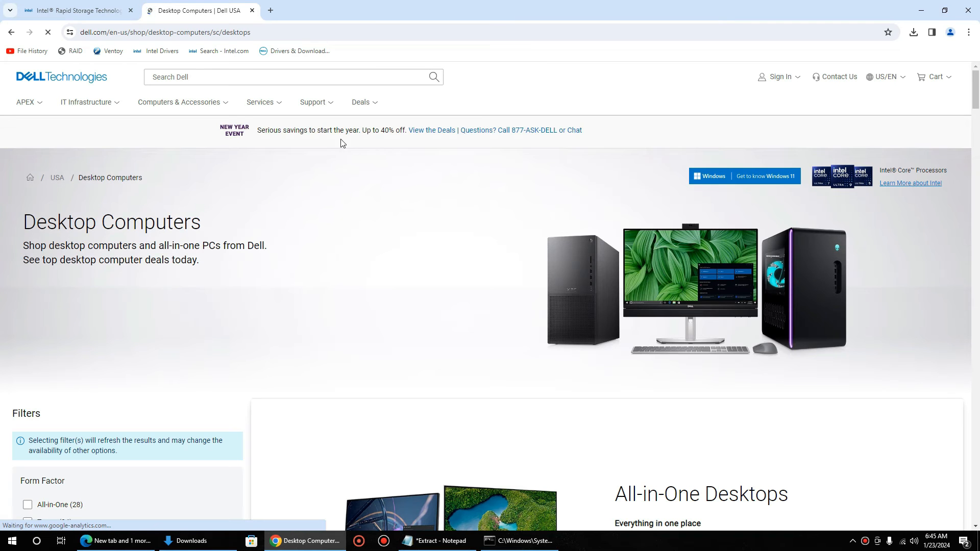
click(312, 102)
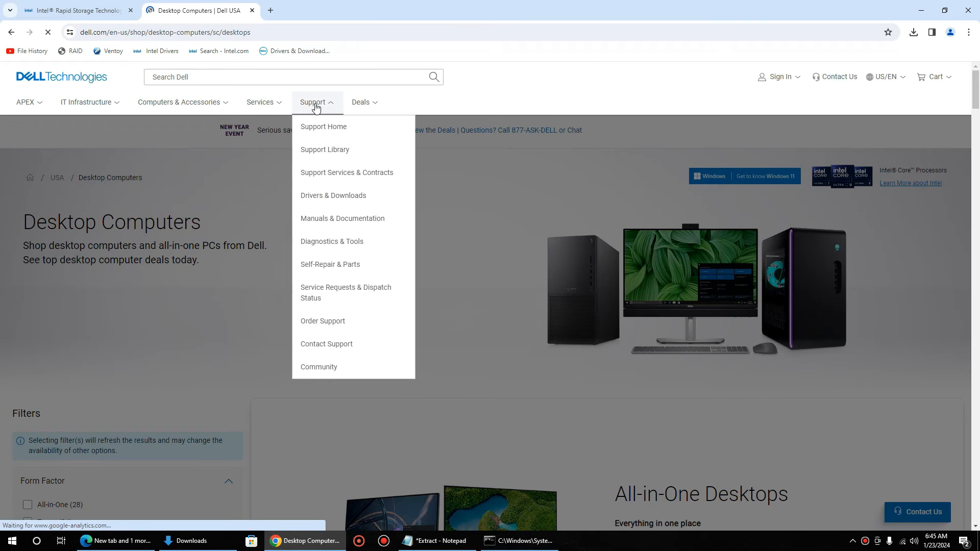
mouse_move(323, 199)
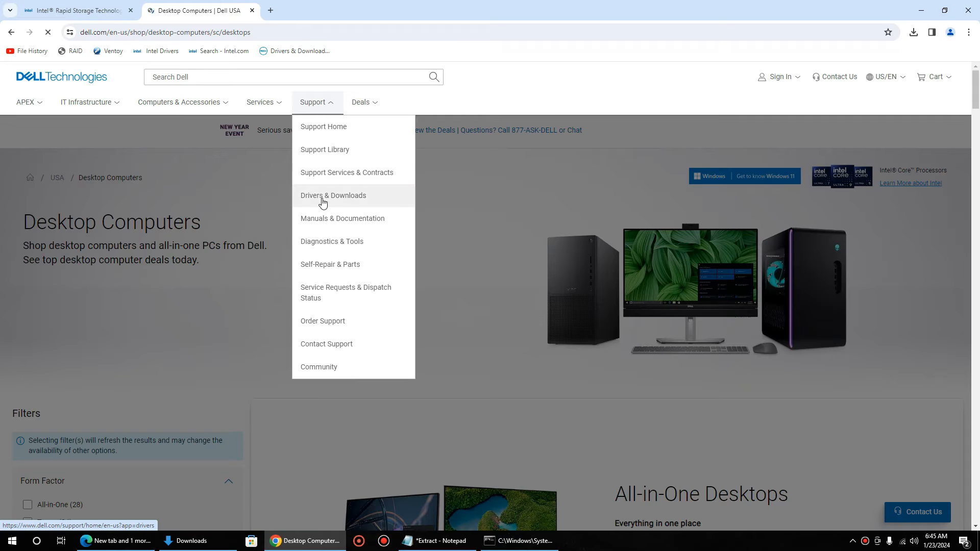
click(333, 195)
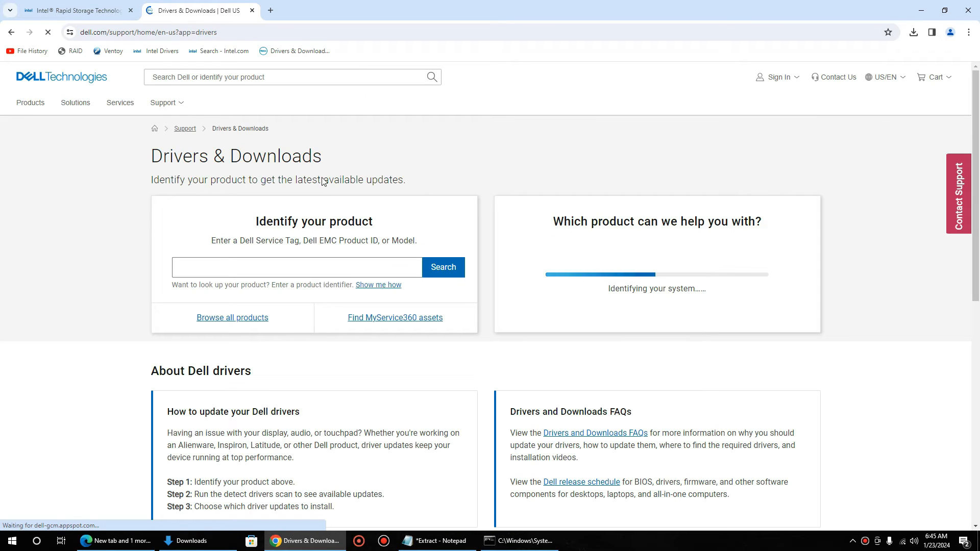
Step: Identify the product as the Vostro 3910 to load its drivers and downloads list
click(296, 266)
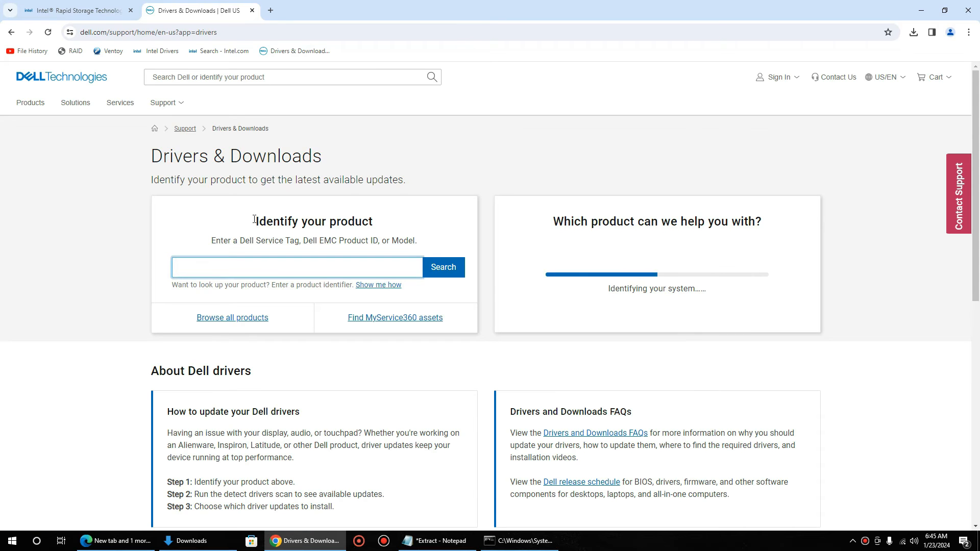
click(296, 266)
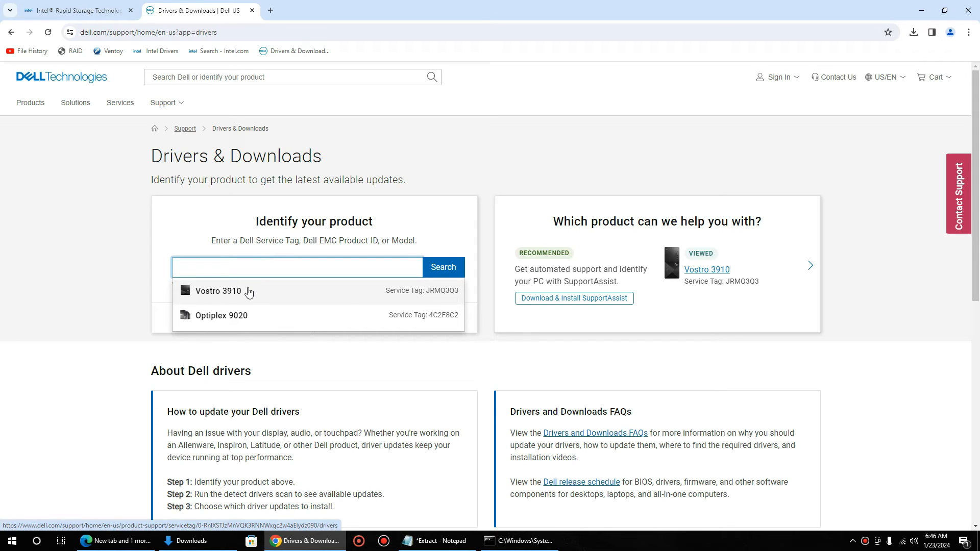
click(217, 291)
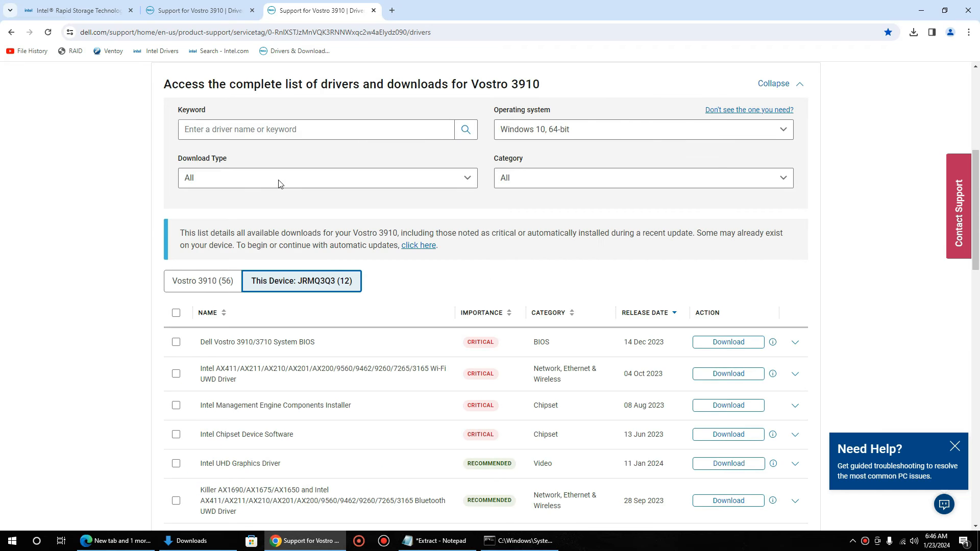
Step: Filter the list to driver downloads in the Storage category
click(326, 178)
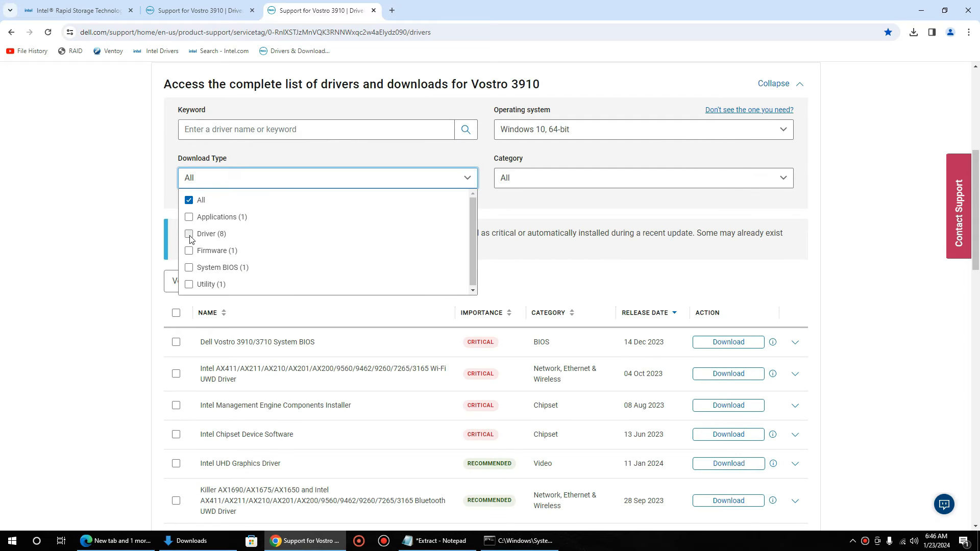
click(189, 233)
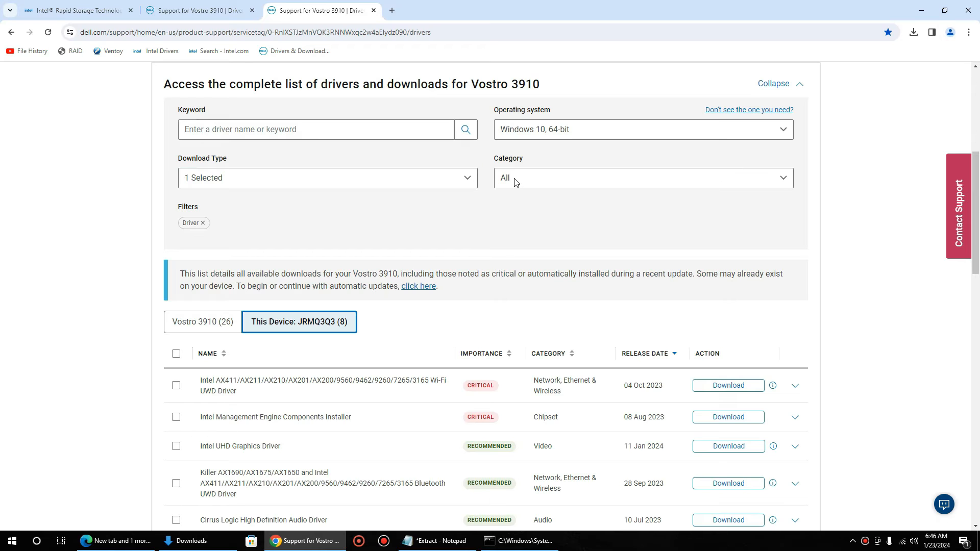
click(642, 177)
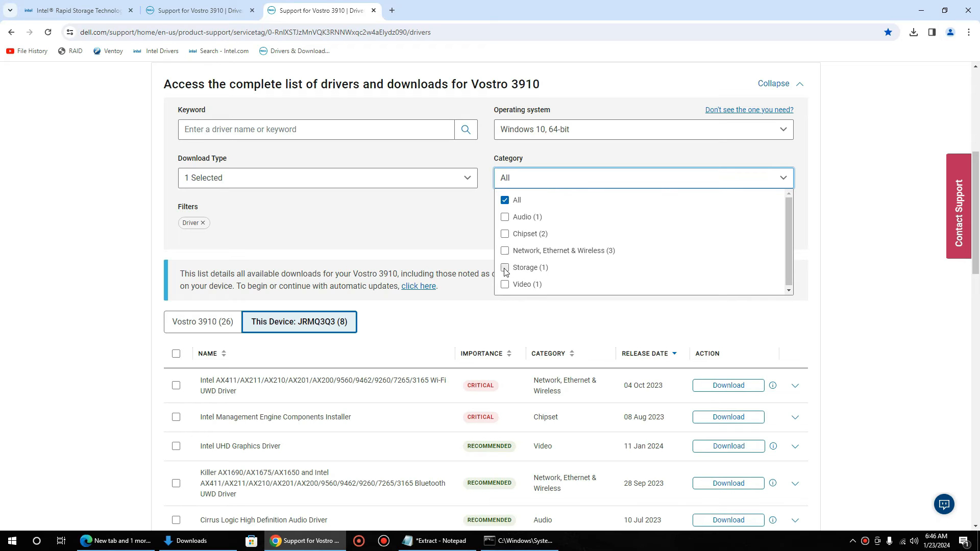
click(505, 267)
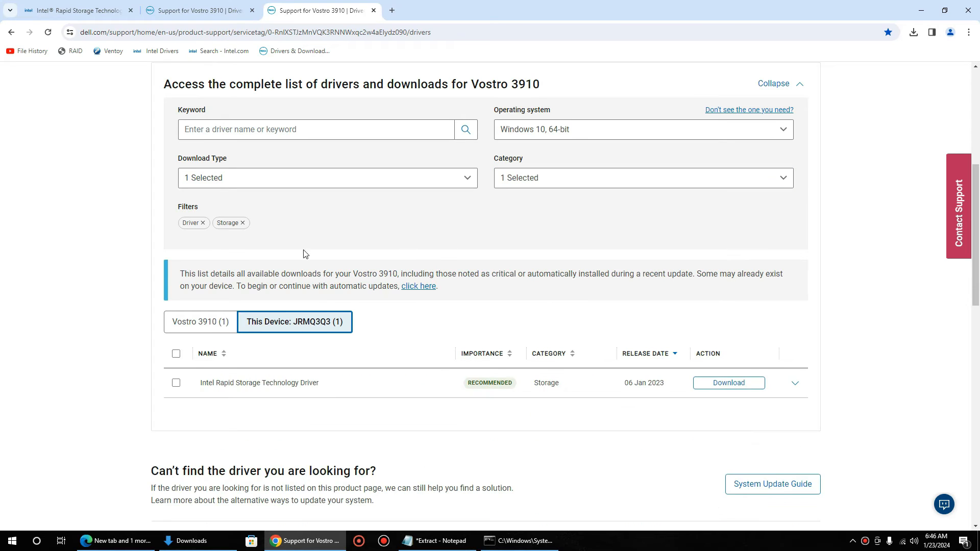
click(175, 383)
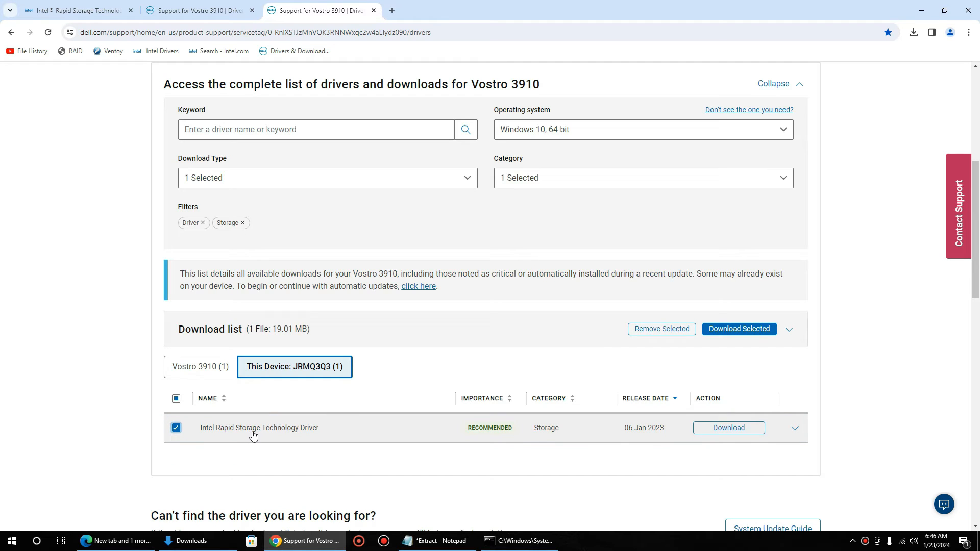
mouse_move(728, 427)
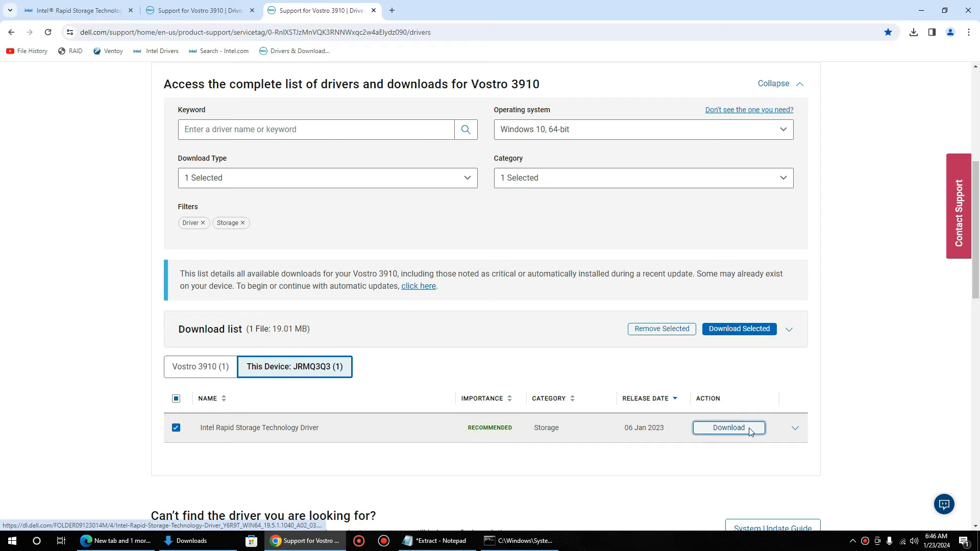
Step: Download the Intel Rapid Storage Technology Driver and show the file in the Downloads folder
click(728, 428)
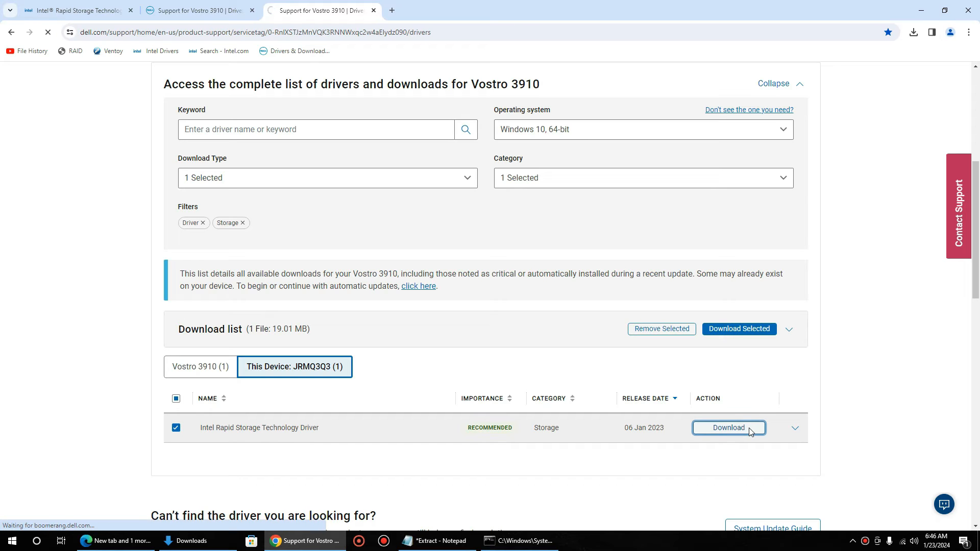
click(728, 427)
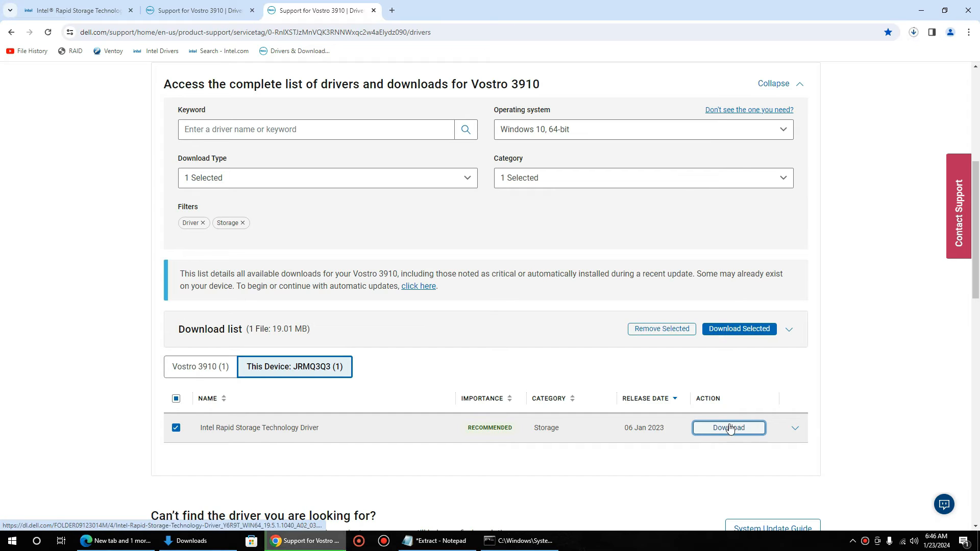
click(727, 428)
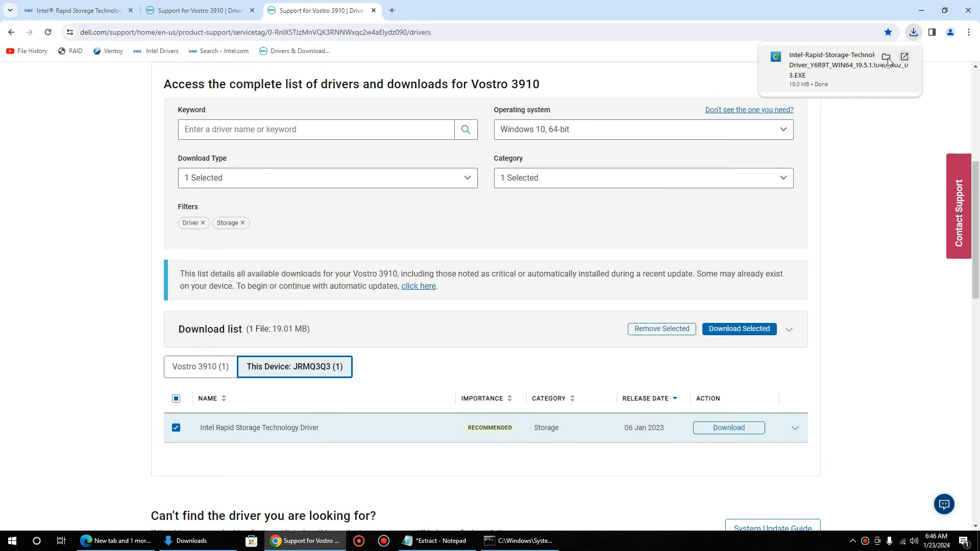
click(886, 57)
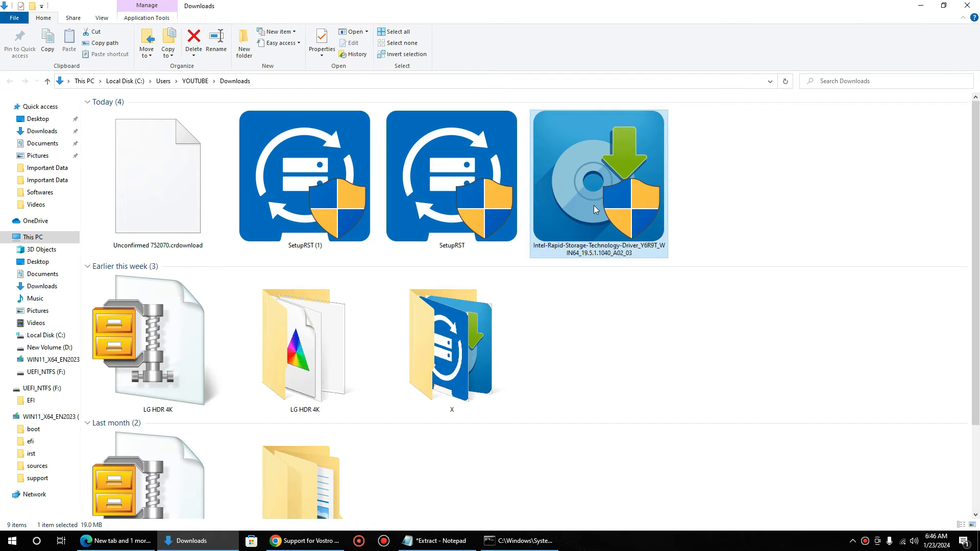
Step: Run the downloaded Intel-Rapid-Storage-Technology-Driver EXE from Downloads
double_click(597, 182)
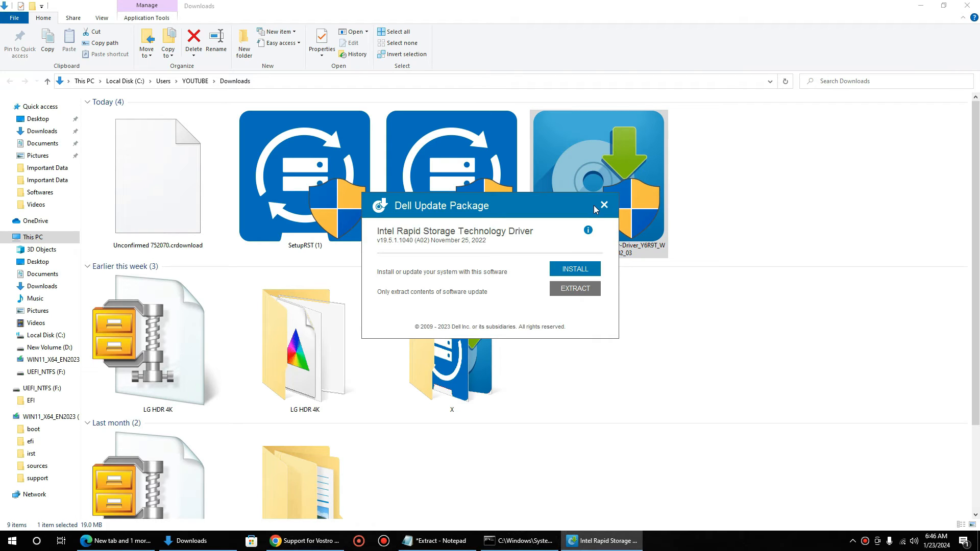
mouse_move(580, 294)
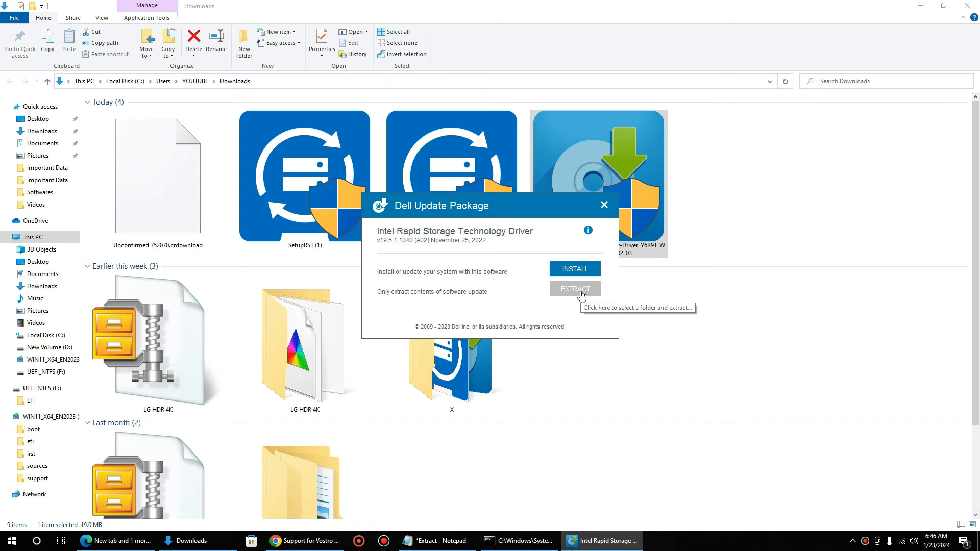
mouse_move(592, 255)
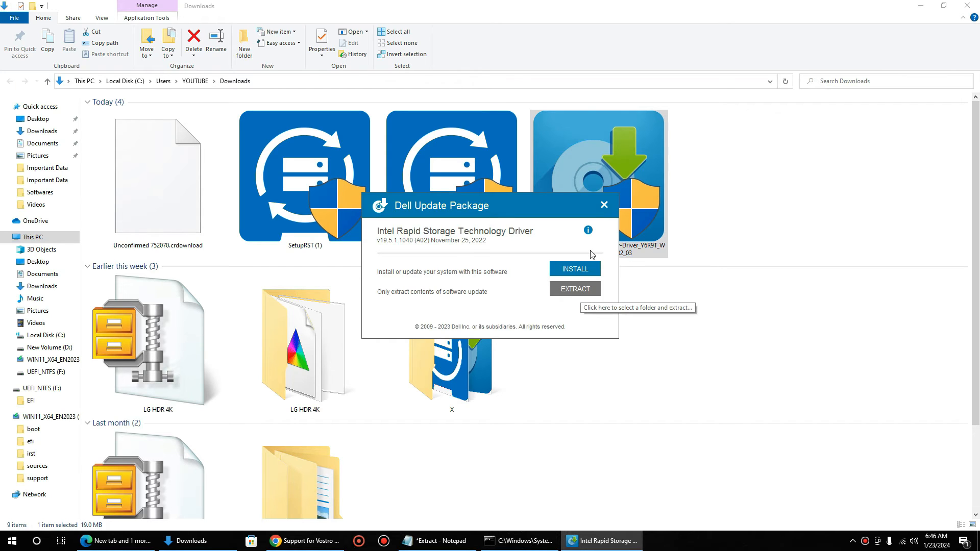
mouse_move(574, 288)
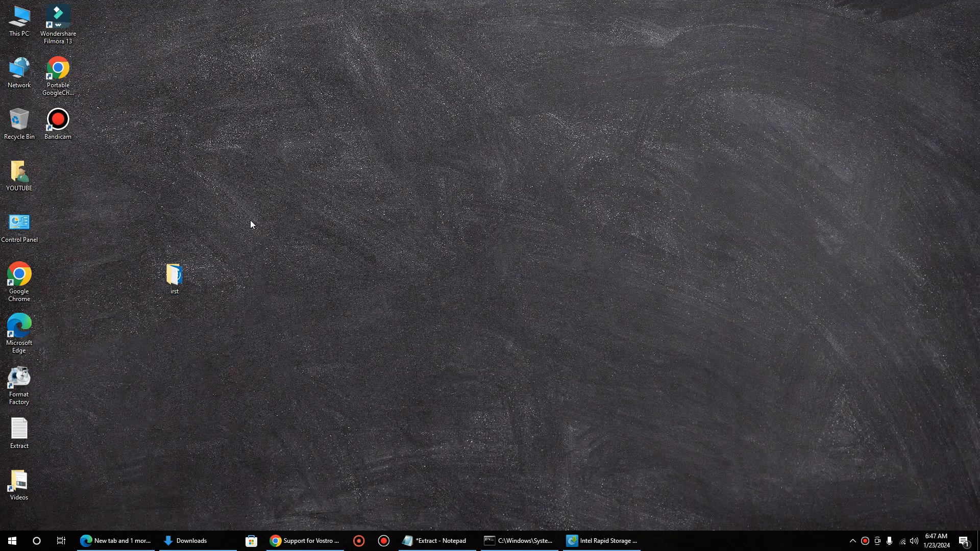
Step: Create a Dell folder on the desktop, extract the driver package into it and view the folder
right_click(252, 225)
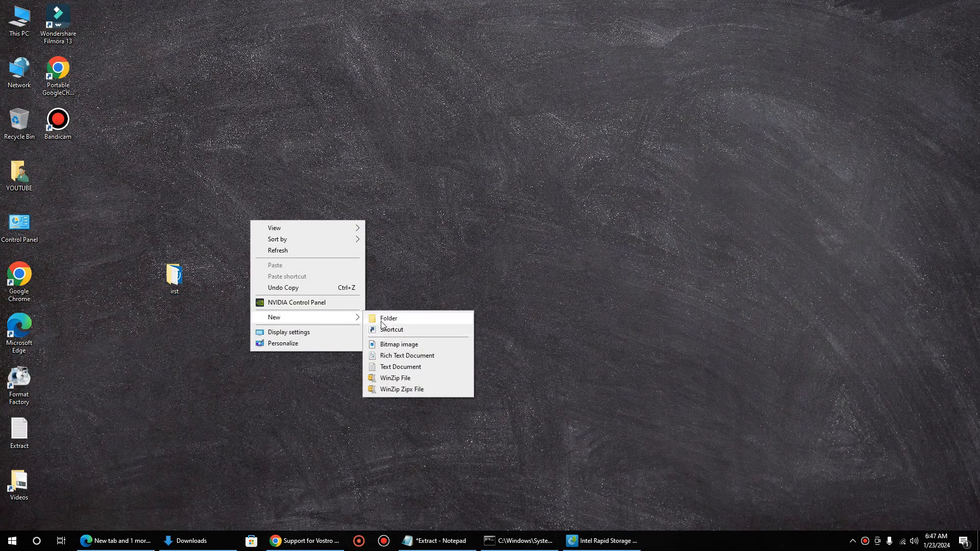
click(388, 319)
text(Dell)
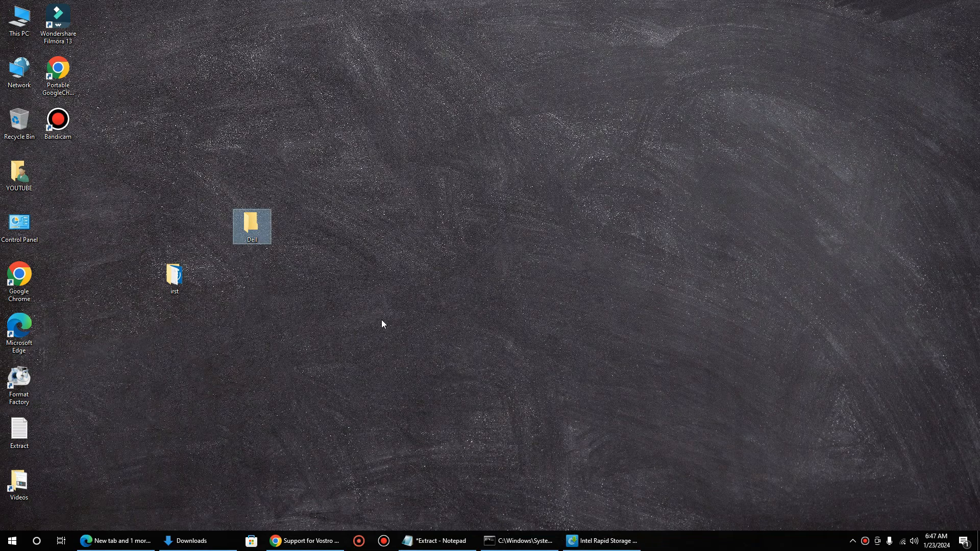
mouse_move(256, 236)
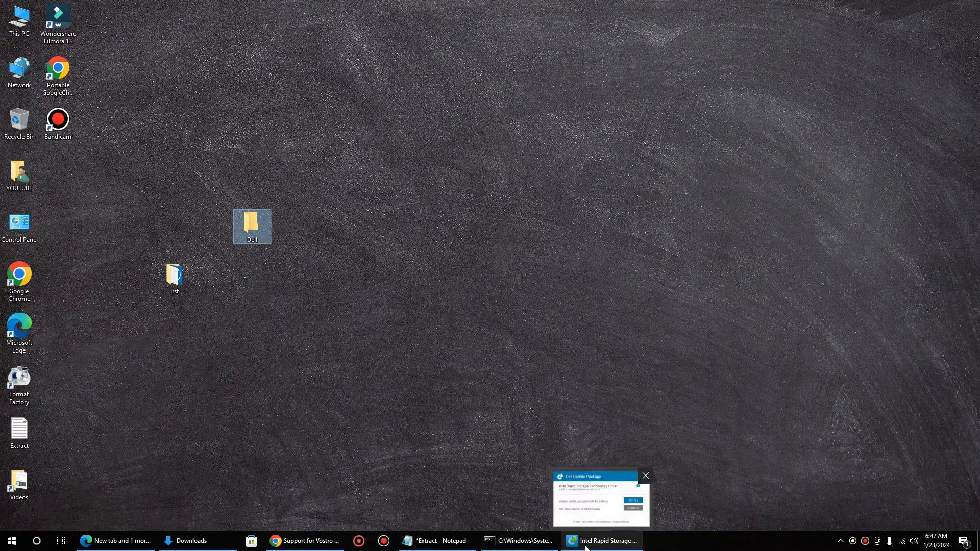
click(632, 508)
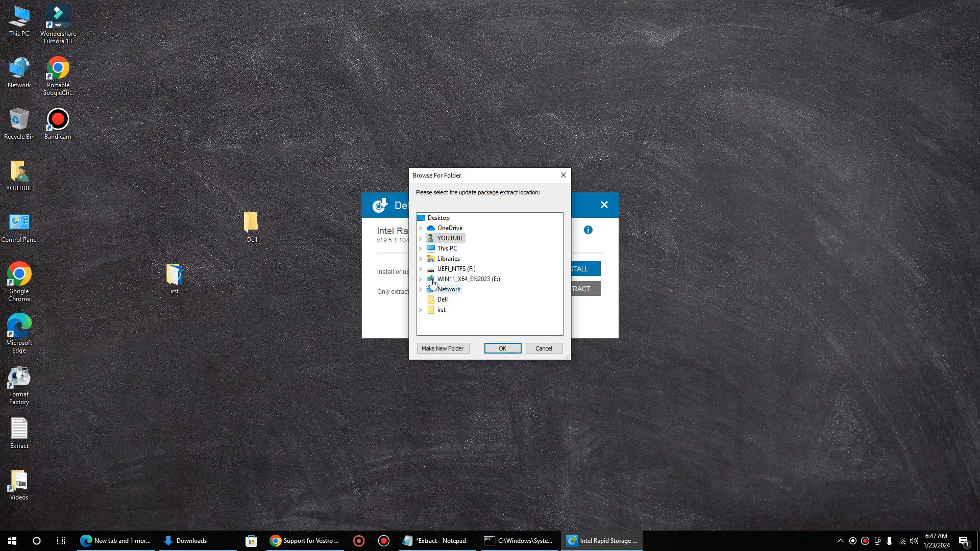
mouse_move(448, 289)
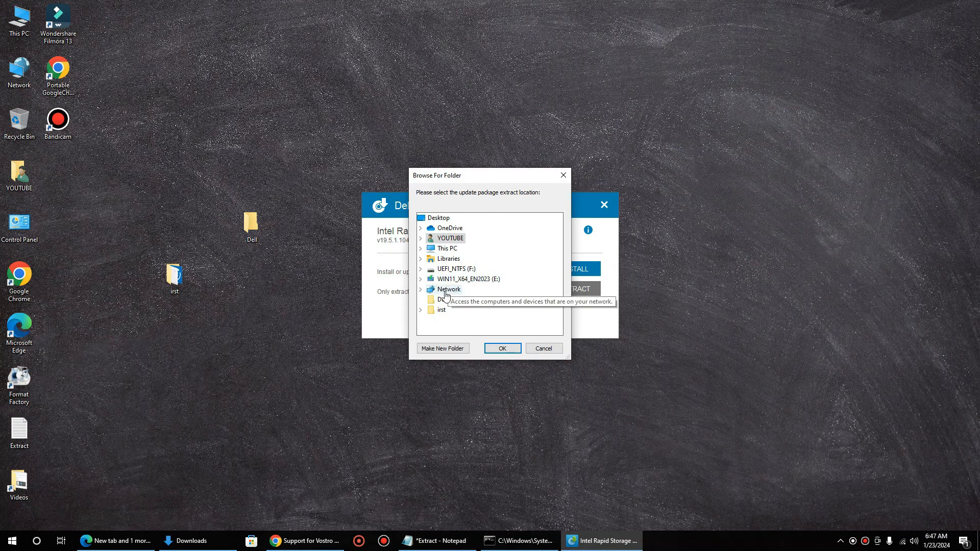
click(502, 348)
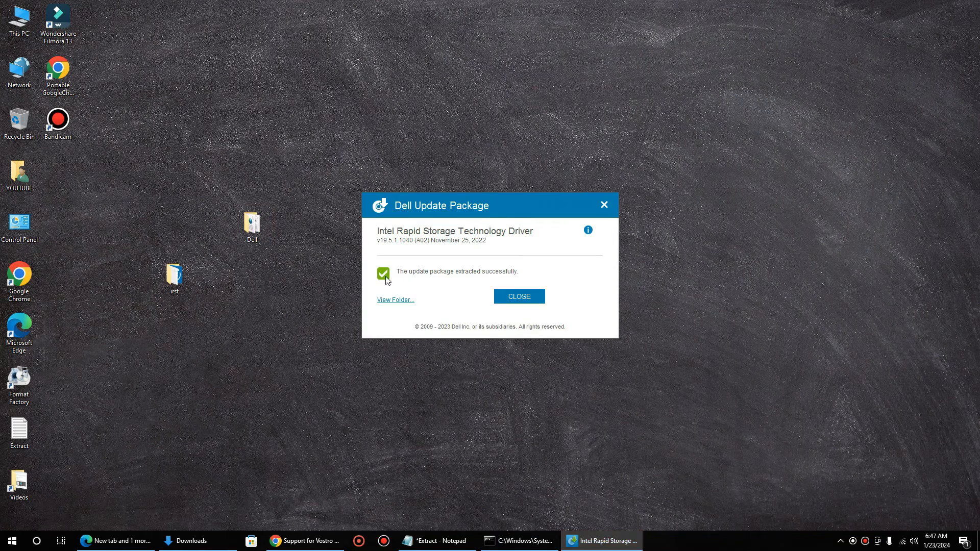
click(395, 299)
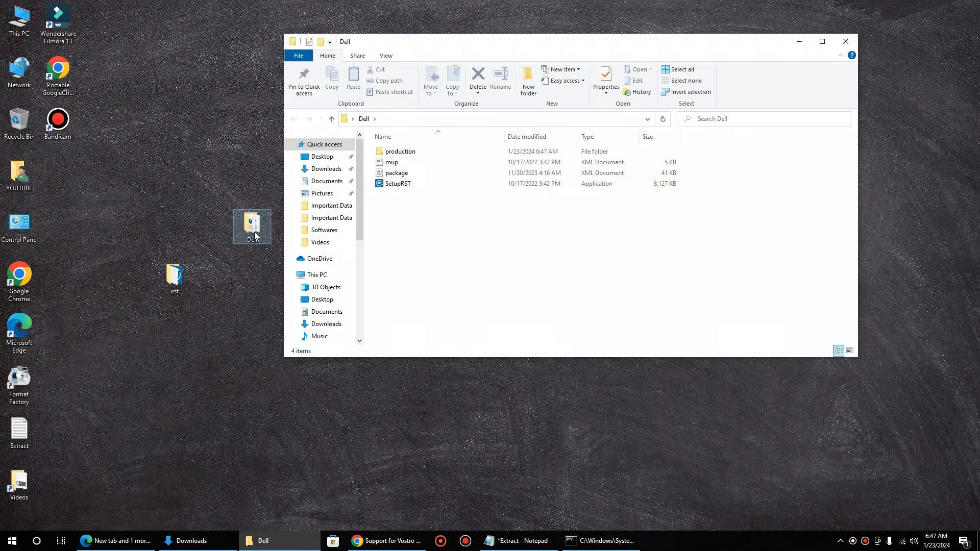
Step: Browse into production and Windows10-x64 in the extracted Dell folder, then close the window
click(398, 182)
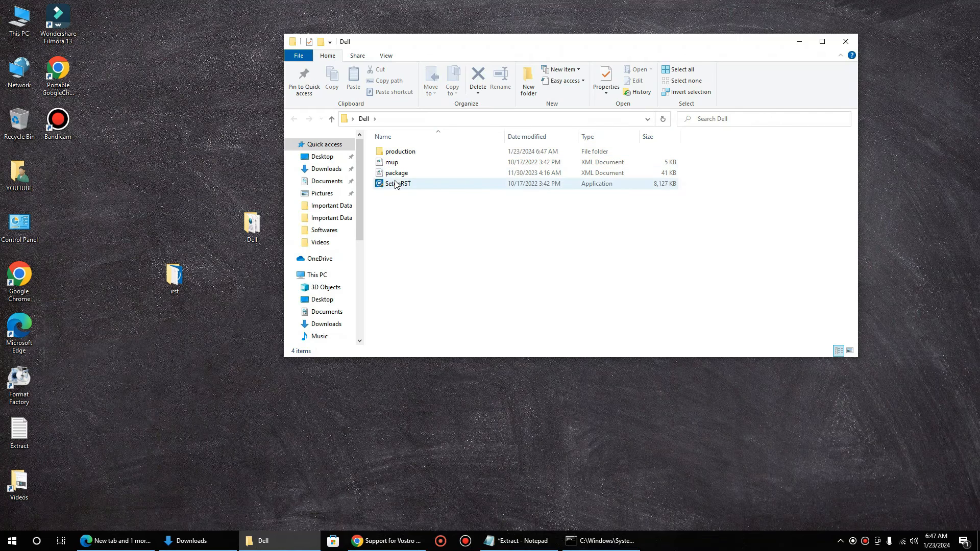
mouse_move(397, 183)
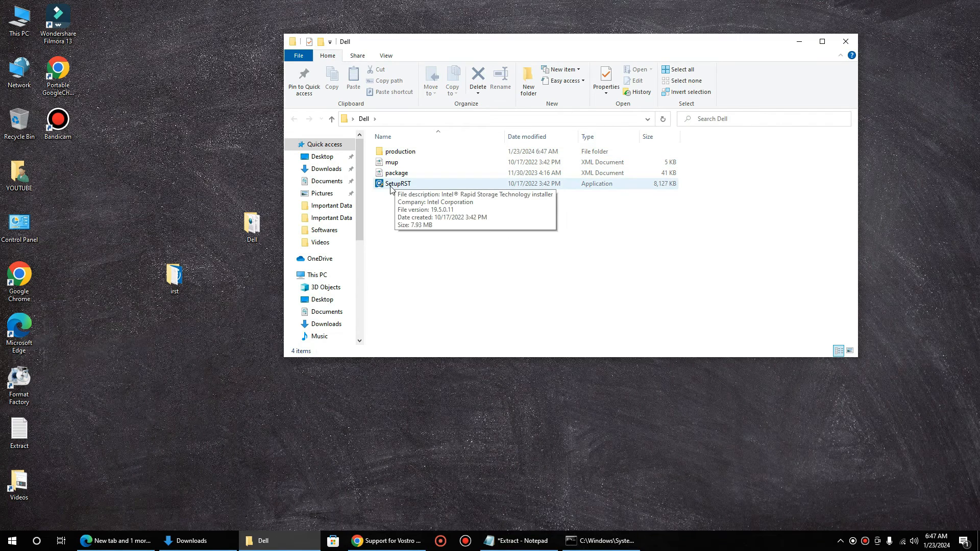
double_click(400, 151)
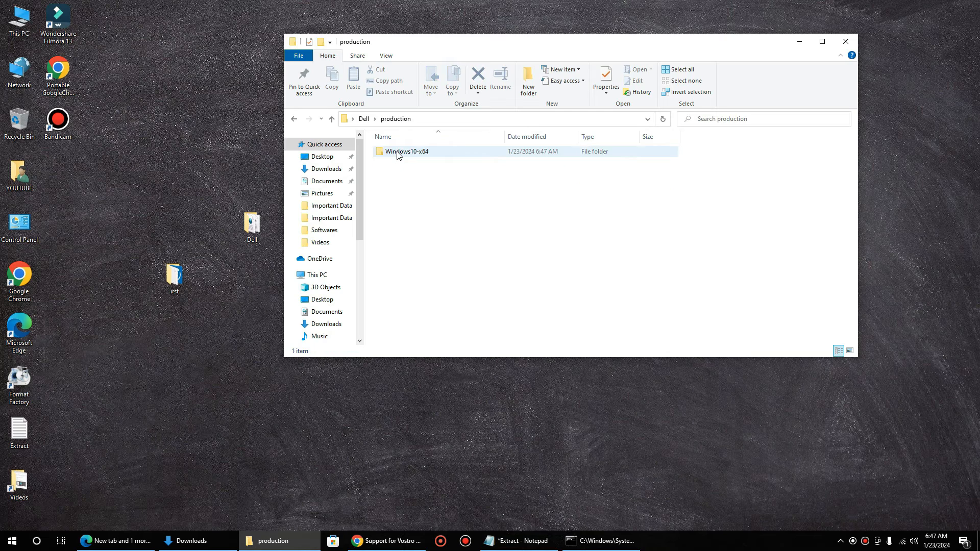
double_click(408, 151)
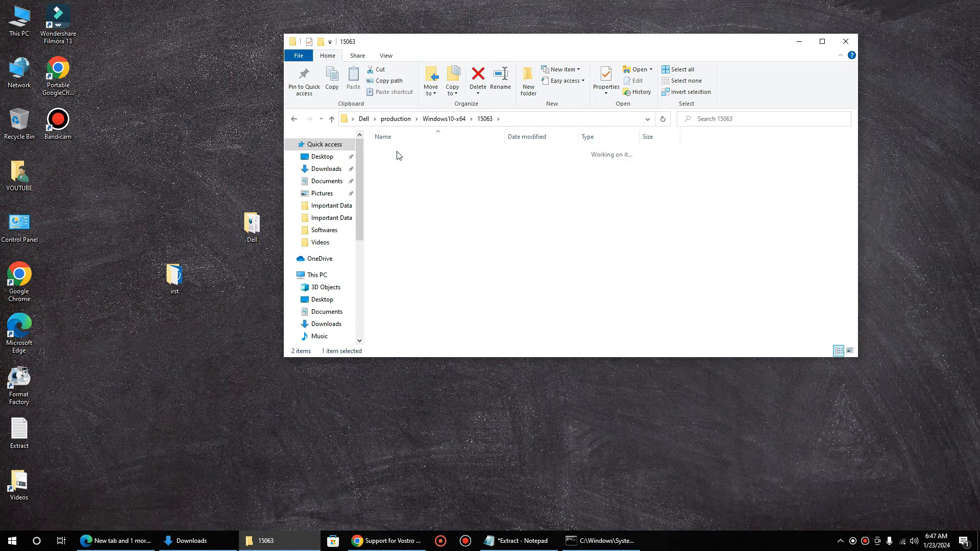
click(332, 118)
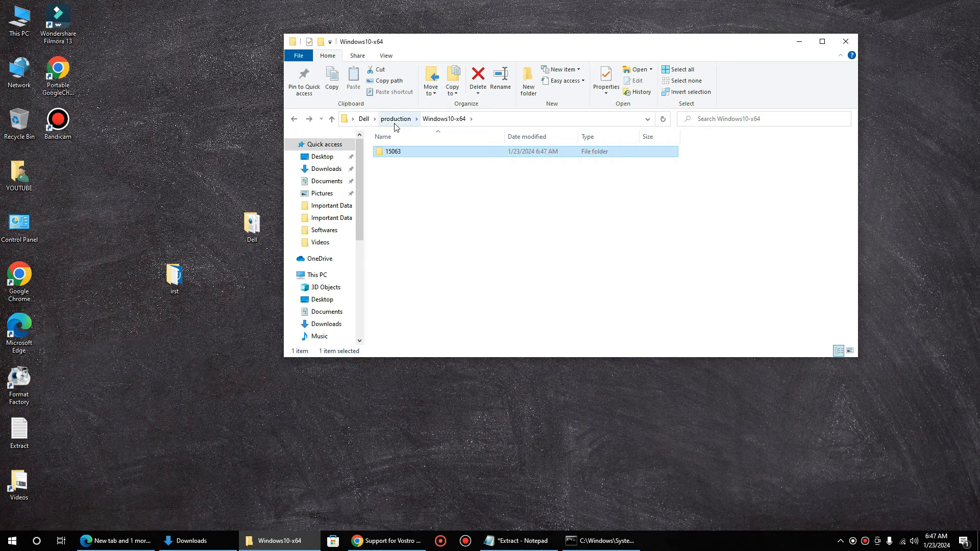
mouse_move(836, 52)
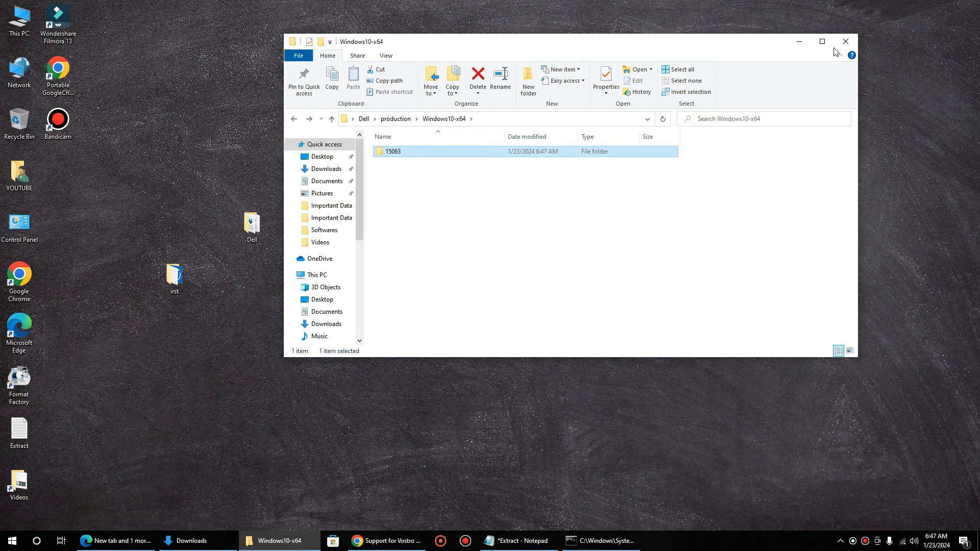
mouse_move(845, 41)
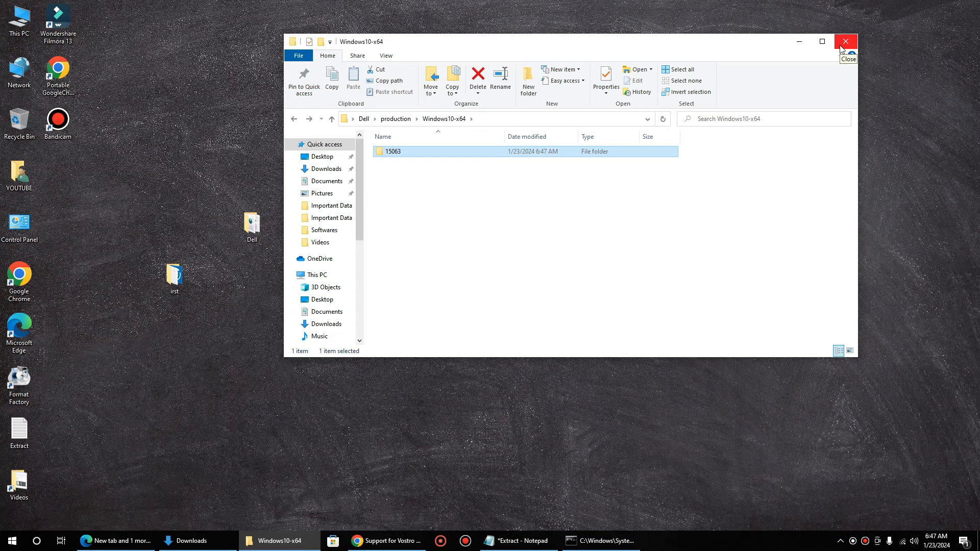
click(845, 42)
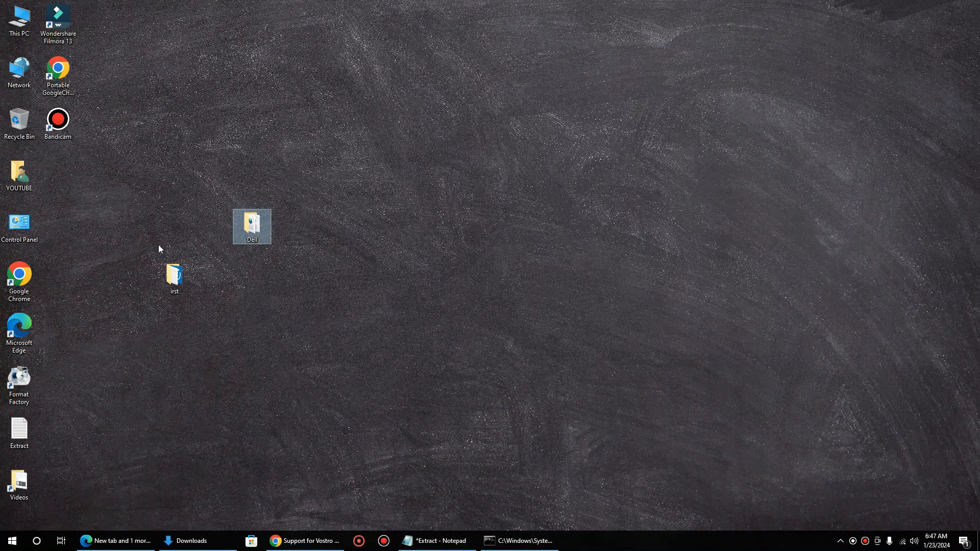
Step: Select the irst folder on the desktop and bring up its context menu
click(173, 278)
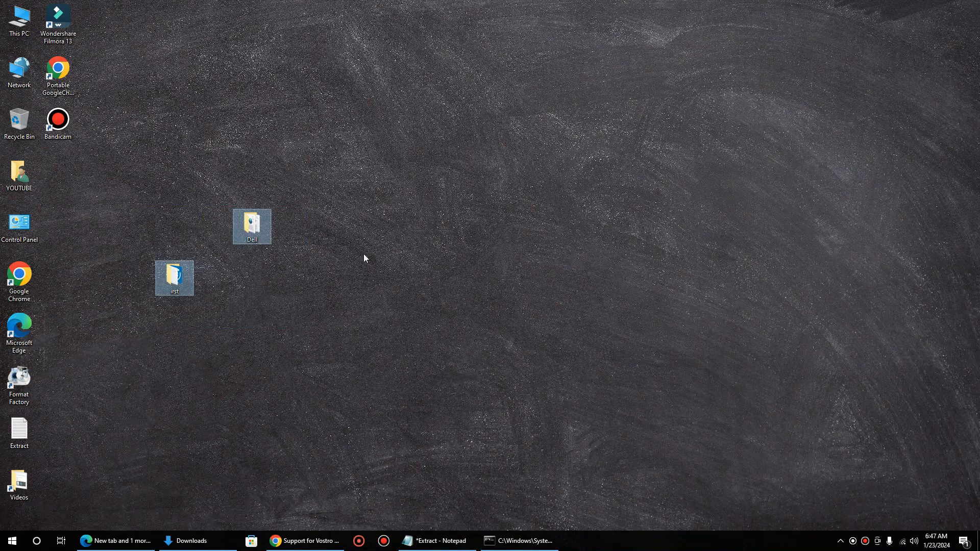
click(124, 239)
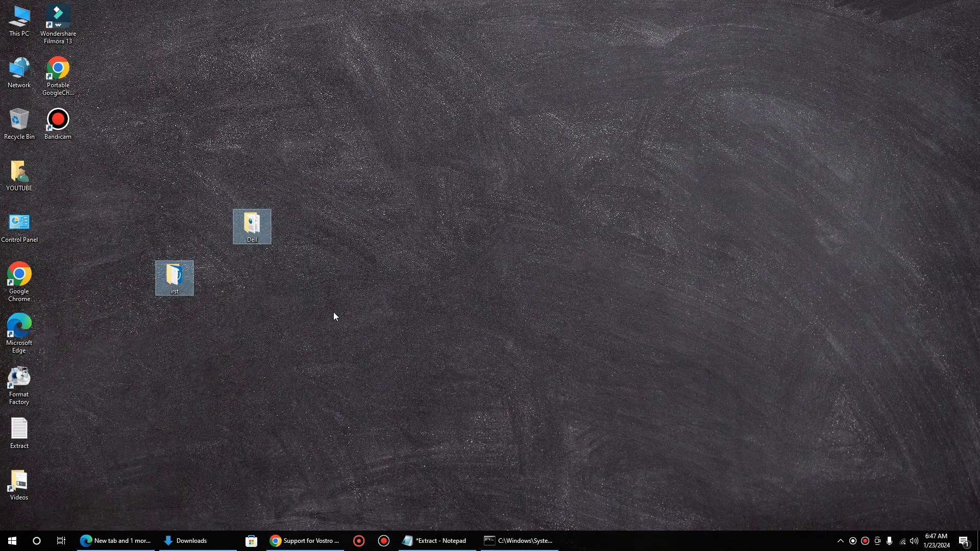
mouse_move(209, 188)
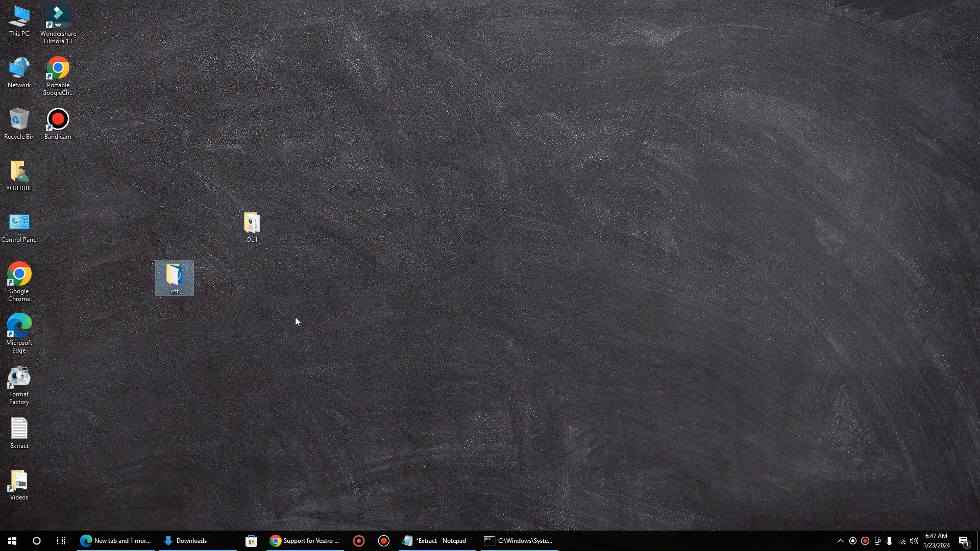
right_click(251, 226)
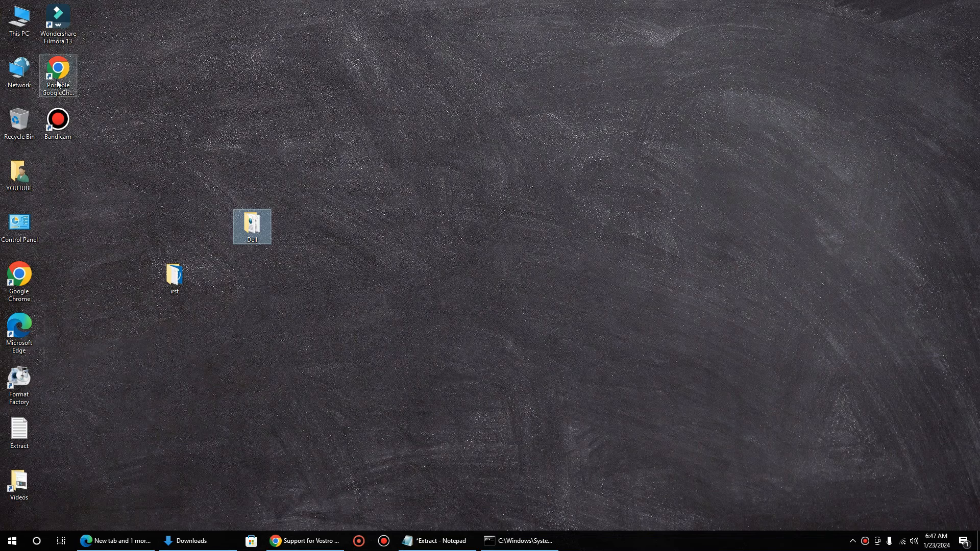
mouse_move(18, 18)
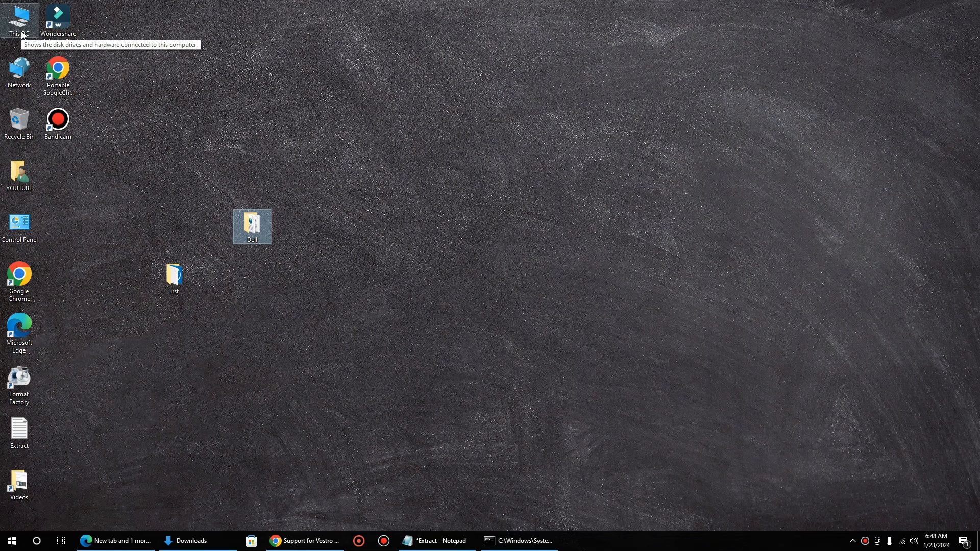
Step: Open This PC and the WIN11_X64_EN2023 (E:) USB drive to check its contents
double_click(19, 18)
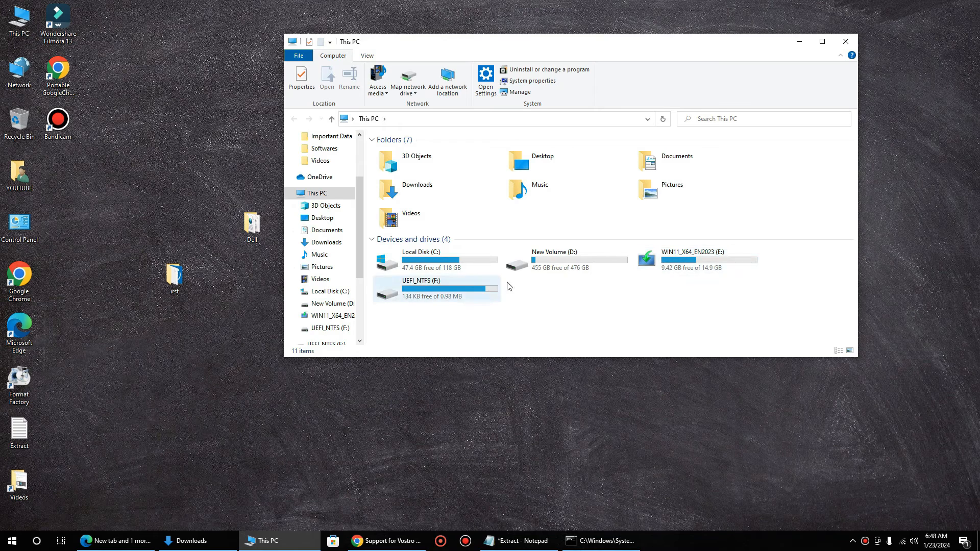
double_click(692, 256)
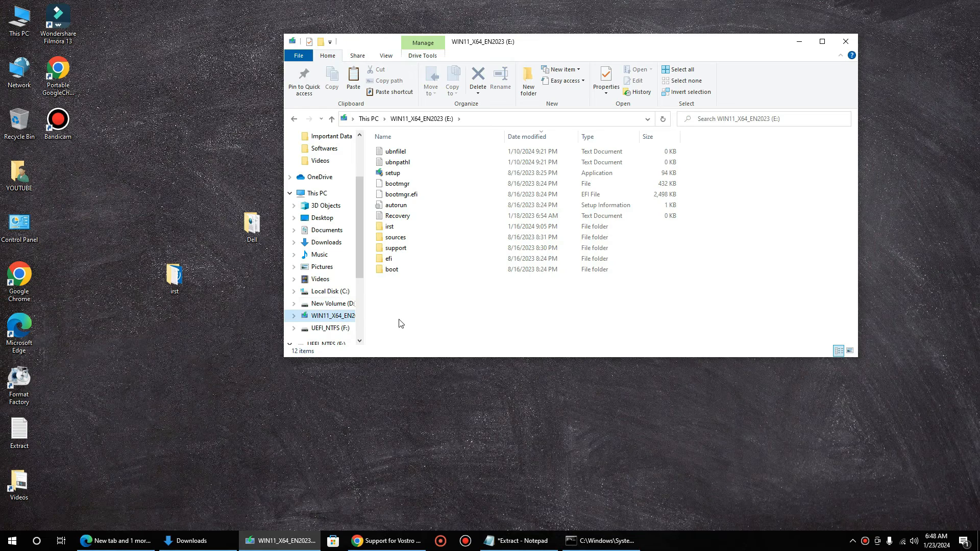
right_click(409, 304)
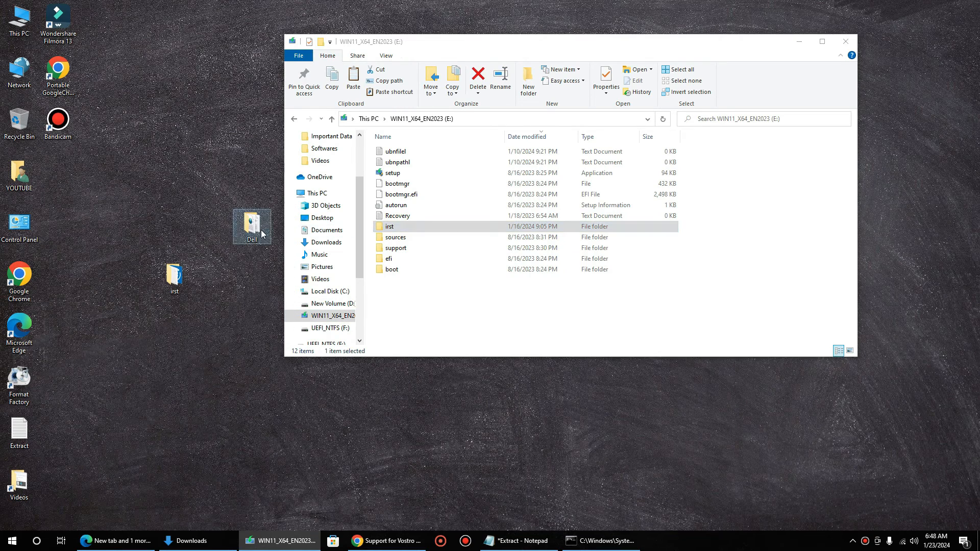
Step: Look in the desktop Dell folder and the irst folder on the USB drive, then close the windows
double_click(252, 227)
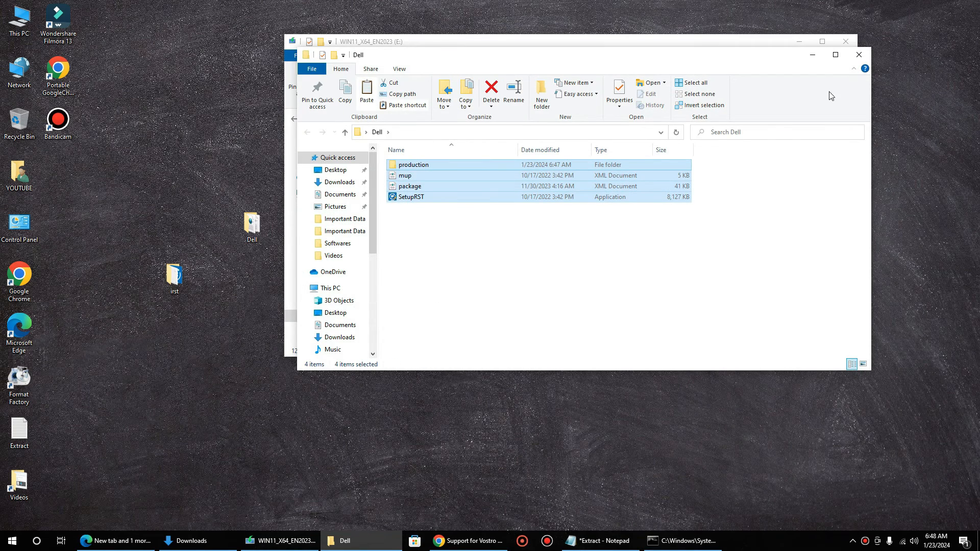
click(344, 118)
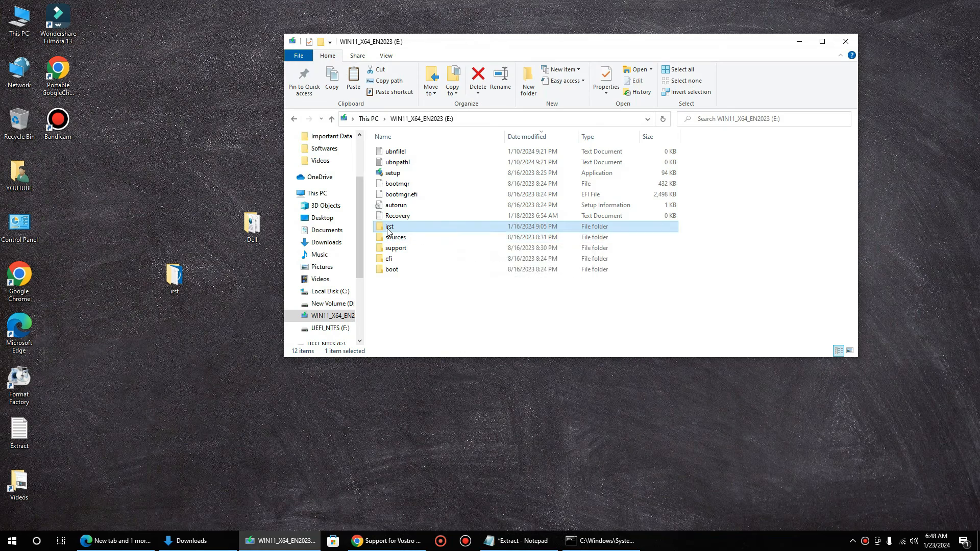
double_click(389, 227)
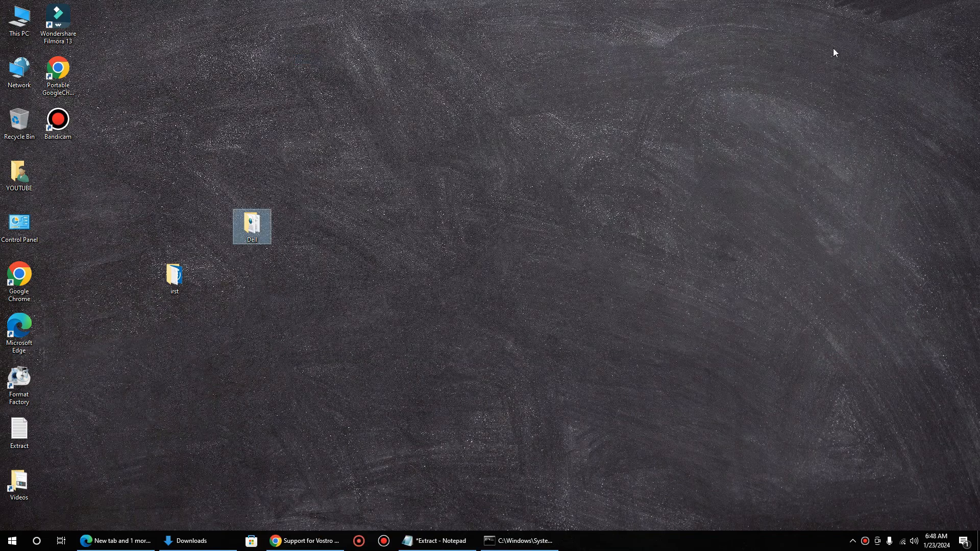
mouse_move(349, 264)
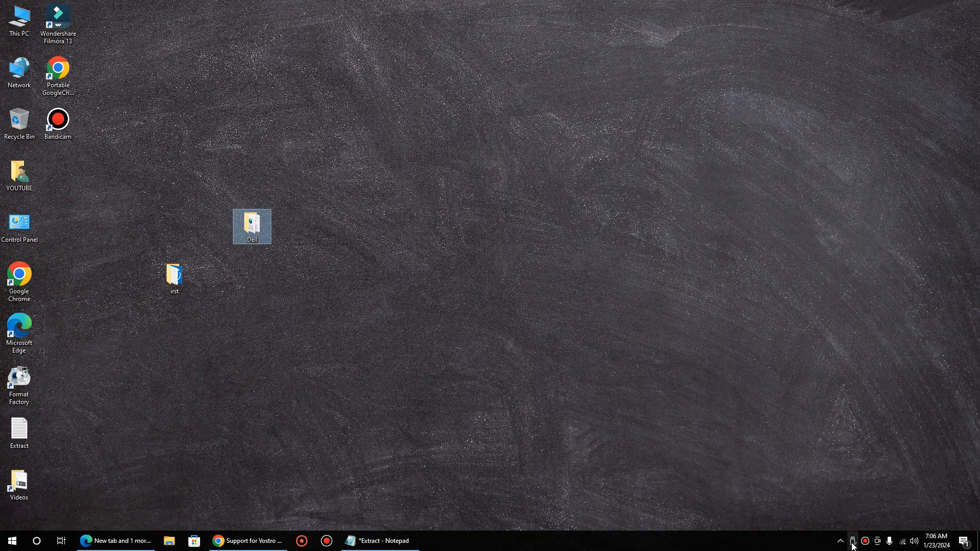
Step: Eject the USB flash drive via Safely Remove Hardware in the system tray
click(851, 541)
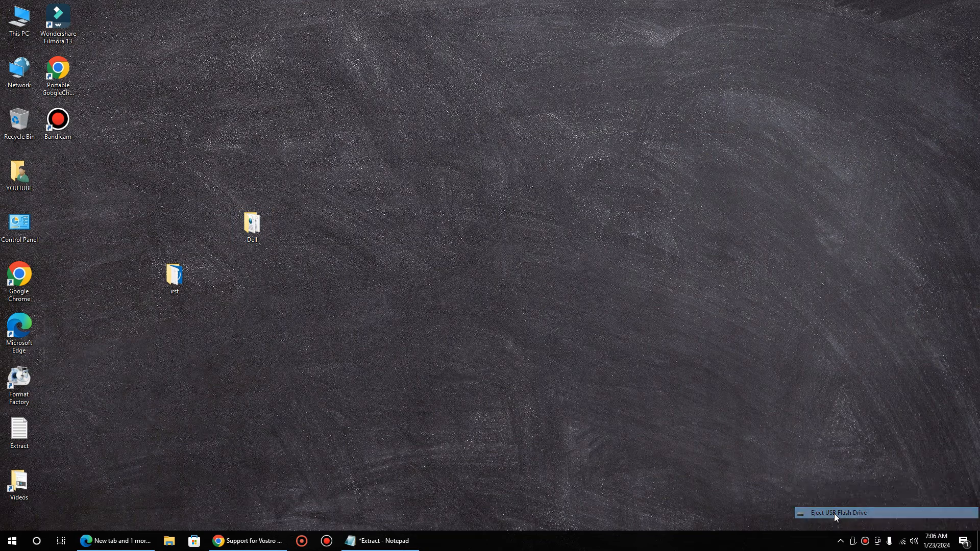
click(839, 513)
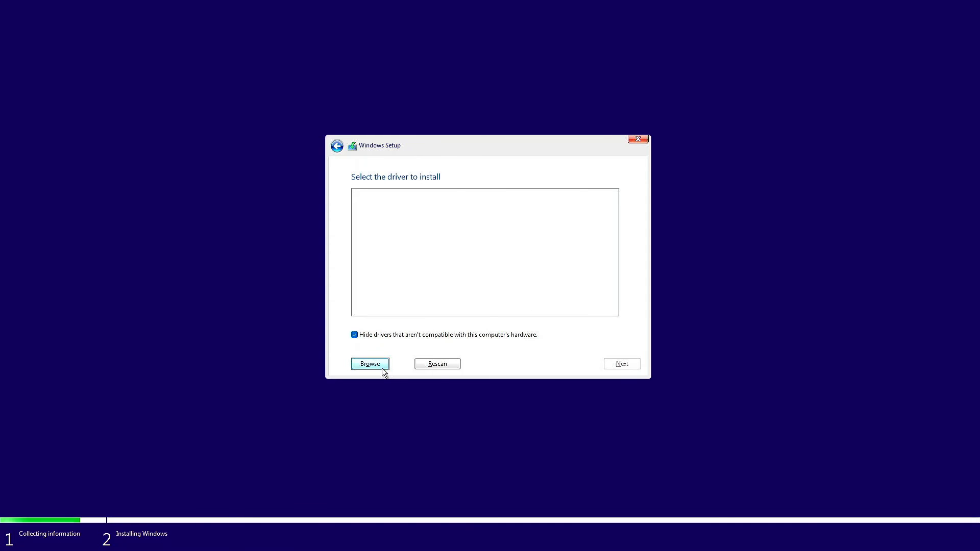
Step: Browse to WIN11_X64_EN2023\irst\production\Windows10-x64\15063\Drivers\VMD as the driver source
click(369, 363)
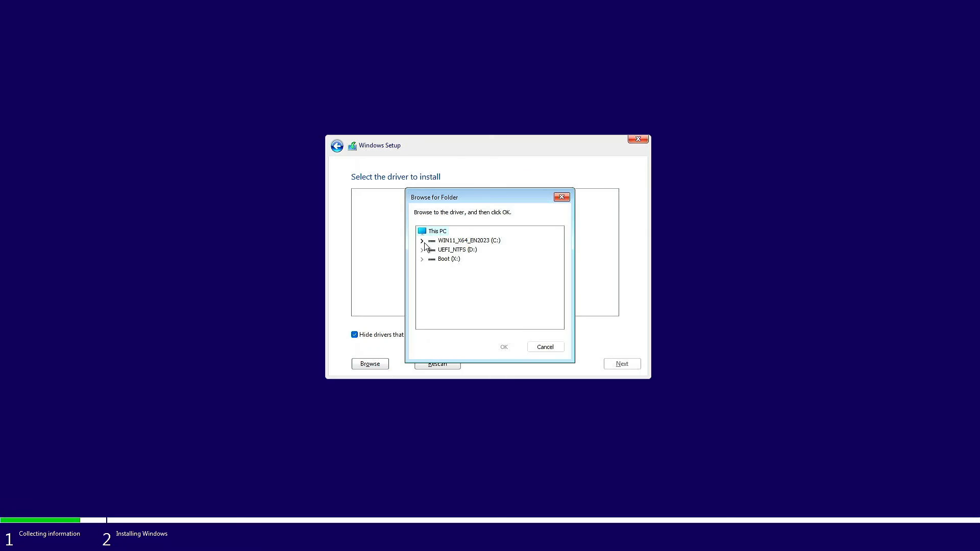
click(423, 241)
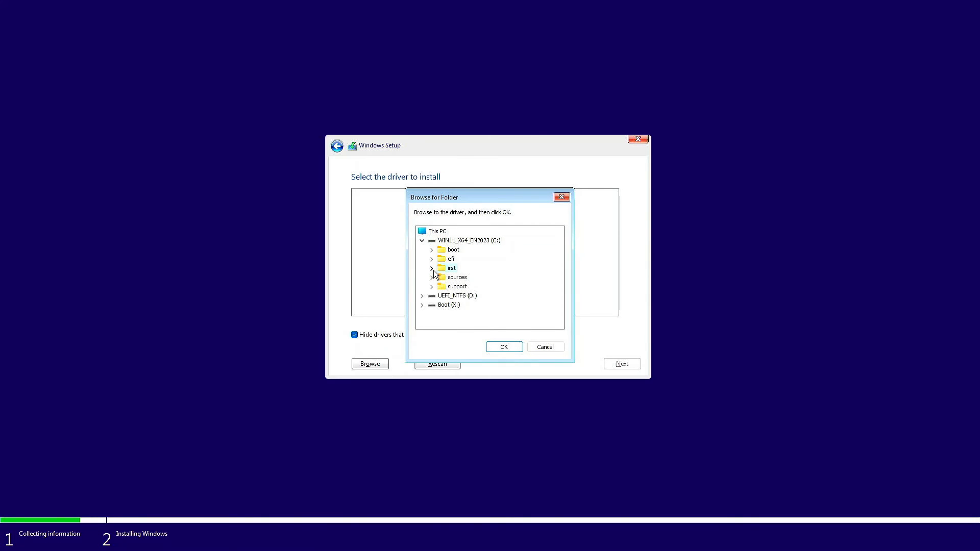
click(432, 268)
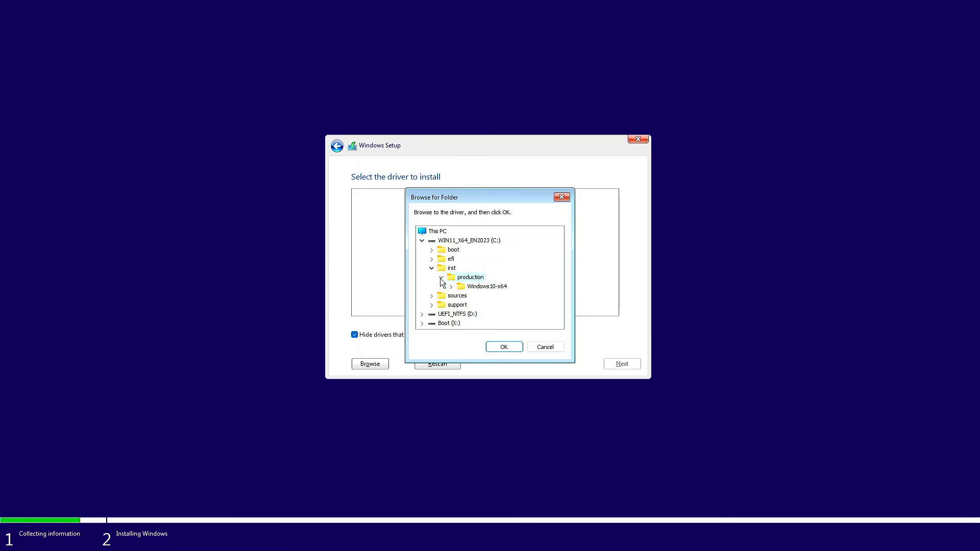
click(451, 286)
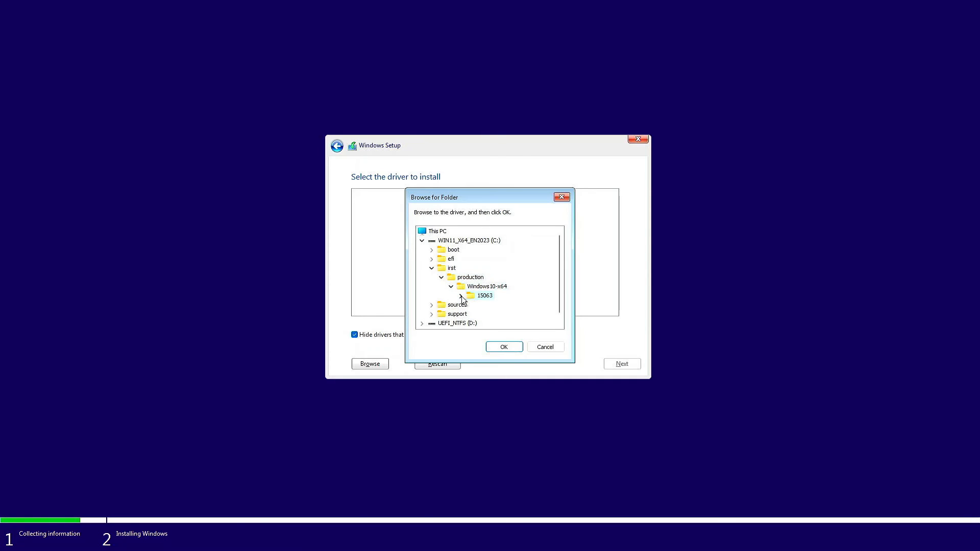
click(460, 294)
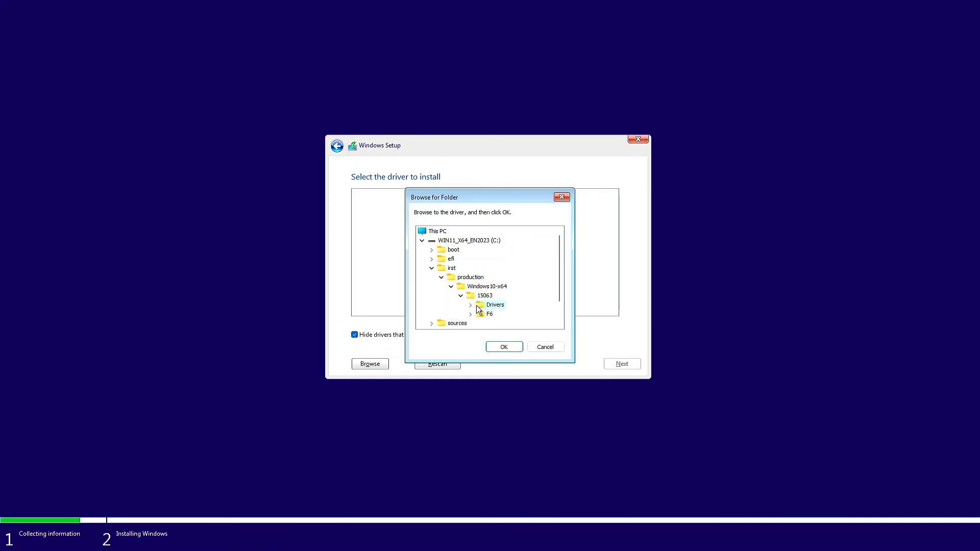
click(470, 304)
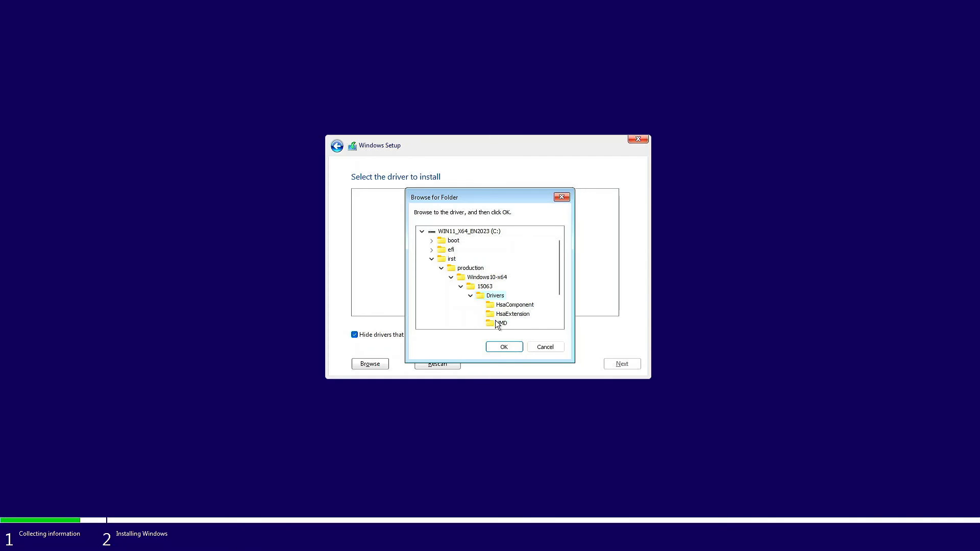
click(504, 347)
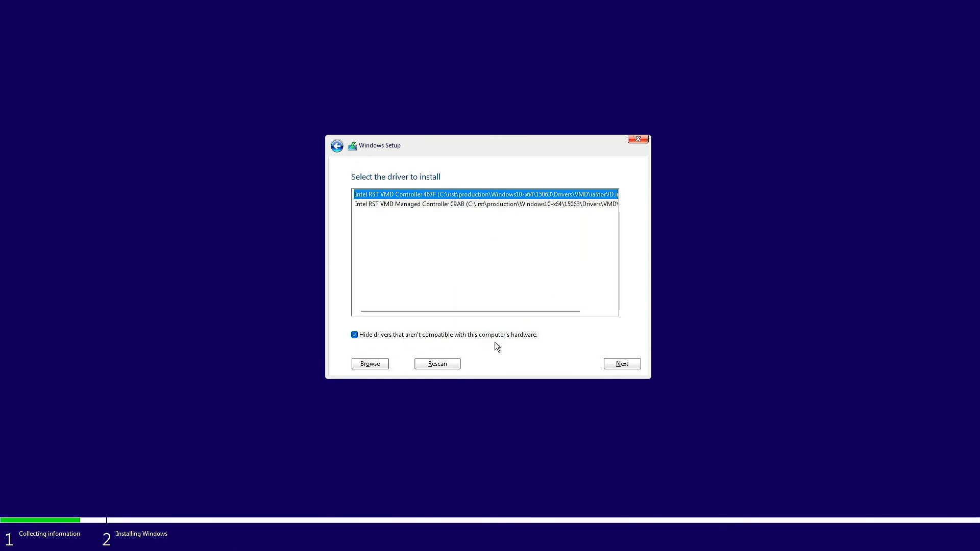
mouse_move(441, 212)
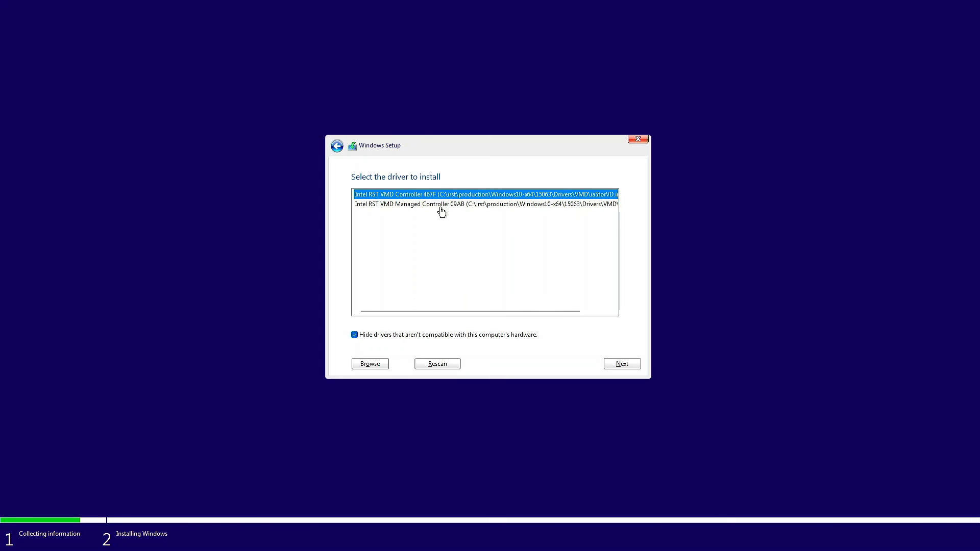
mouse_move(449, 323)
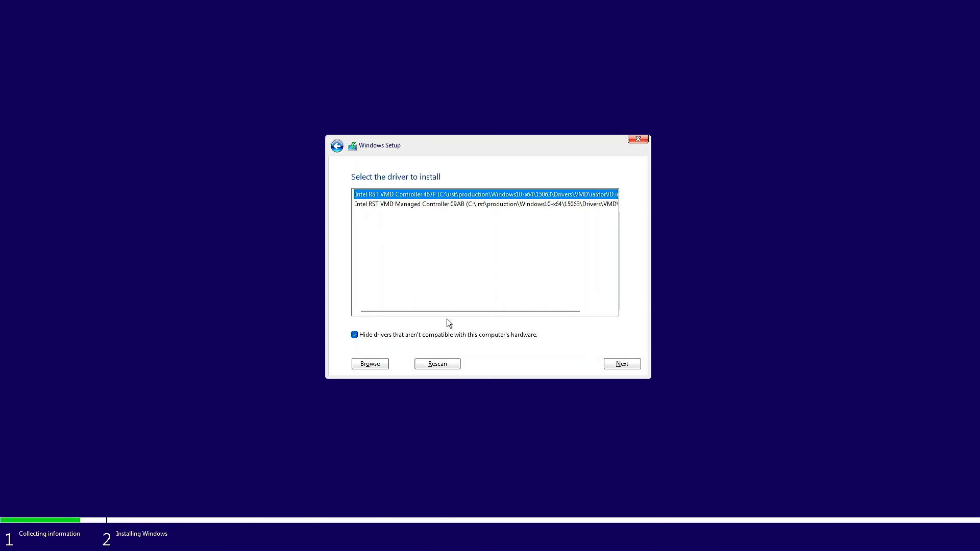
Step: Select the Intel RST VMD Managed Controller 09AB driver from the list to load it
scroll(right, 3)
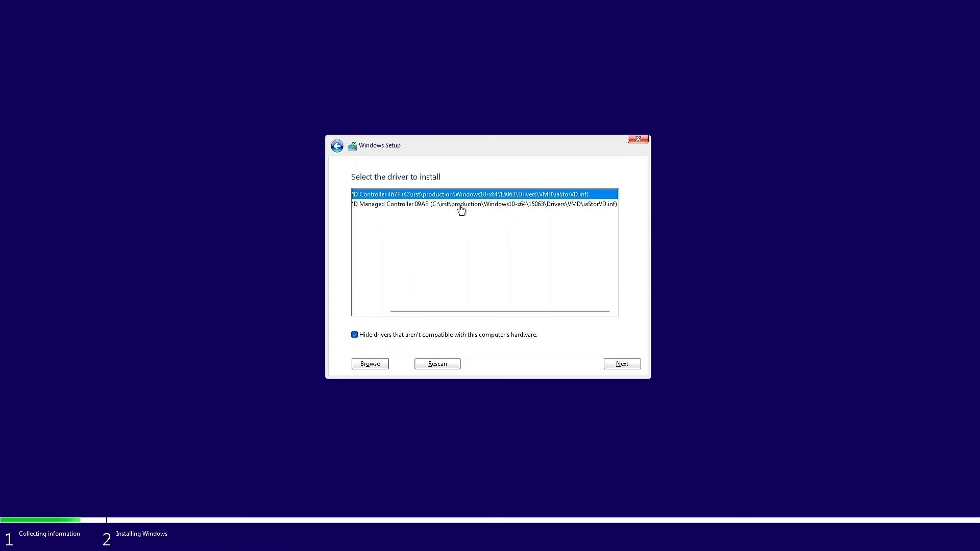
mouse_move(444, 207)
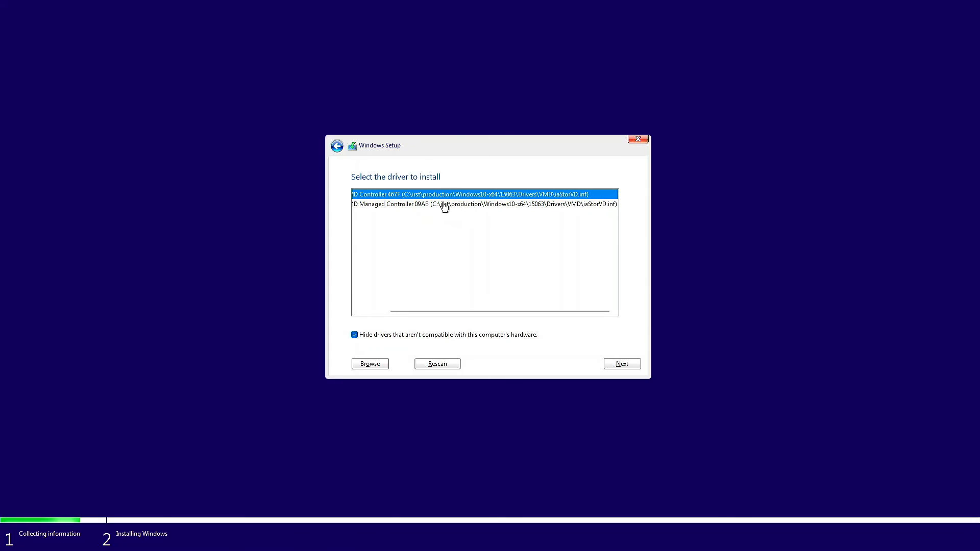
mouse_move(503, 203)
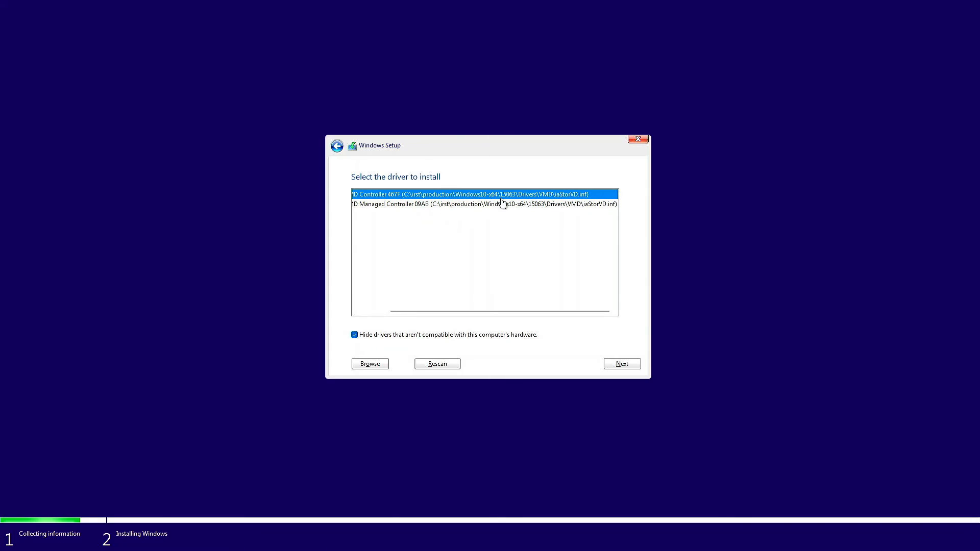
mouse_move(552, 210)
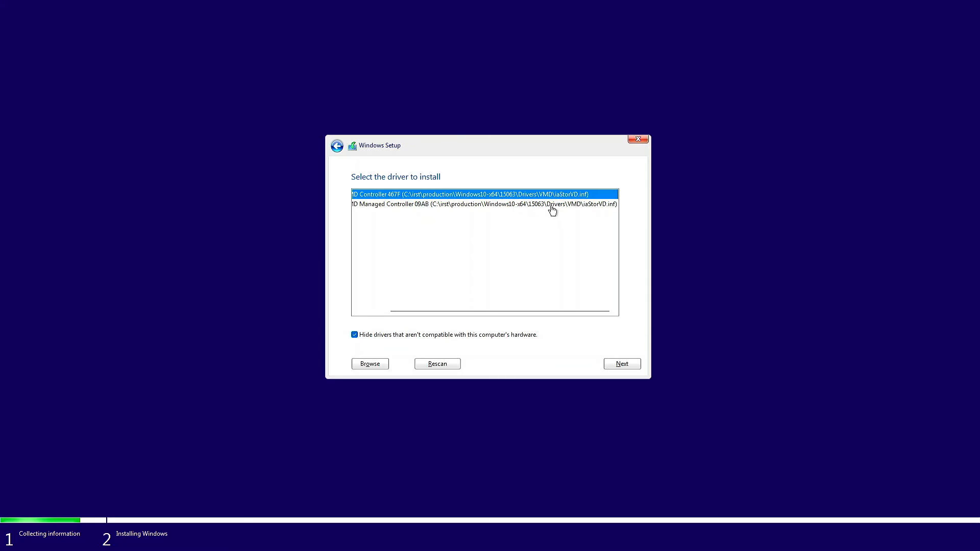
mouse_move(556, 206)
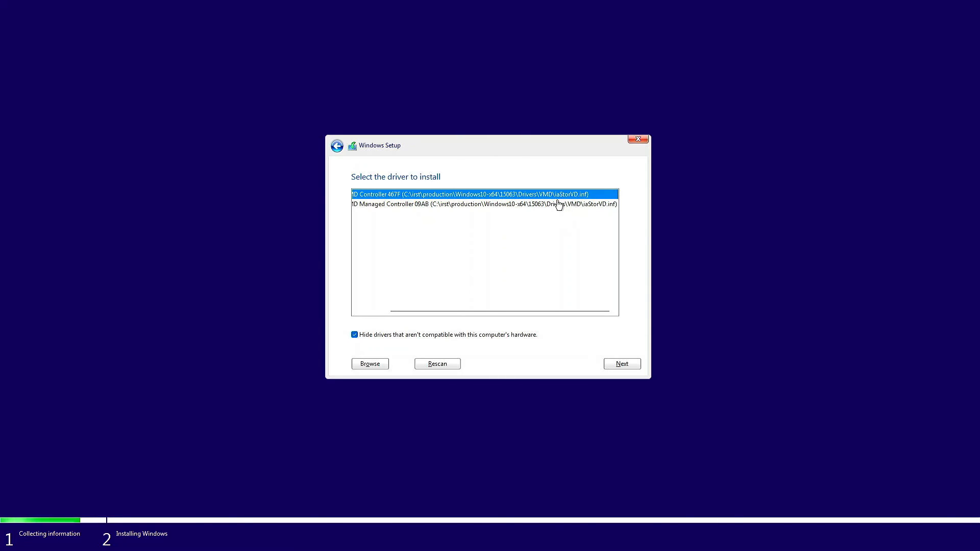
mouse_move(576, 204)
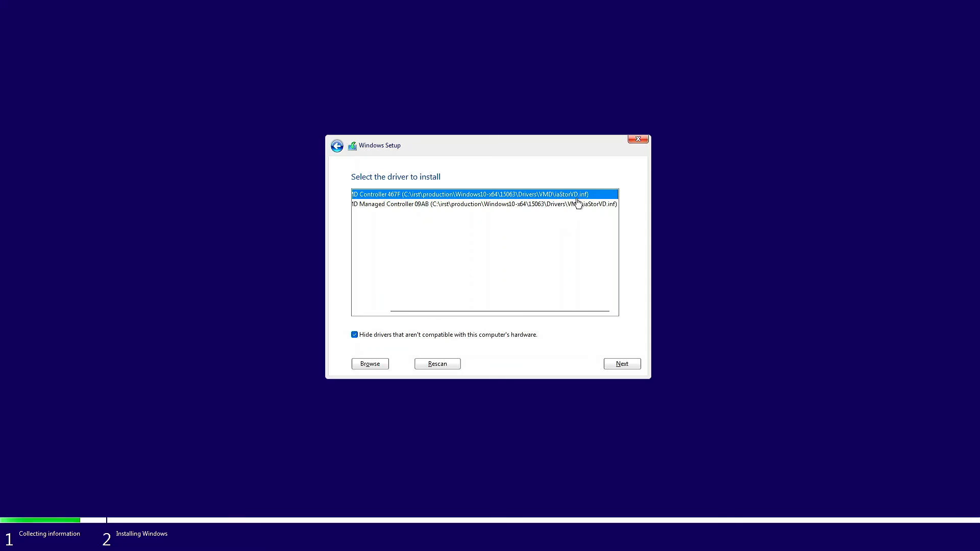
click(484, 204)
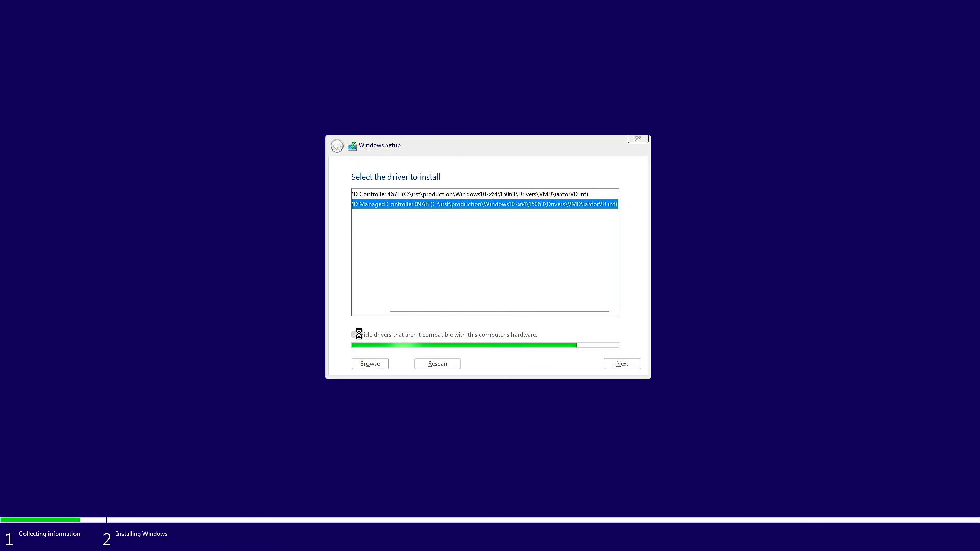
Step: Review Drive 1 and Drive 2, each 119.2 GB unallocated, on the install-location page
click(622, 363)
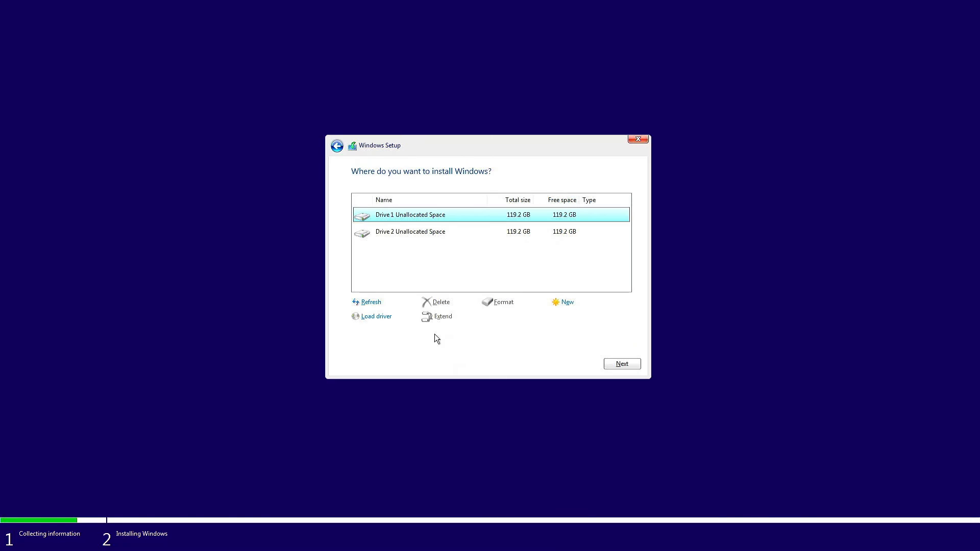
mouse_move(435, 231)
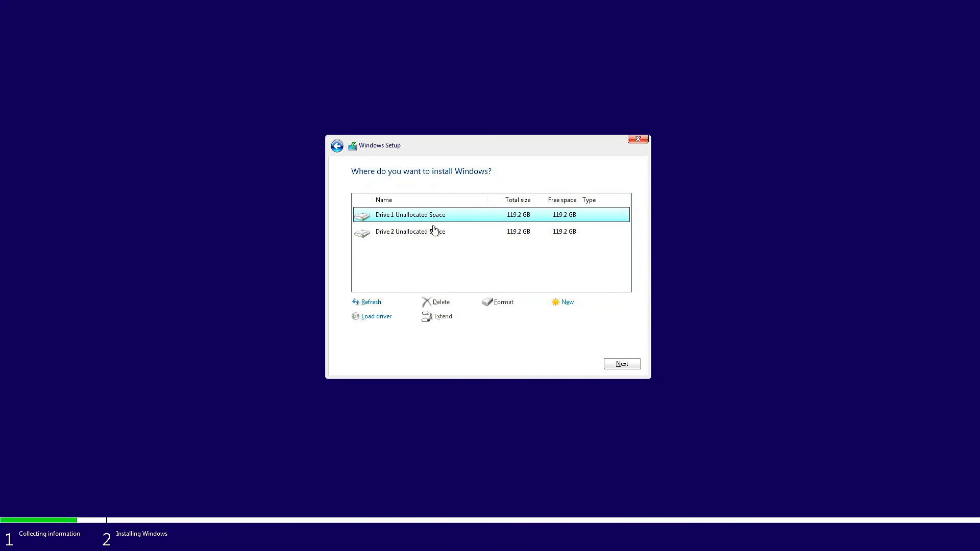
mouse_move(431, 226)
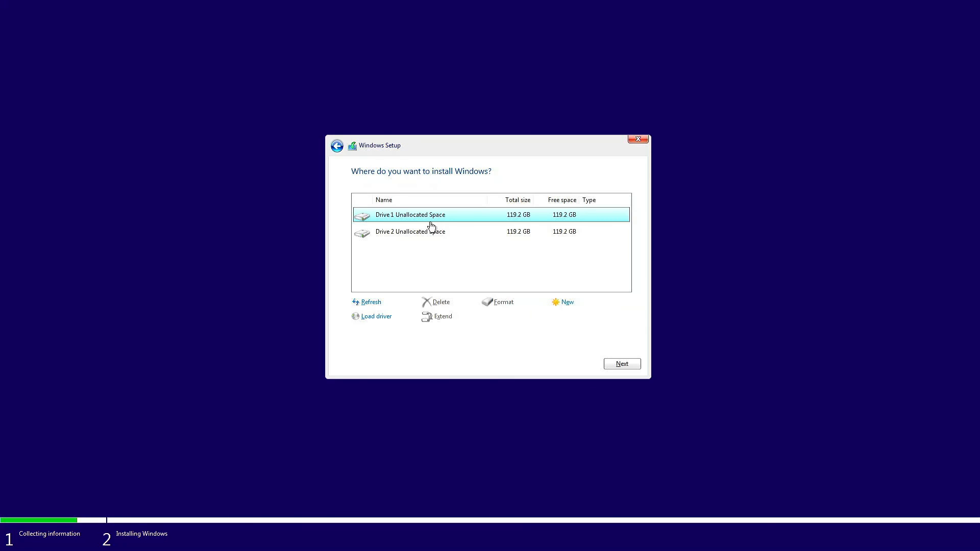
mouse_move(526, 370)
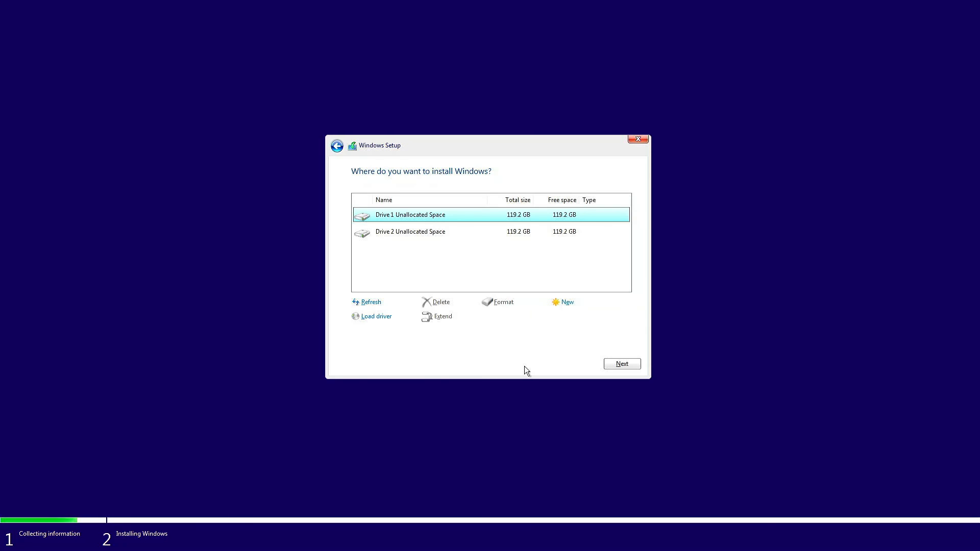